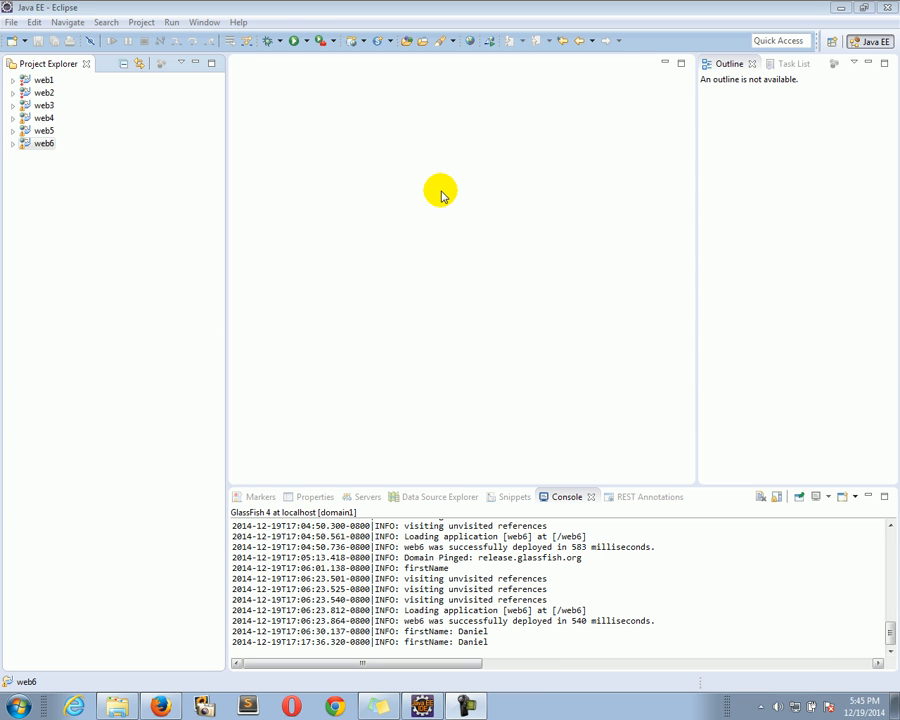
mouse_move(214, 255)
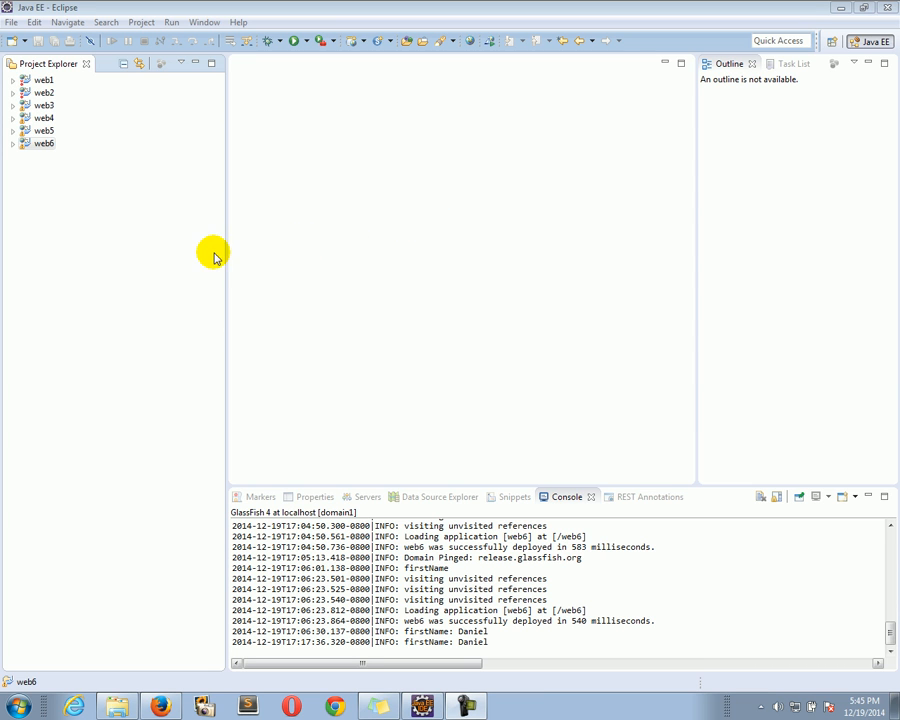
Paste a copy of web6 as web7 and set its context root to web7.
left_click(44, 143)
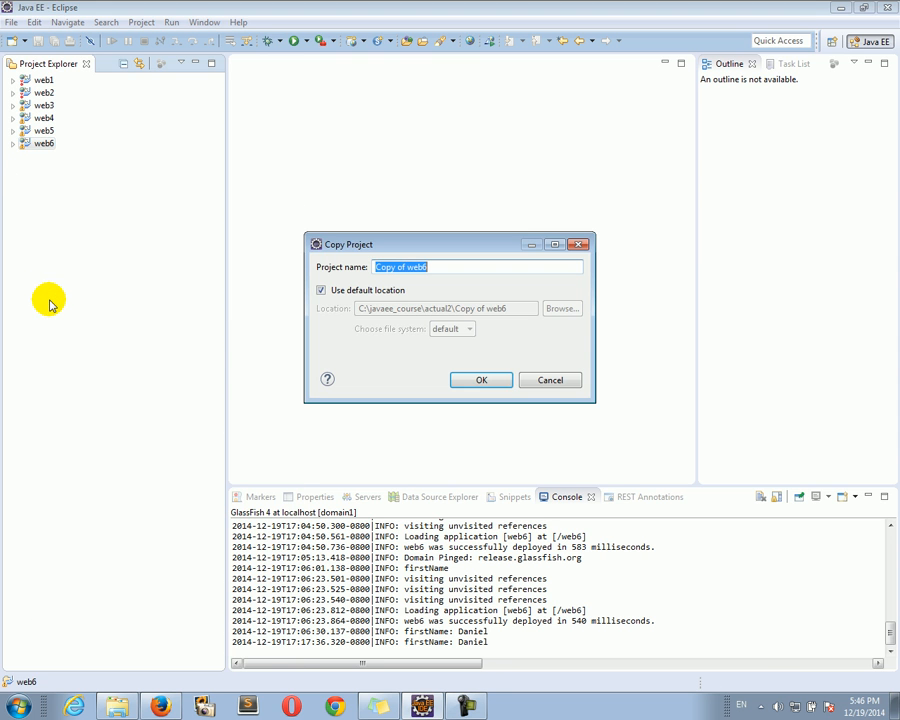
left_click(481, 379)
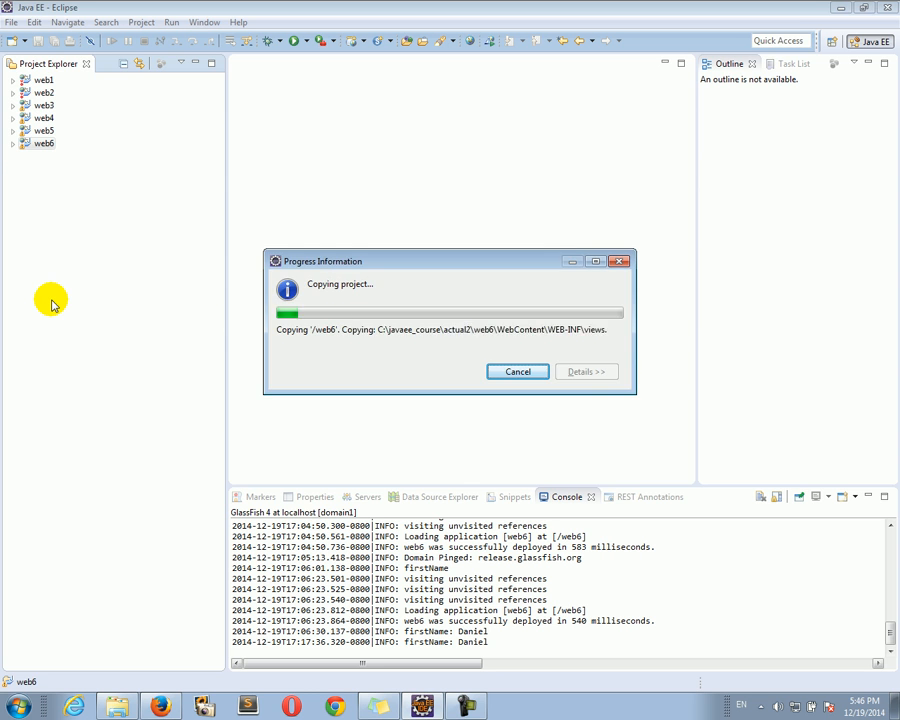
right_click(45, 155)
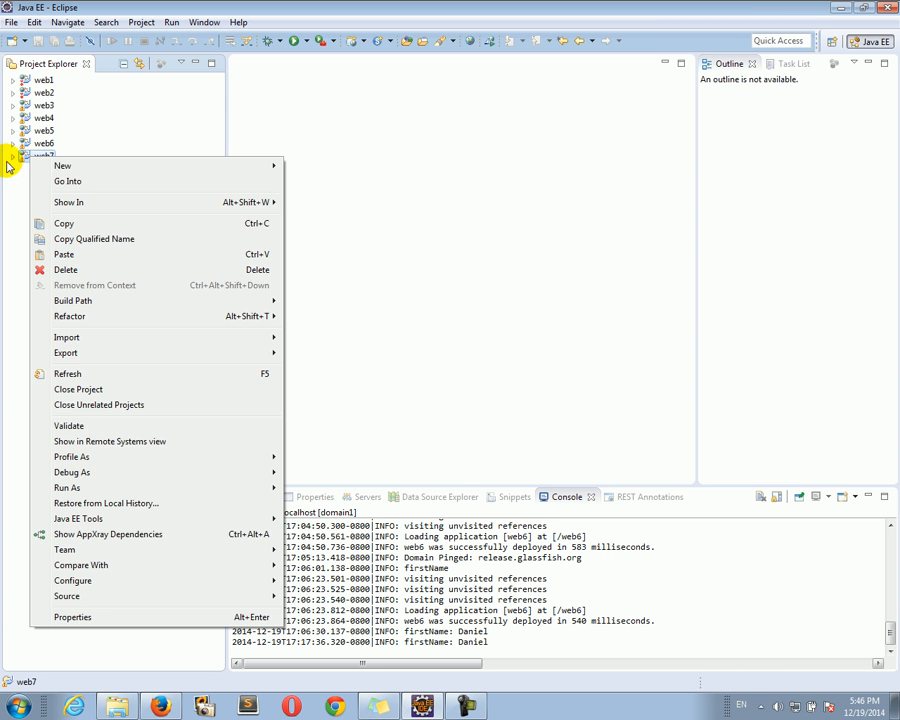
left_click(72, 617)
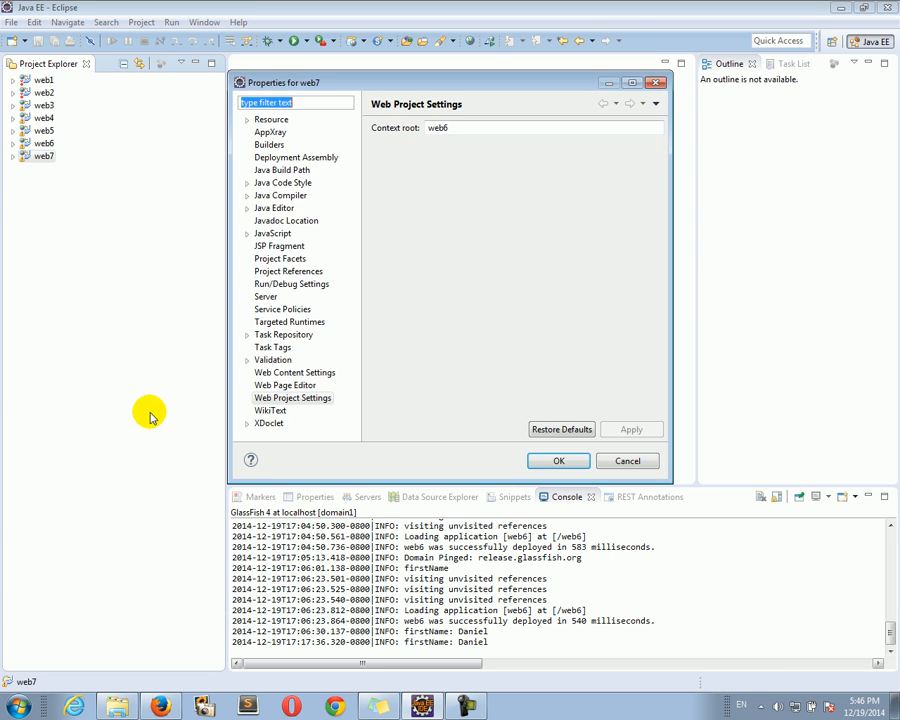
type("web")
left_click(543, 127)
type("7")
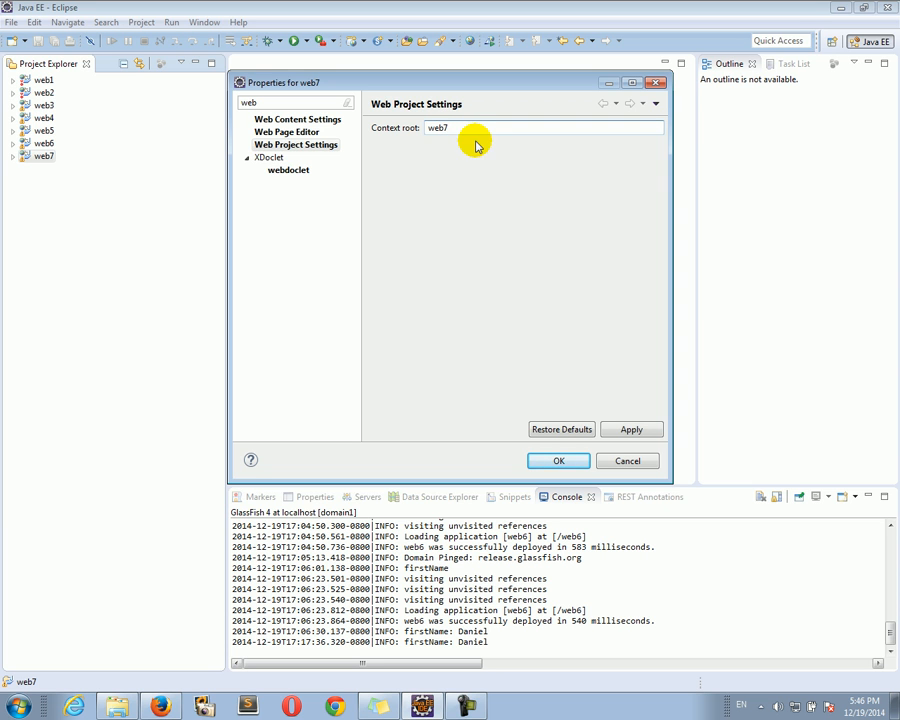
left_click(631, 429)
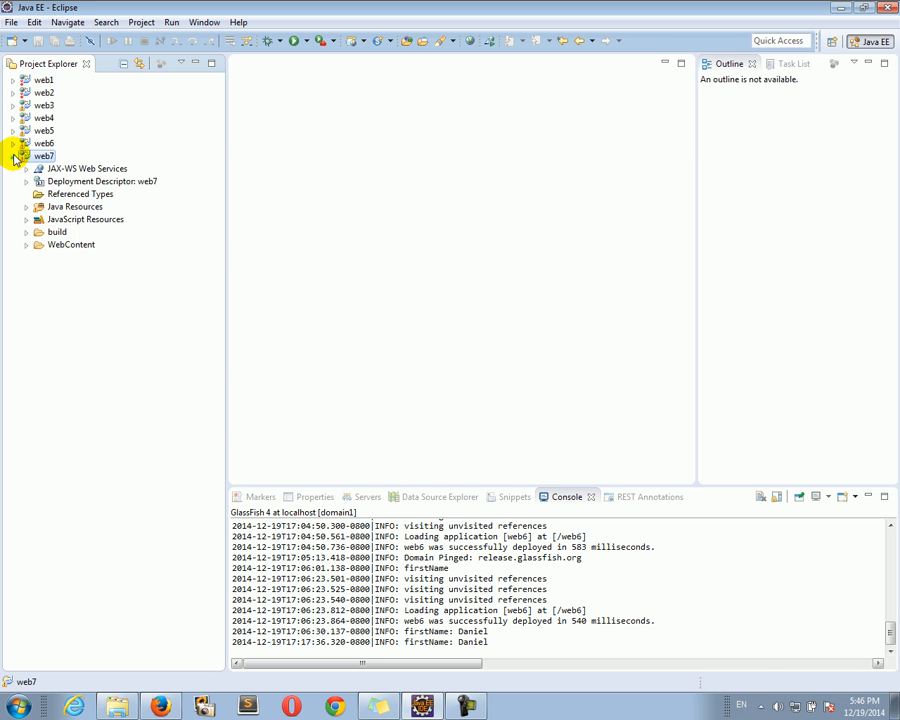
mouse_move(24, 206)
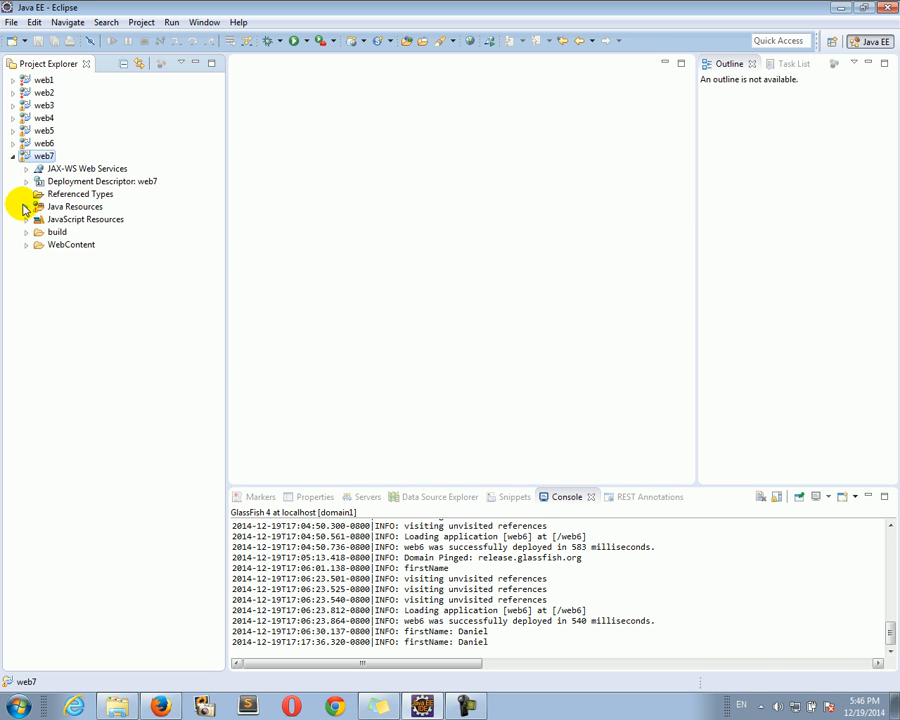
Expand web7's com.airline.controllers package, open AddPassenger.java and scroll to doPost.
left_click(25, 206)
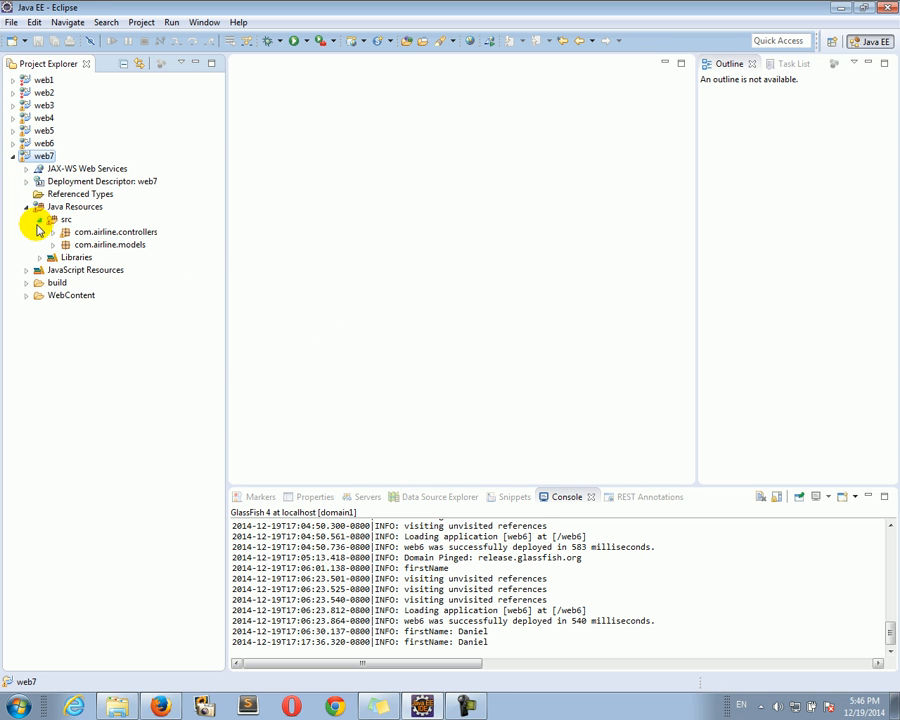
left_click(52, 231)
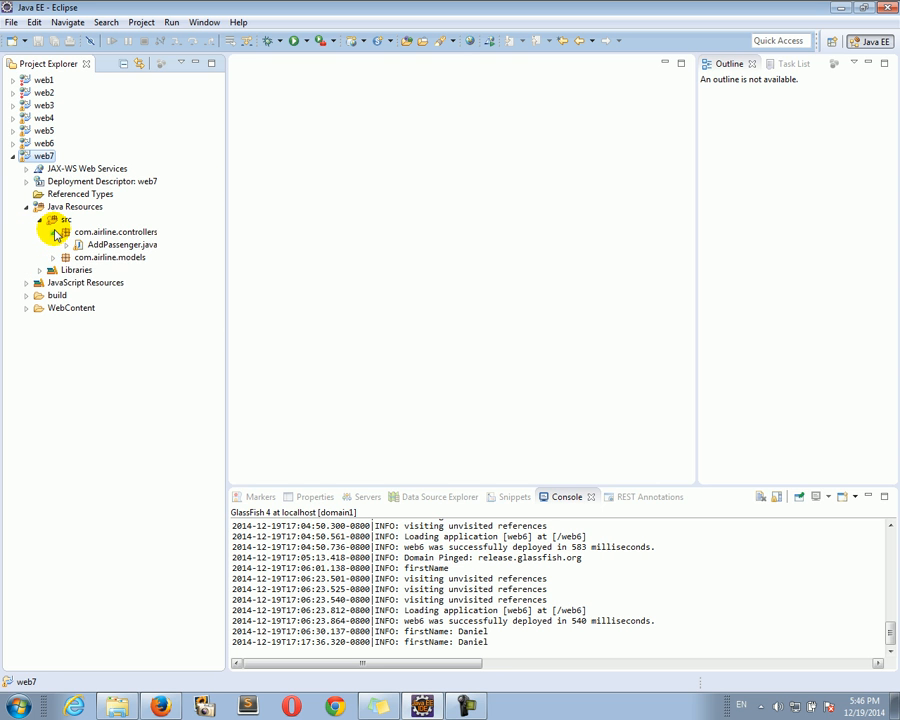
double_click(124, 244)
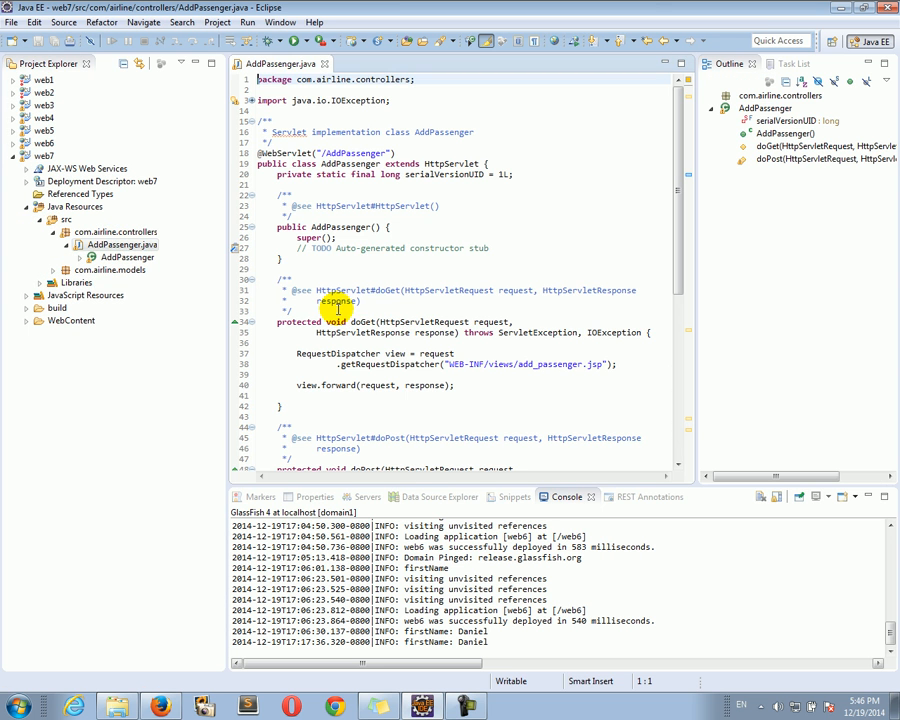
scroll("down", 3)
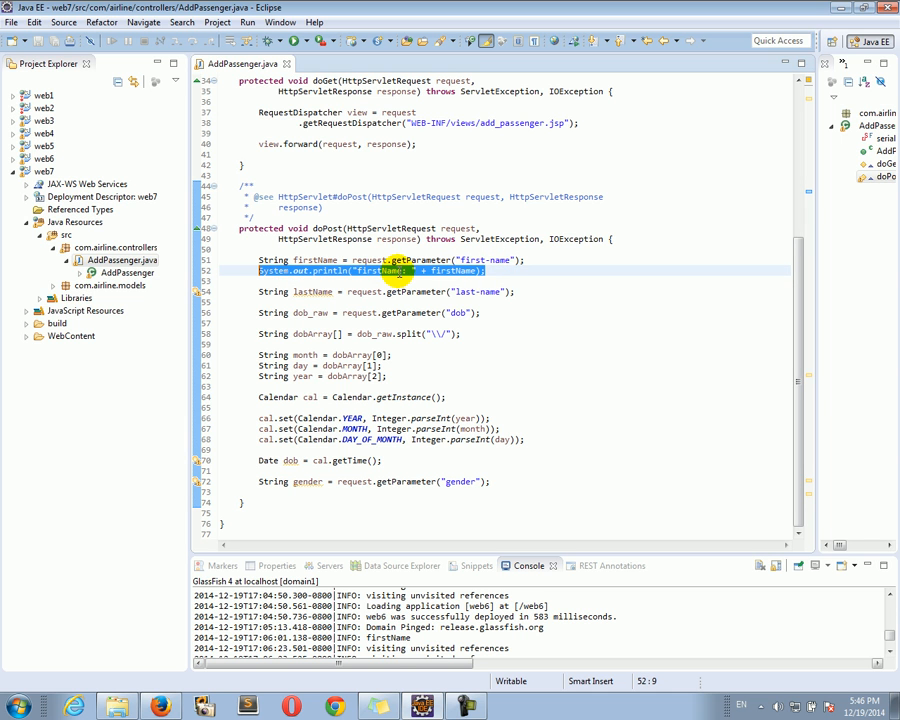
mouse_move(425, 260)
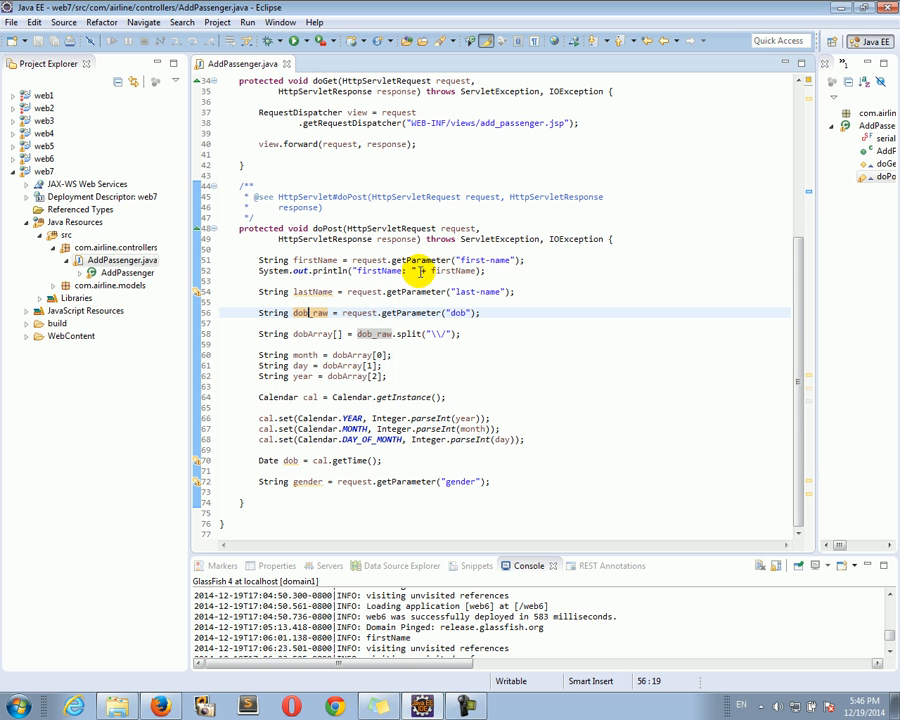
mouse_move(500, 300)
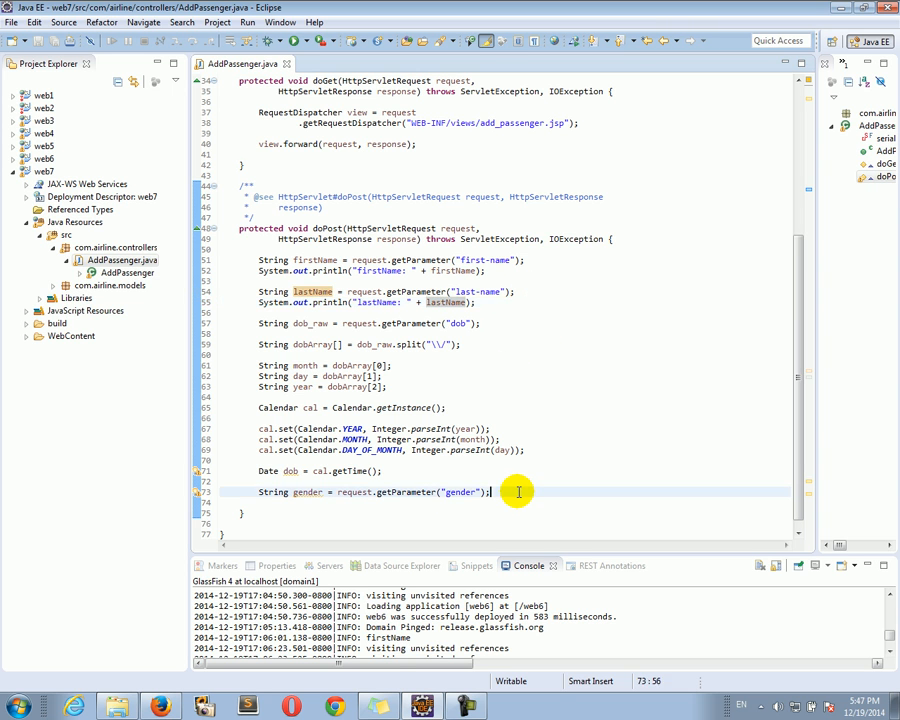
Add System.out.println statements for firstName and gender in doPost.
type("System.out.println(\"firstName: \" + firstName);")
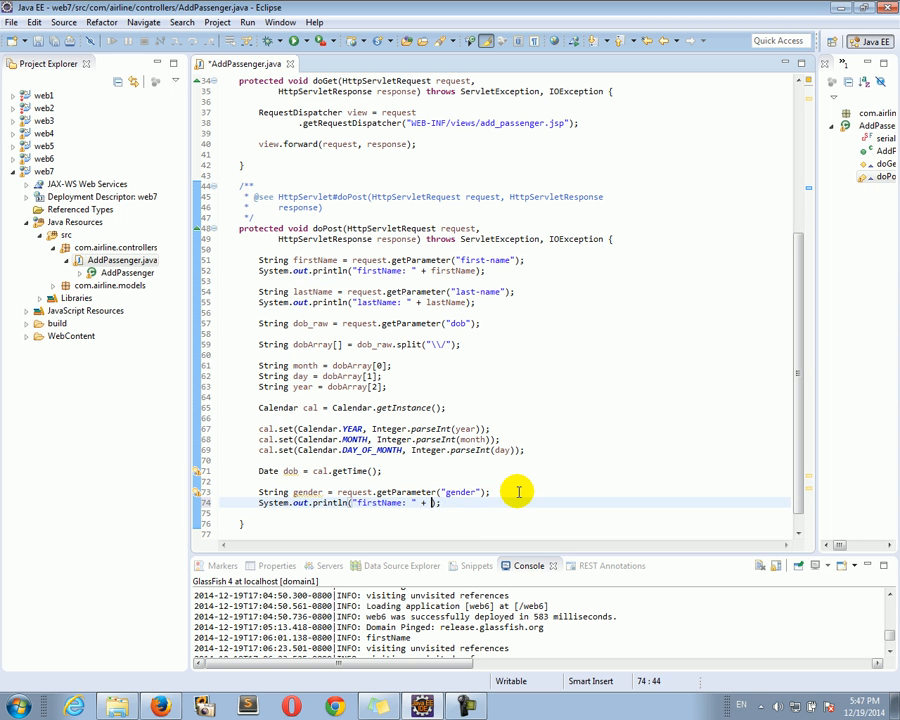
type("gender")
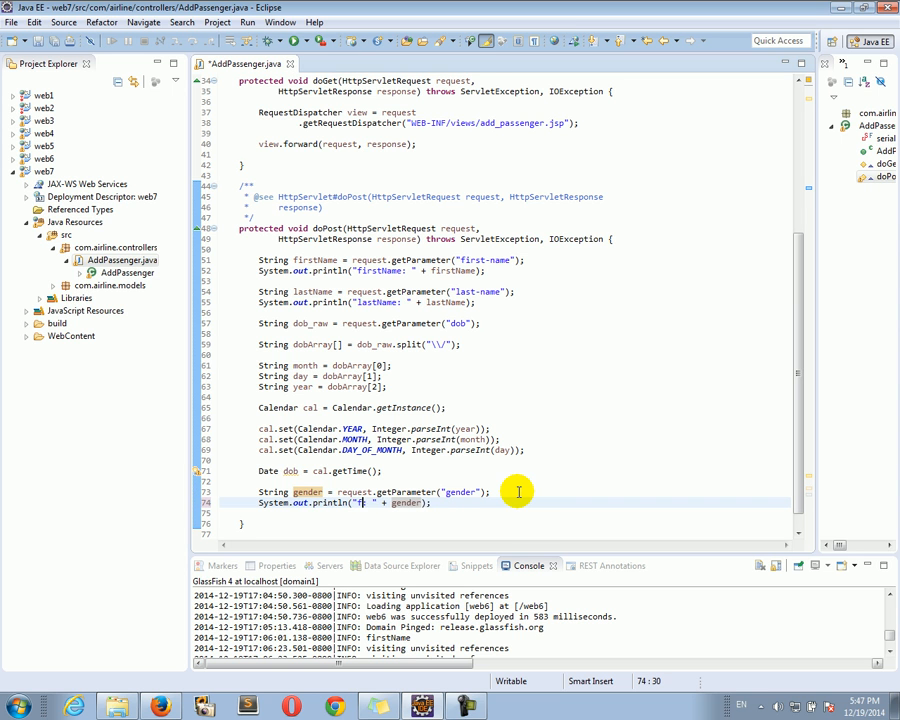
type("gender")
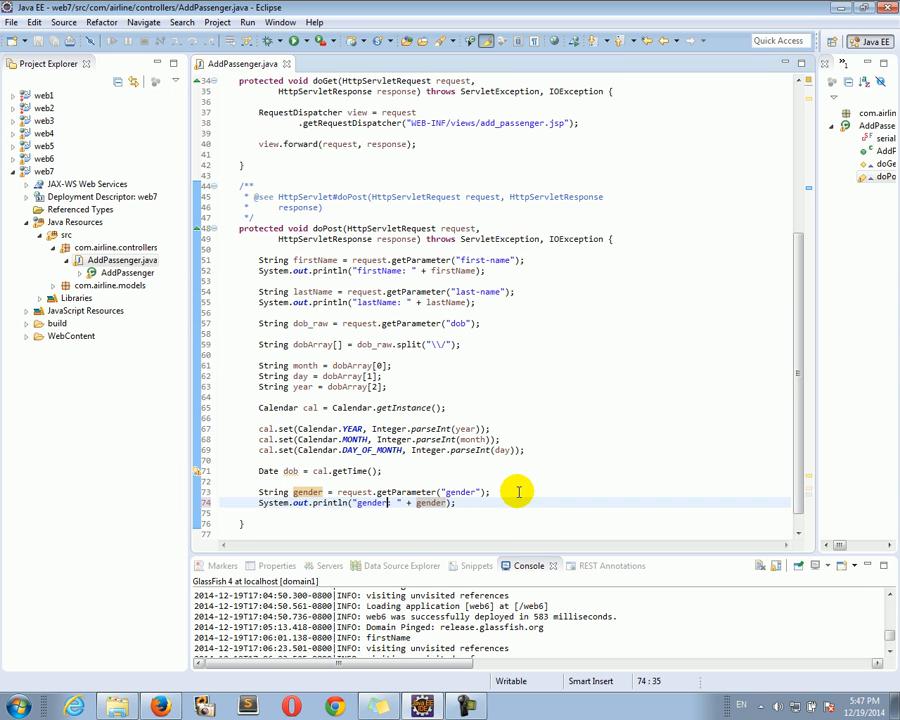
mouse_move(467, 337)
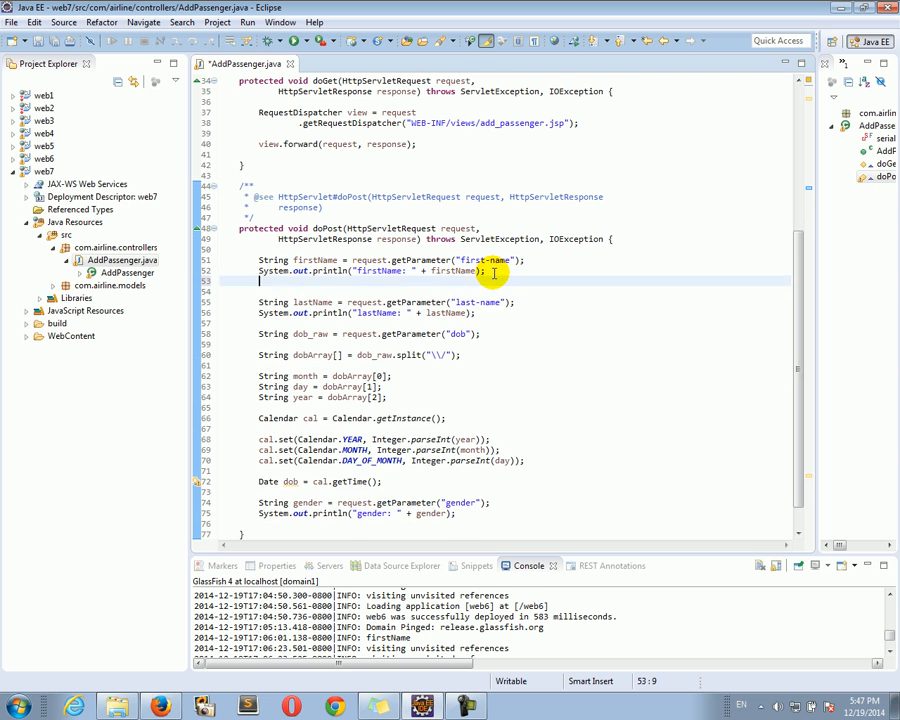
Add if(firstName.length() == 0) printing "empty first name error" and setting errors to true.
type("if")
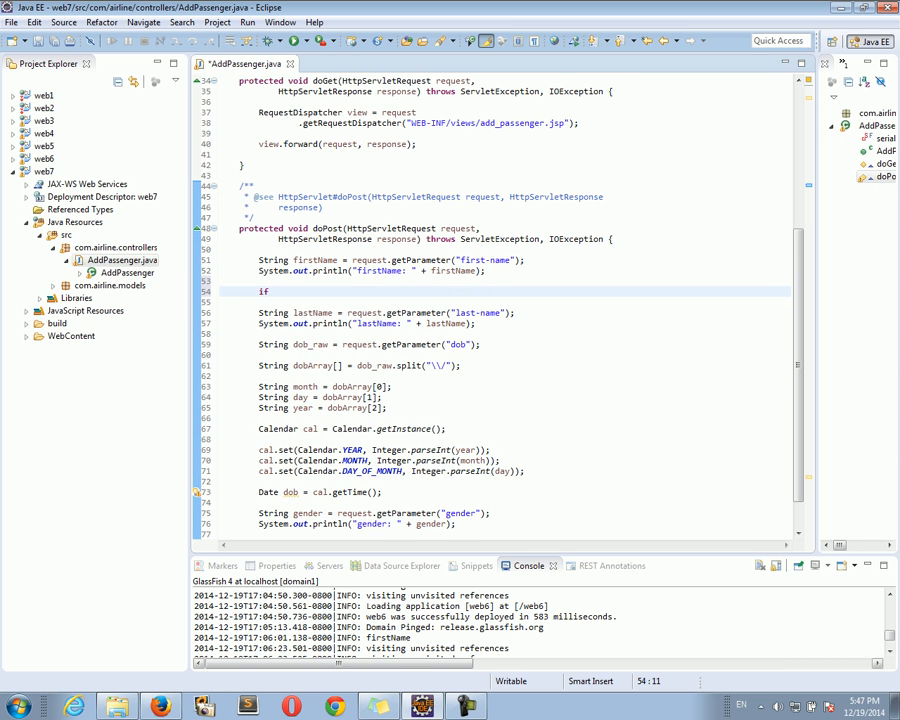
type("(firstName.")
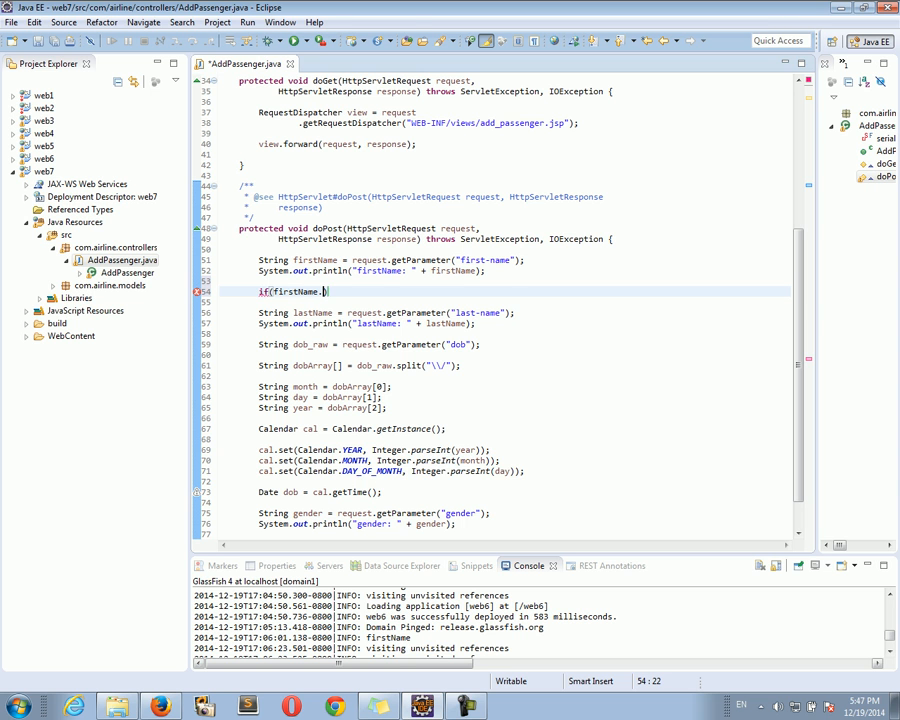
type(".")
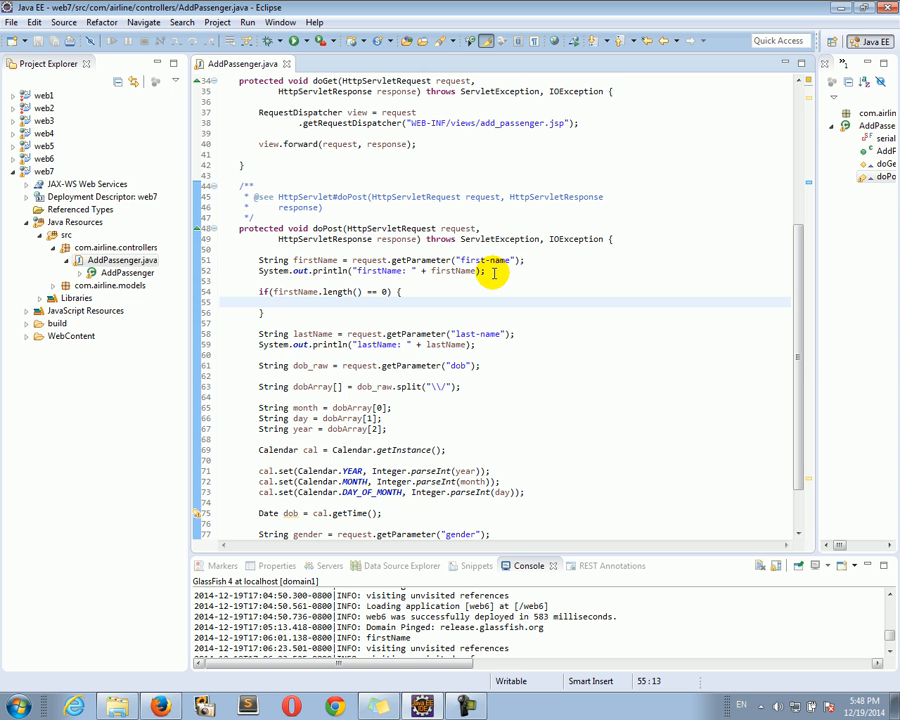
type("Sy")
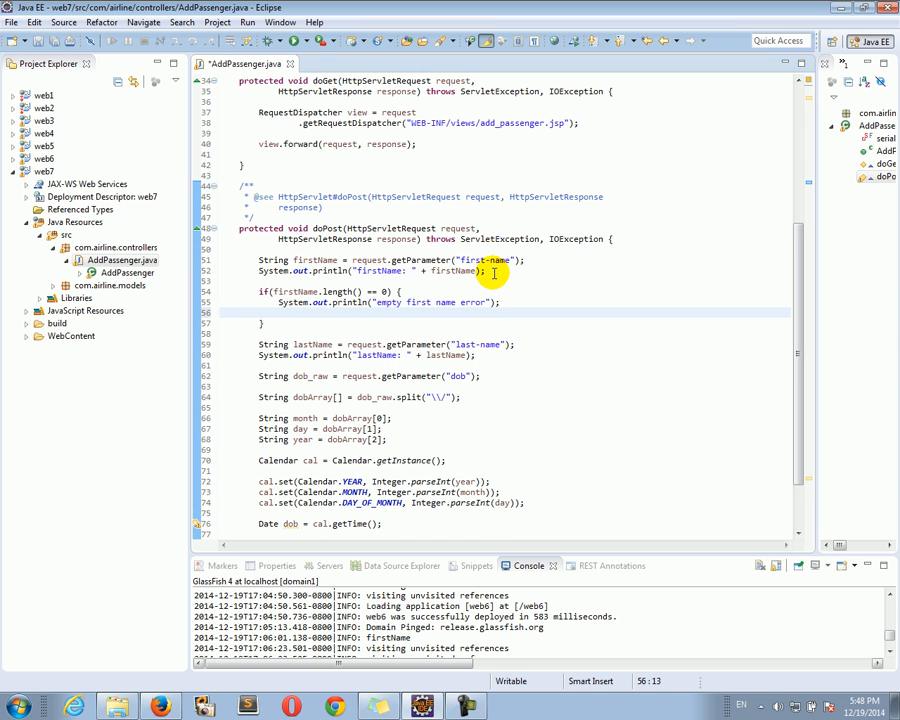
type("request.setAttribute(\", o);")
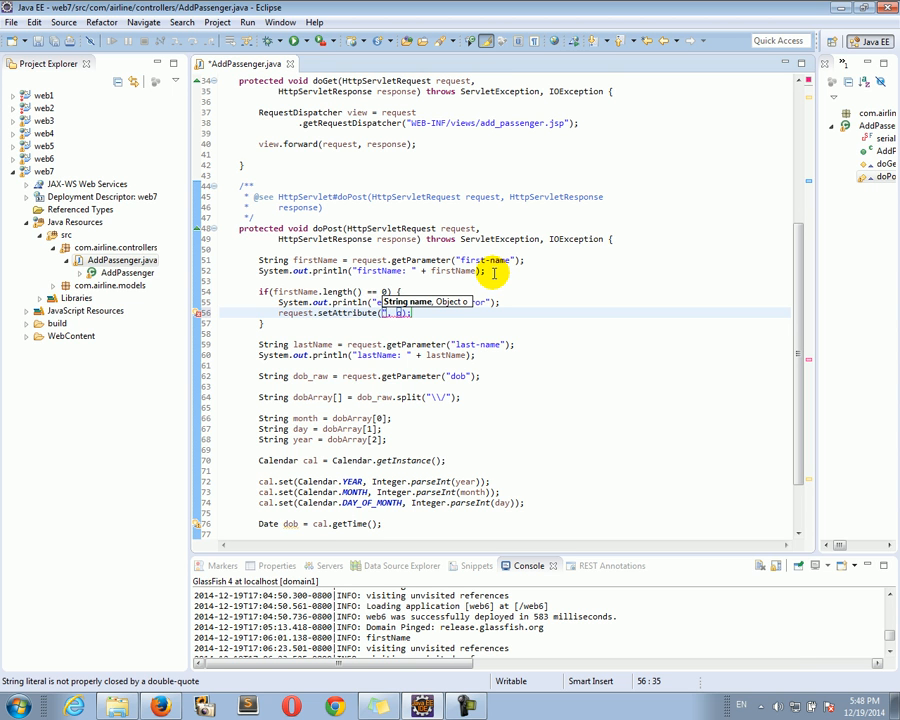
type("erro")
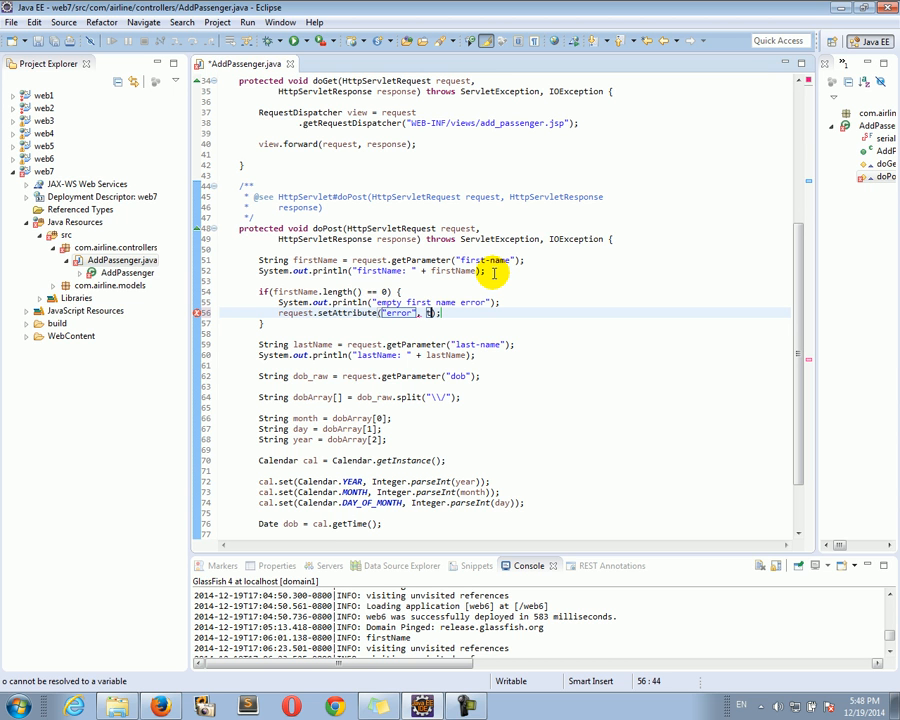
type("rue")
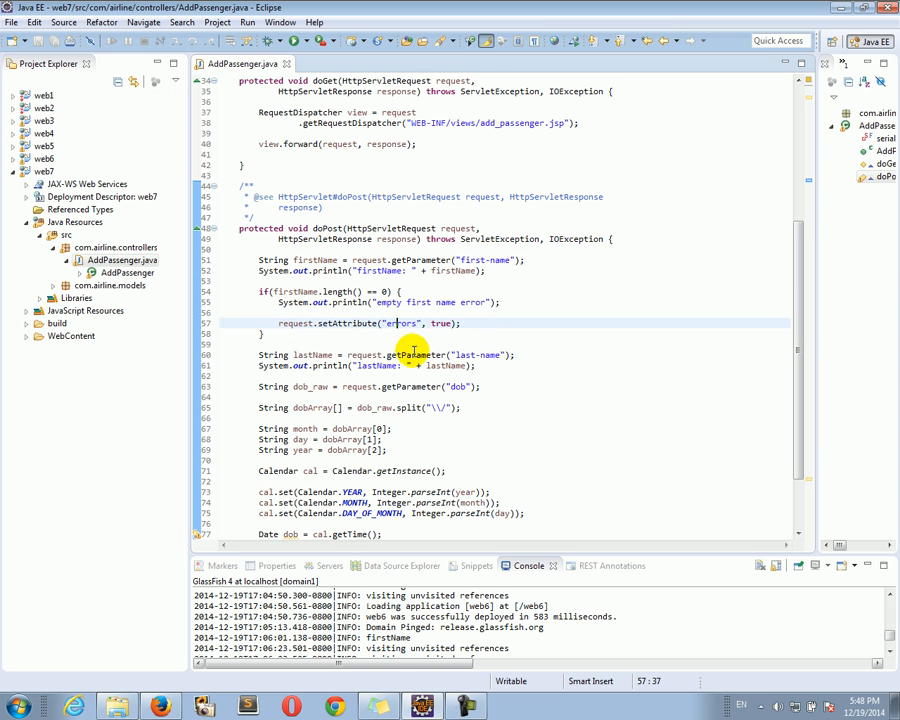
Save the errors attribute change in AddPassenger.java and switch to the browser form.
double_click(441, 323)
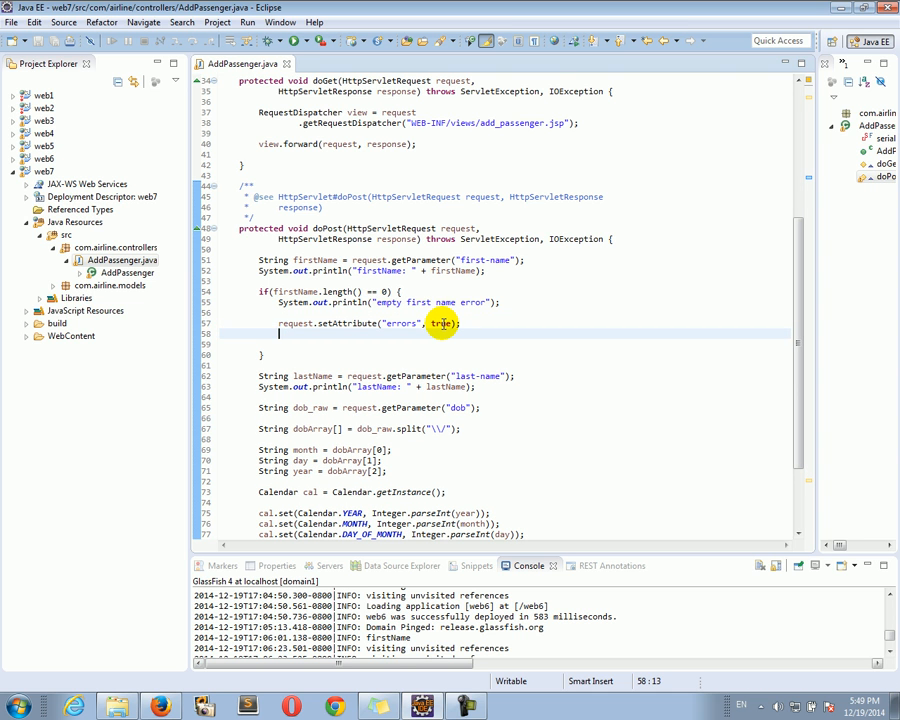
scroll("up", 3)
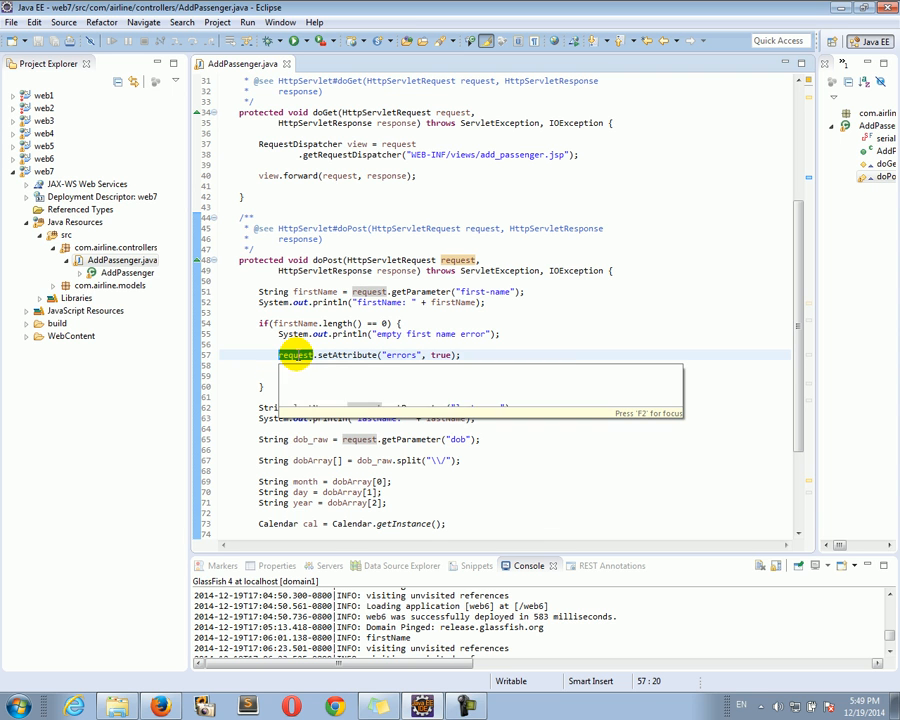
mouse_move(294, 355)
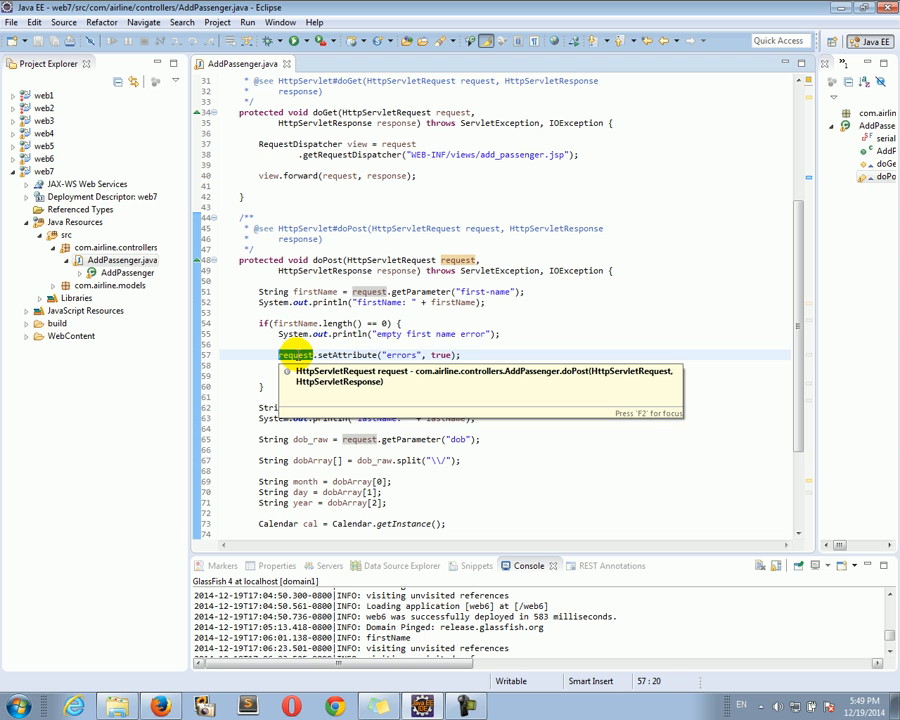
mouse_move(303, 410)
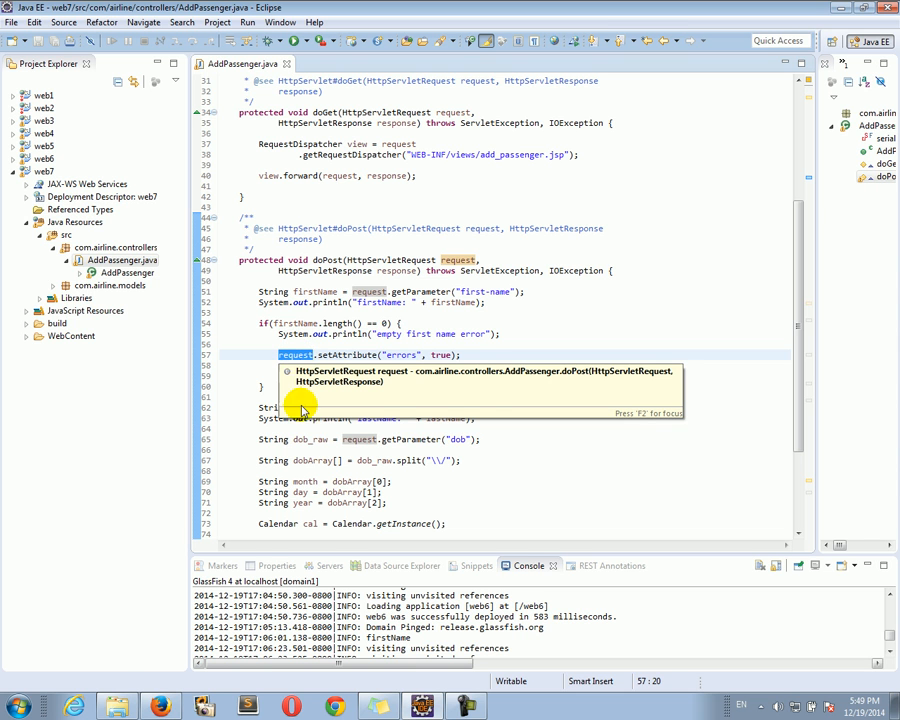
left_click(160, 707)
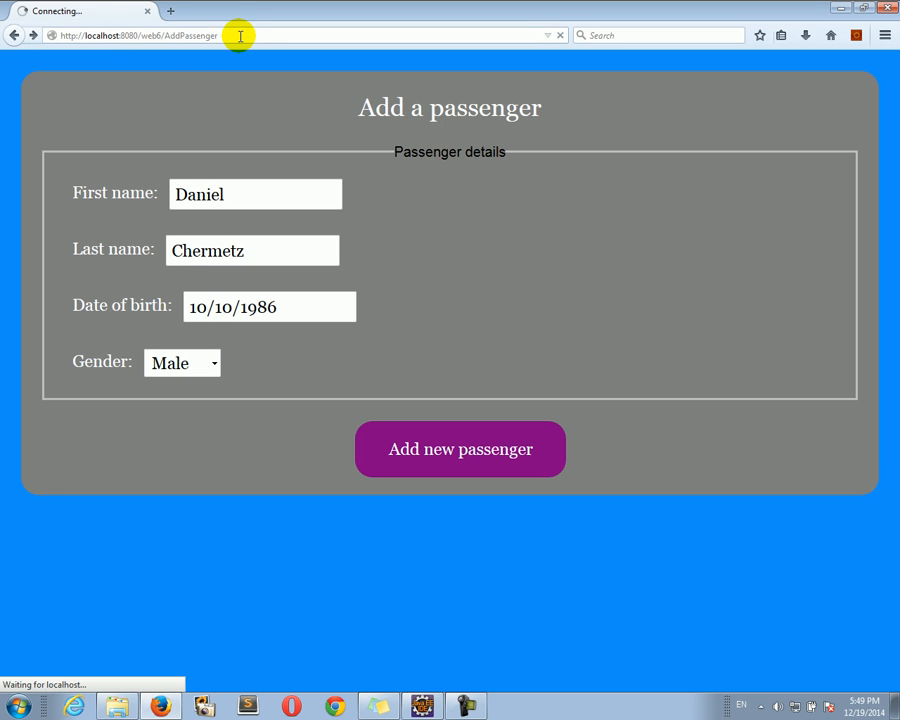
Post the Add a passenger form with empty fields to test first-name validation.
left_click(460, 449)
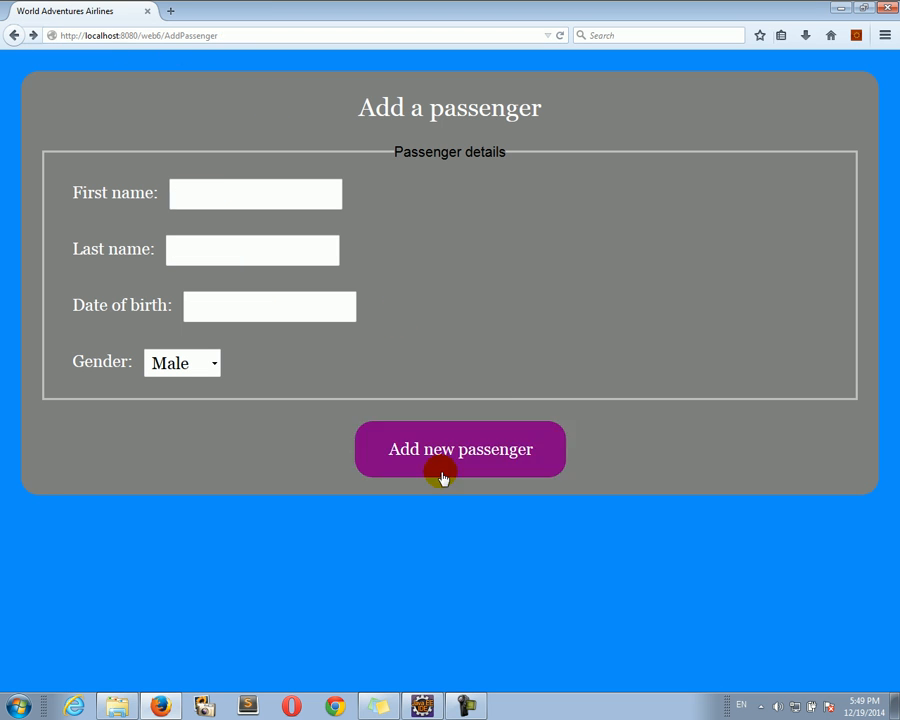
left_click(460, 449)
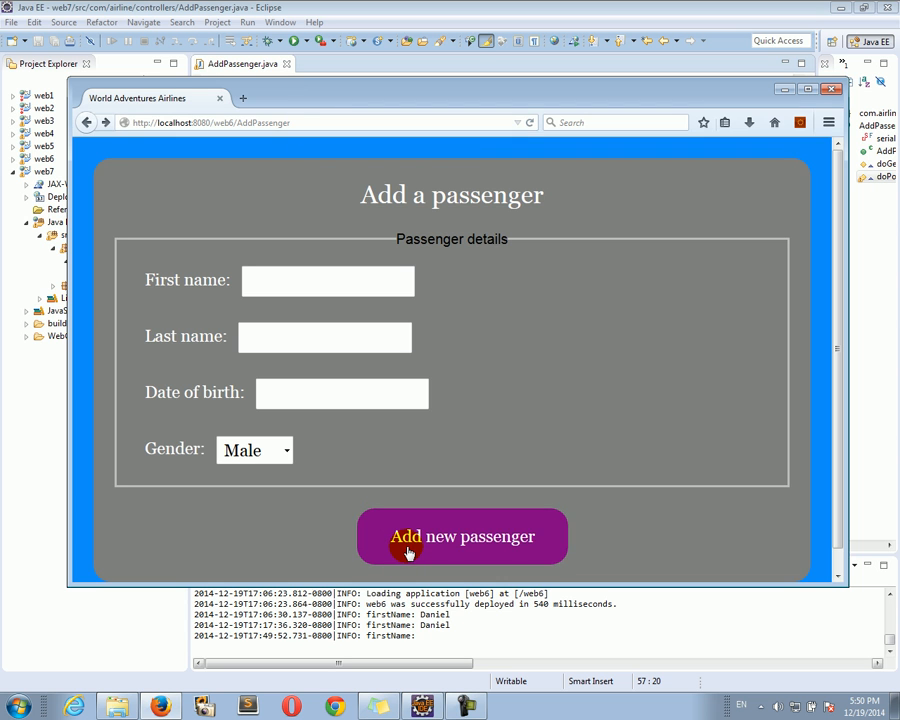
left_click(461, 537)
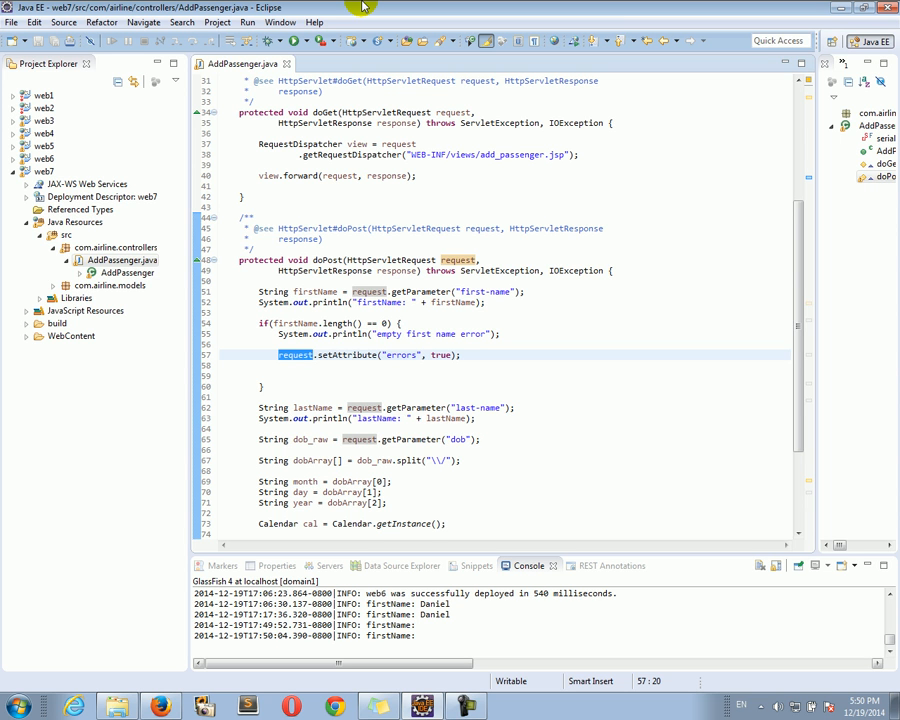
Below the errors line, add request.setAttribute("firstname_error", true) using Content Assist.
left_click(318, 355)
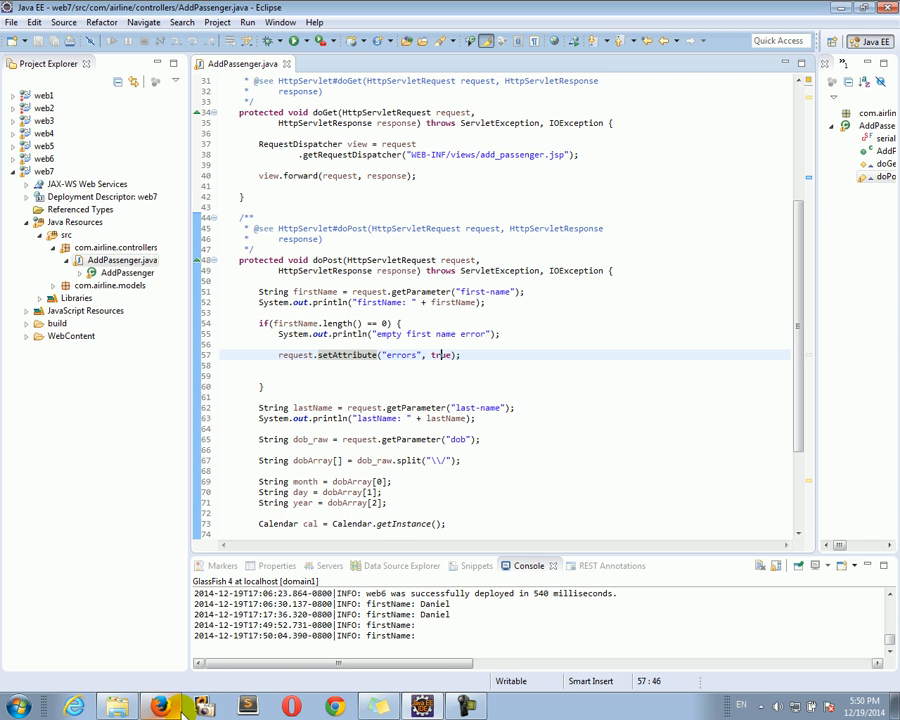
left_click(160, 707)
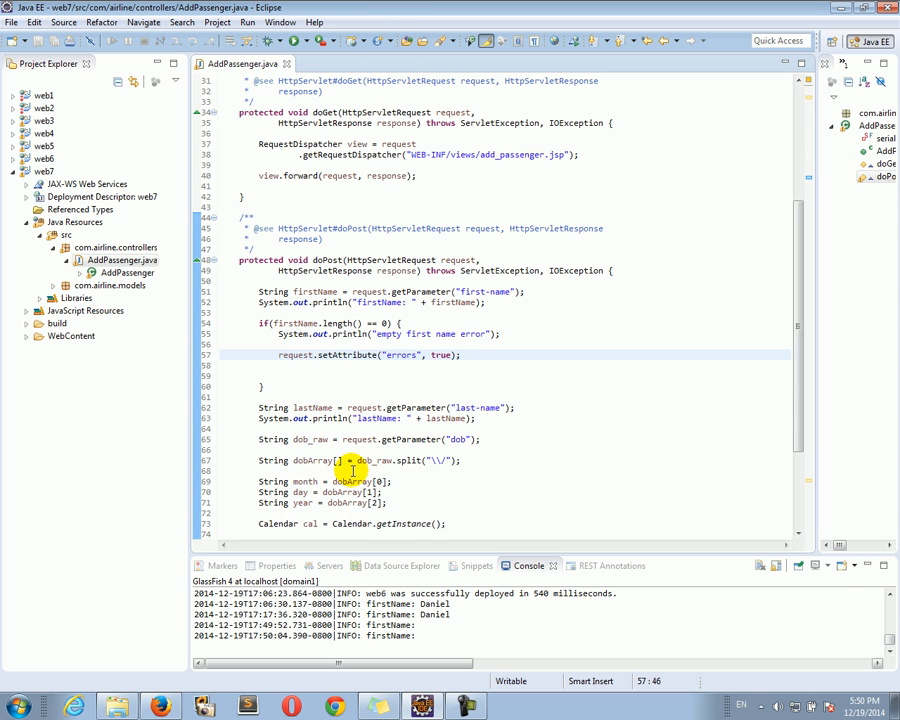
mouse_move(298, 355)
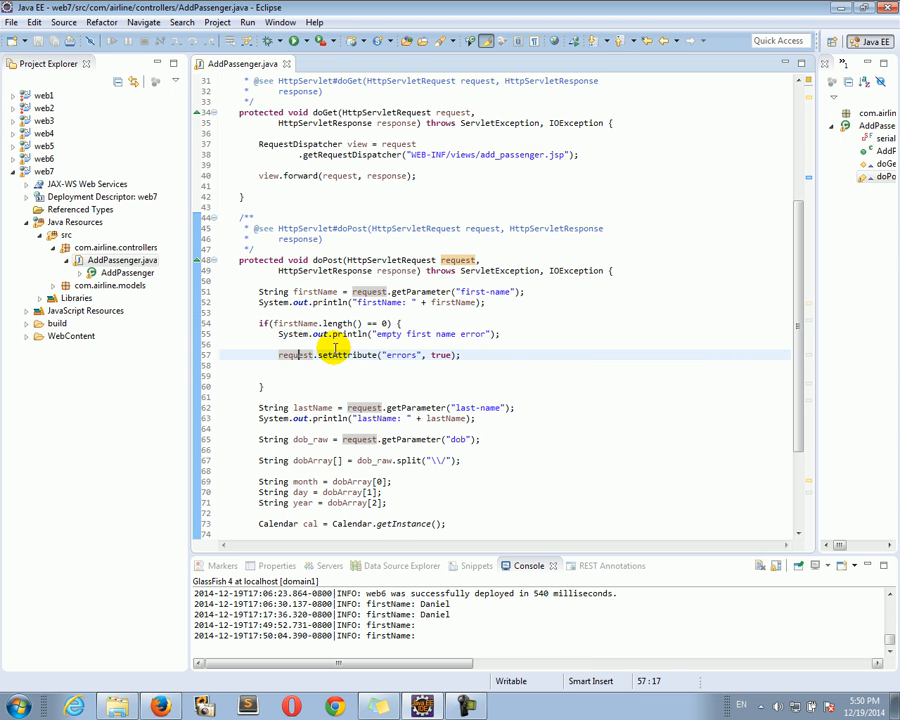
left_click(500, 354)
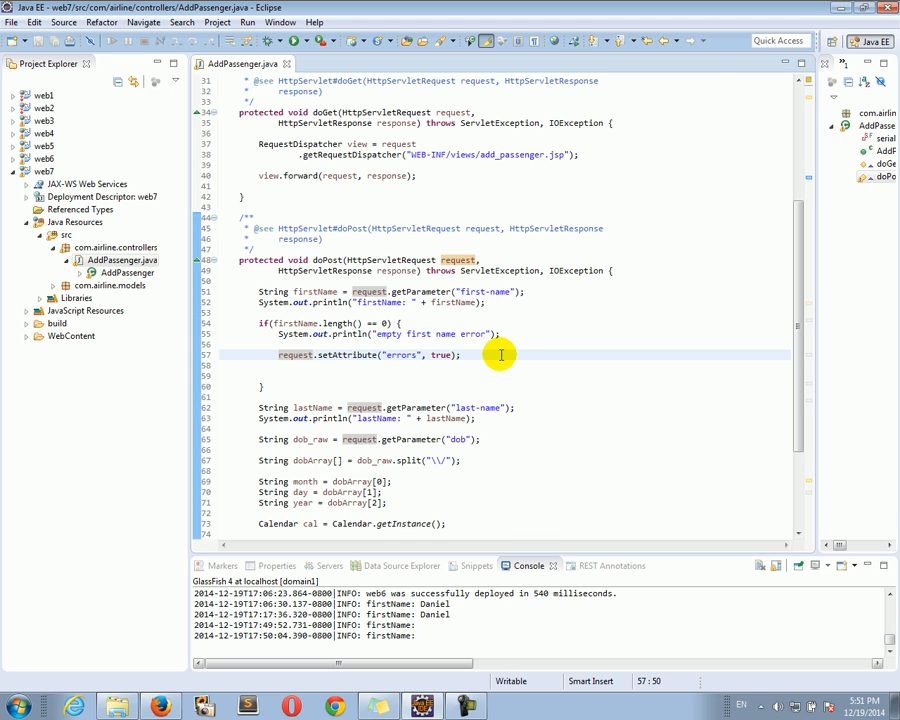
double_click(347, 355)
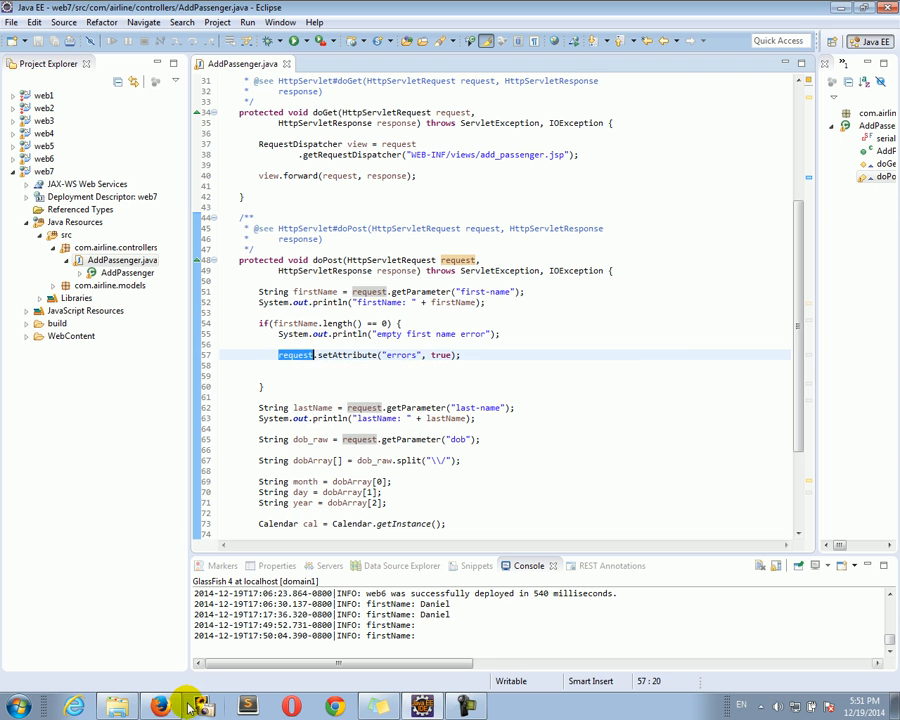
left_click(470, 354)
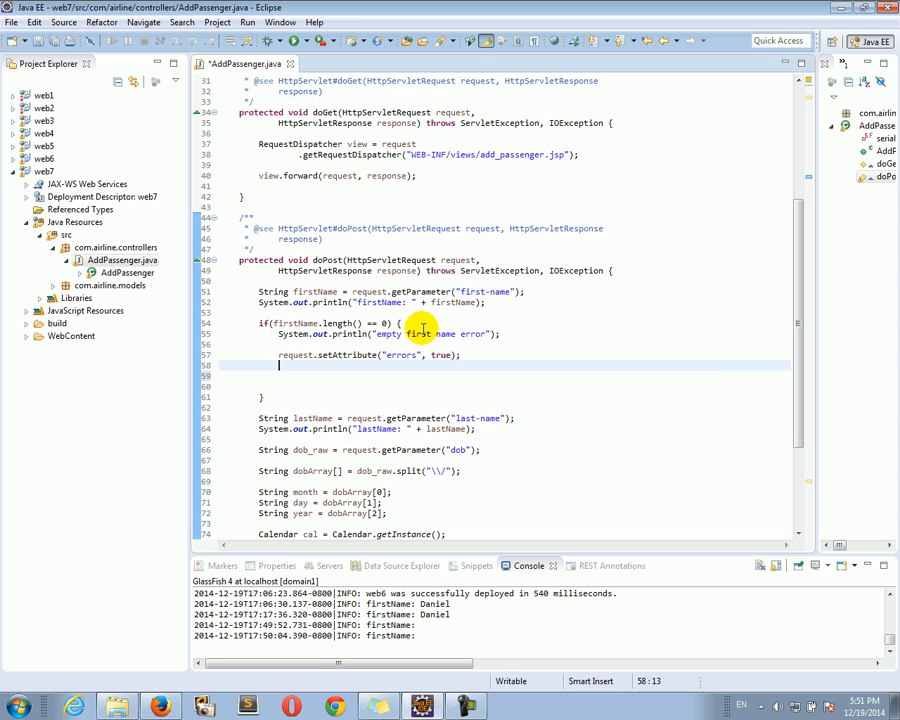
mouse_move(337, 323)
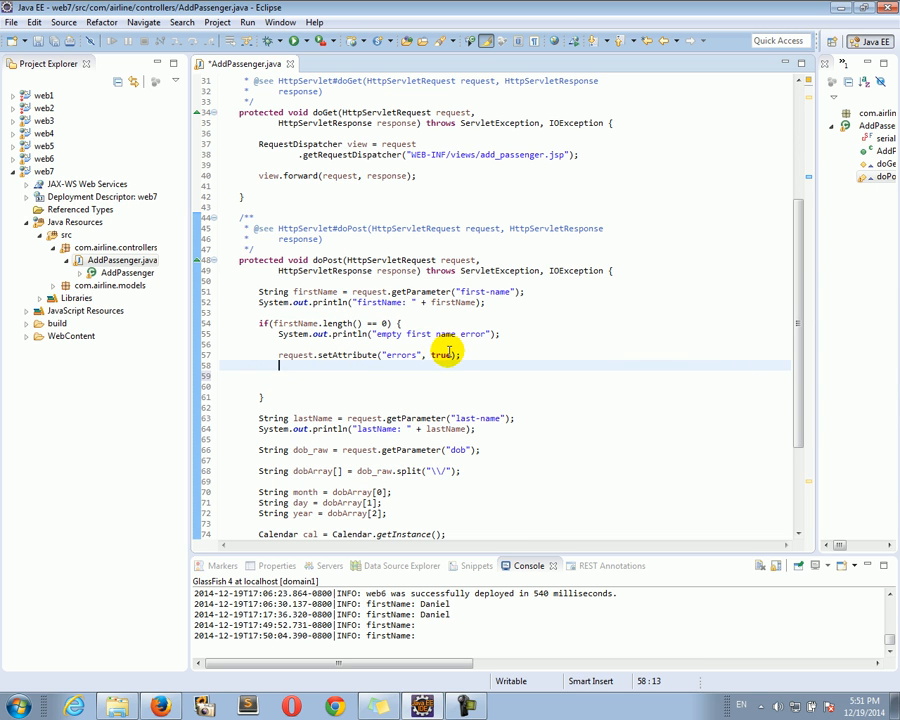
left_click(462, 355)
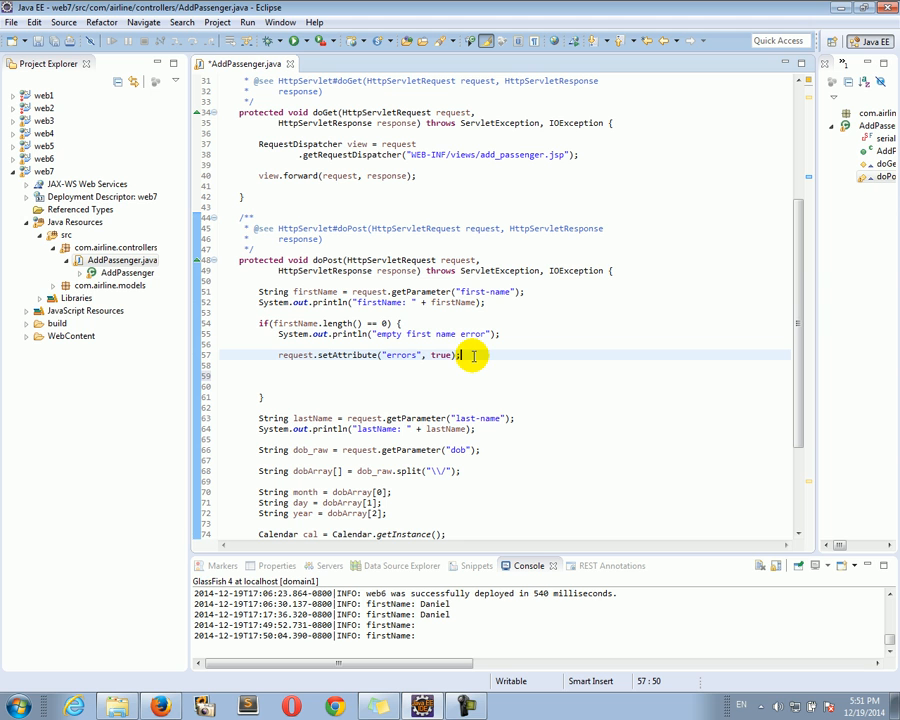
left_click(450, 707)
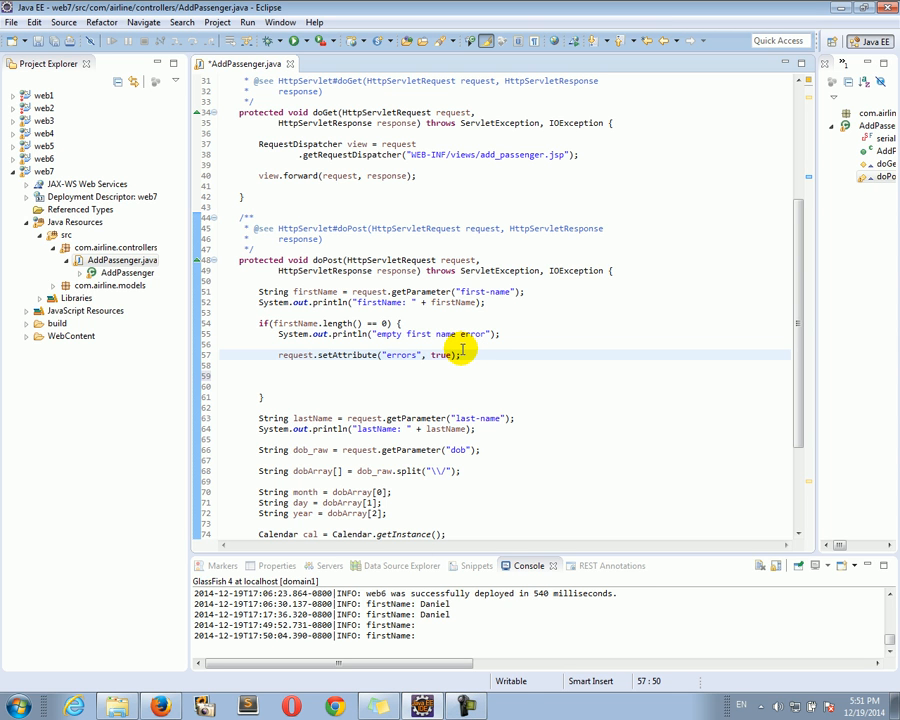
type("request.setAttribute(name, o);")
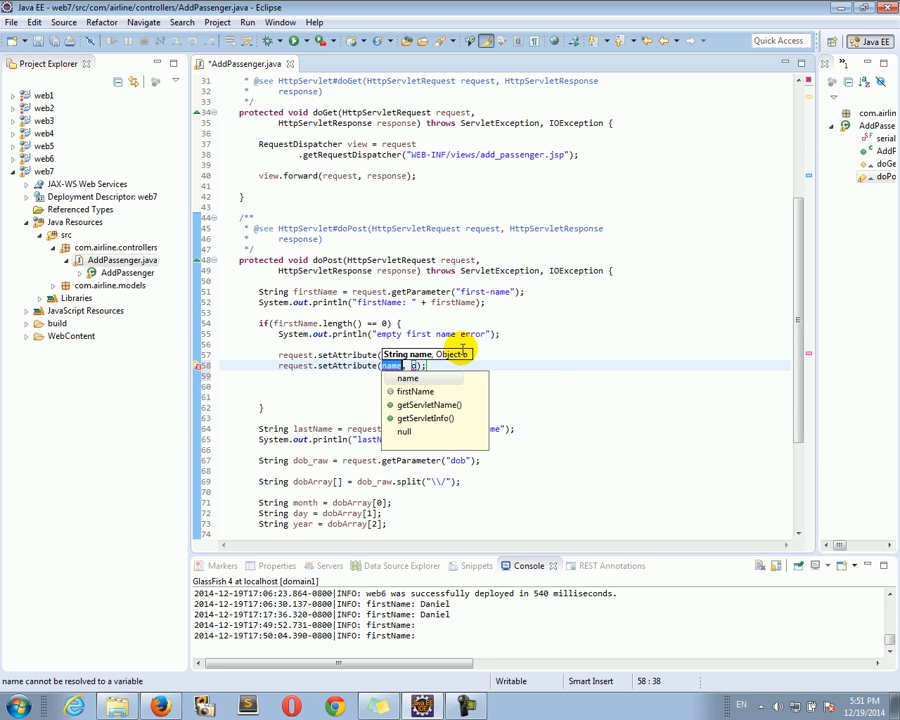
left_click(414, 378)
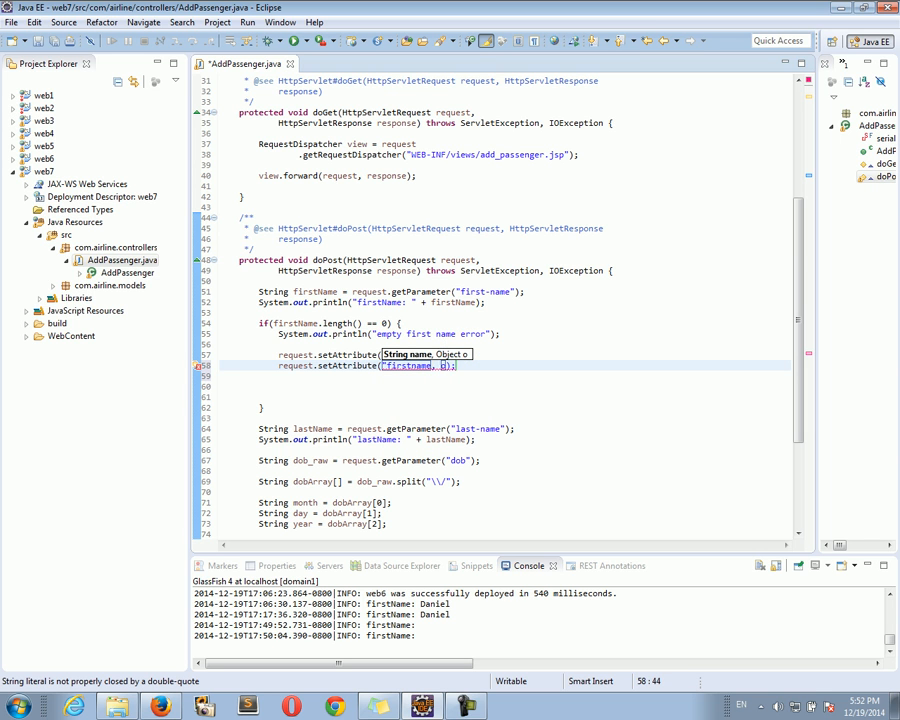
type("errors\", true);")
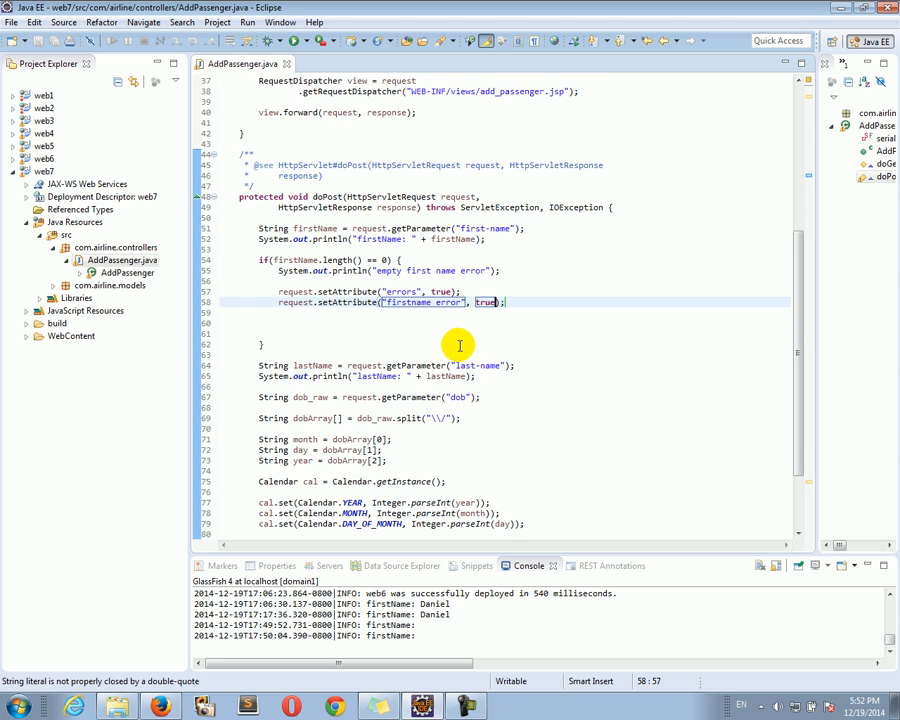
scroll("down", 3)
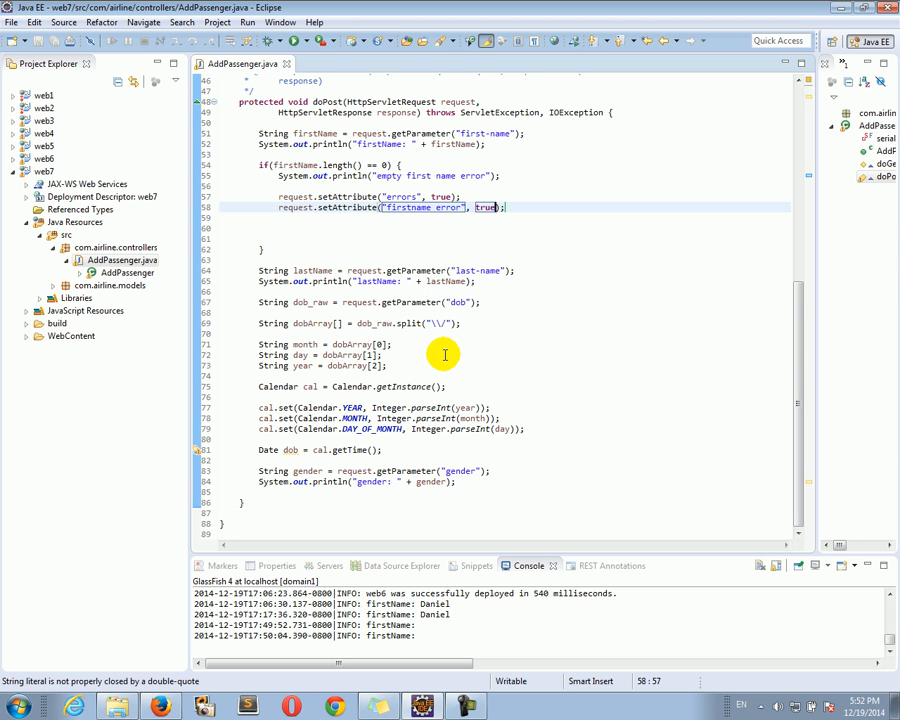
mouse_move(405, 323)
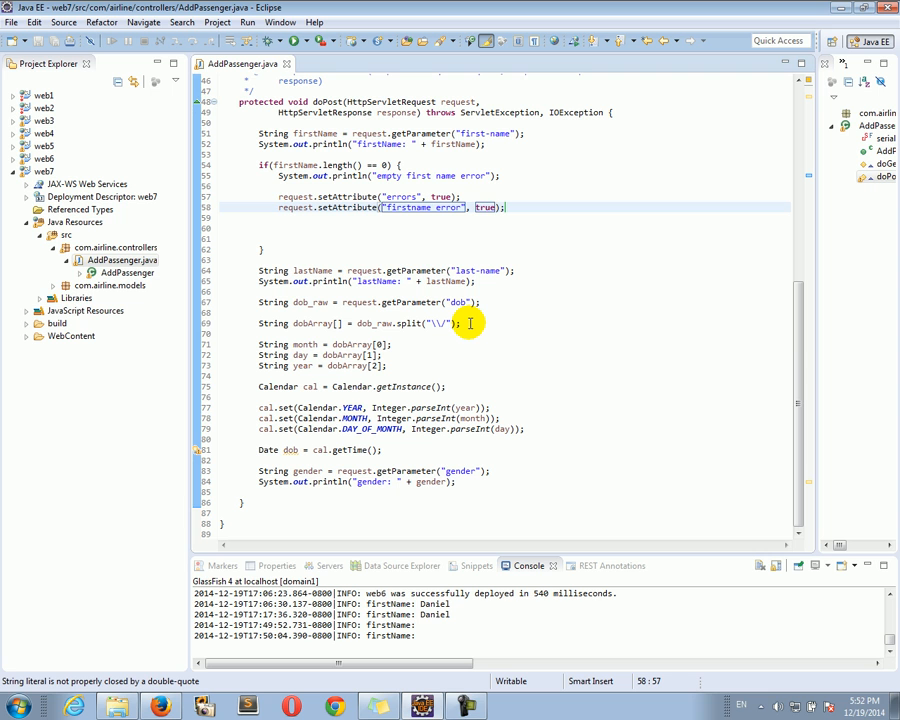
mouse_move(442, 363)
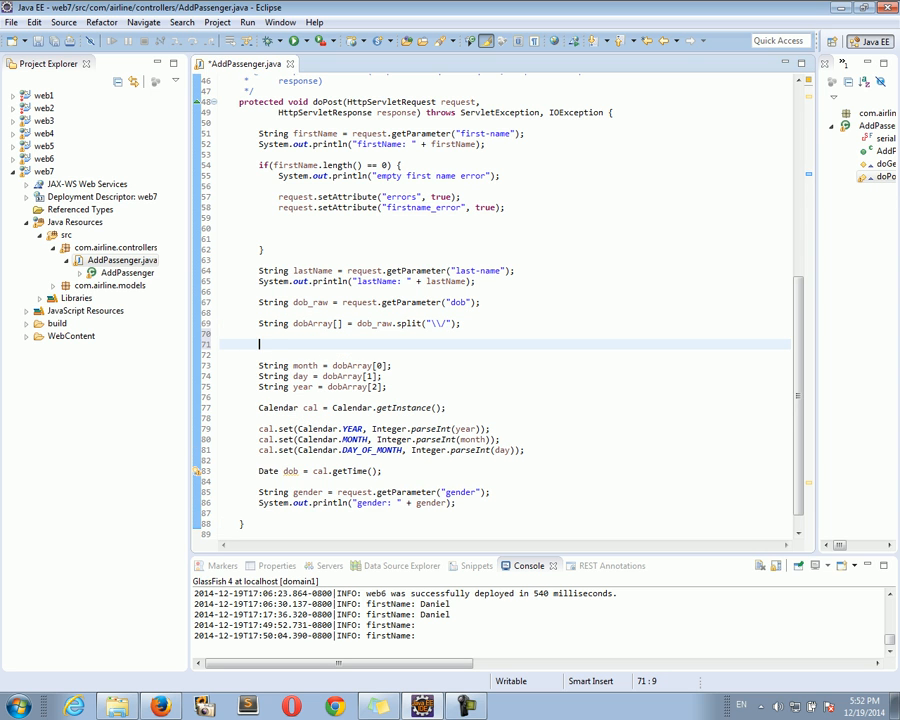
Declare String pattern matching 1–2 digit month and day and a \d{4} year, and save.
type("String")
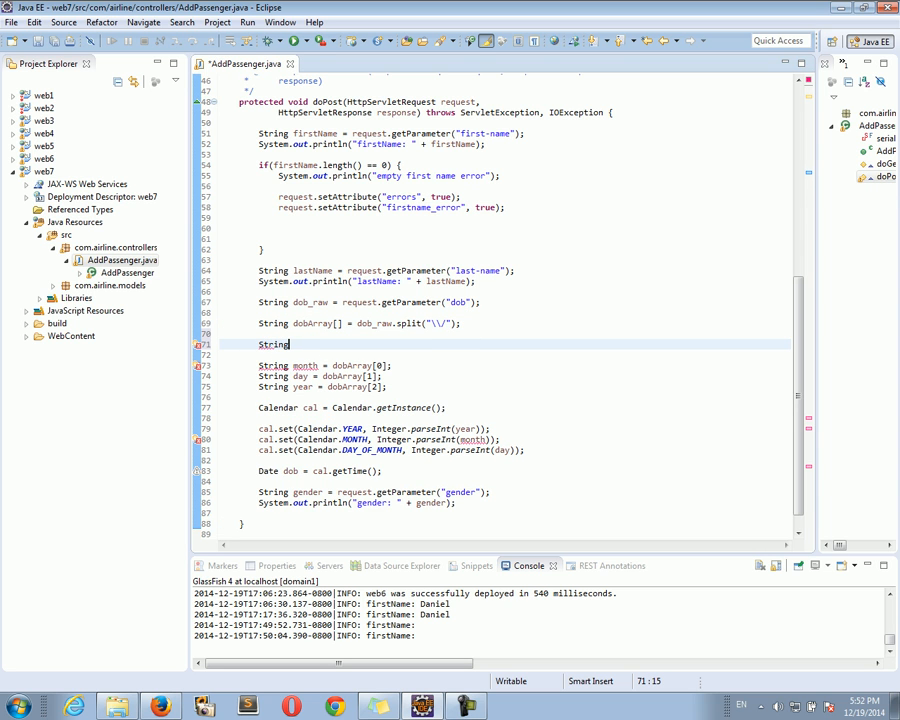
type("pa")
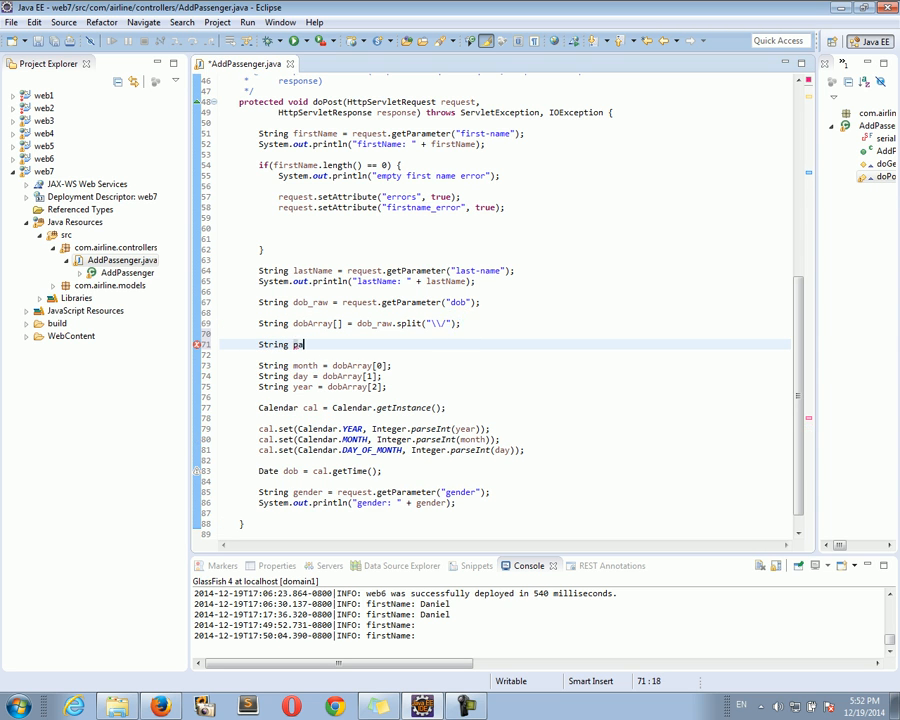
type("ttern = \"^\\\\d{1,")
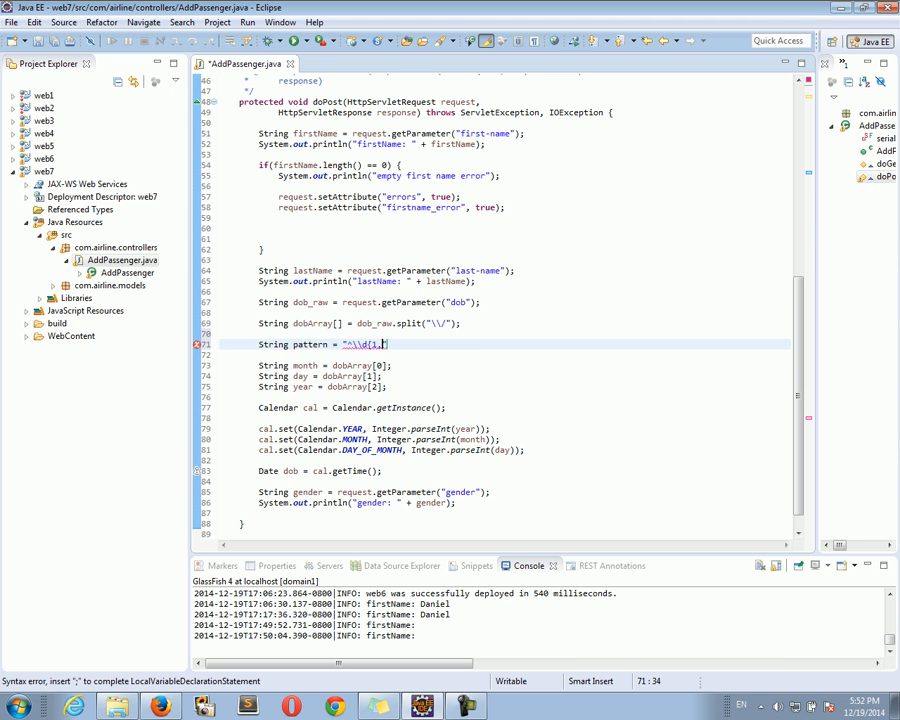
type("2}\"")
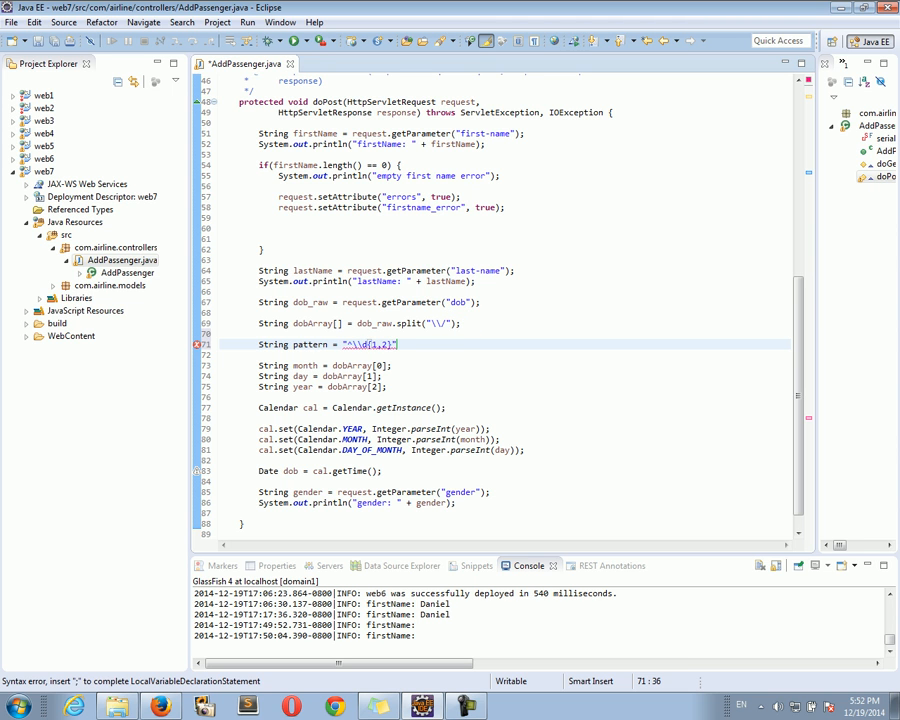
type("\\\\/\\\\d{1, 2}")
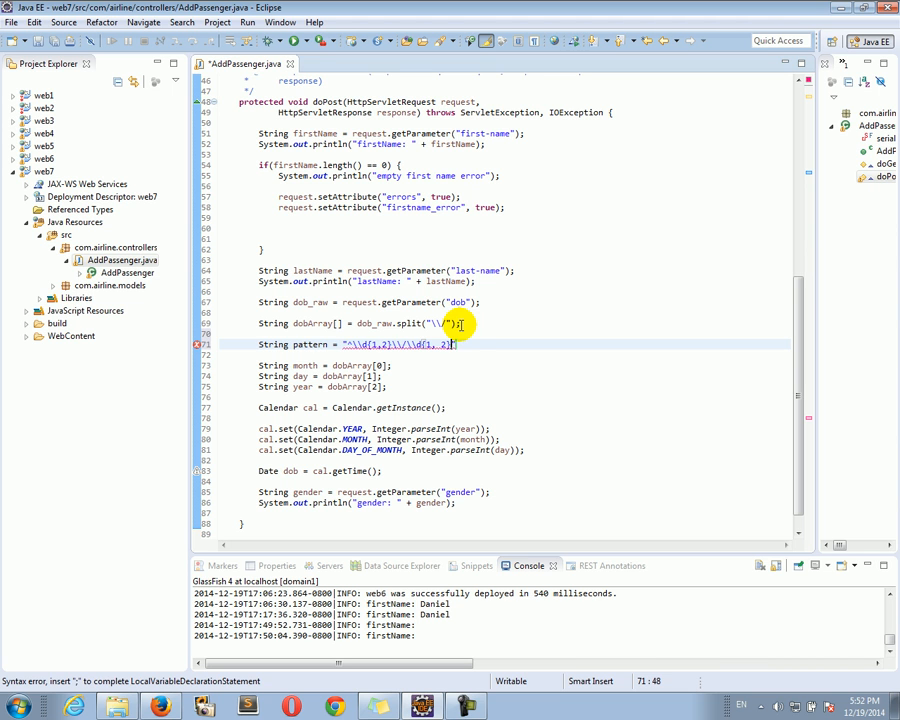
type("\\\\/")
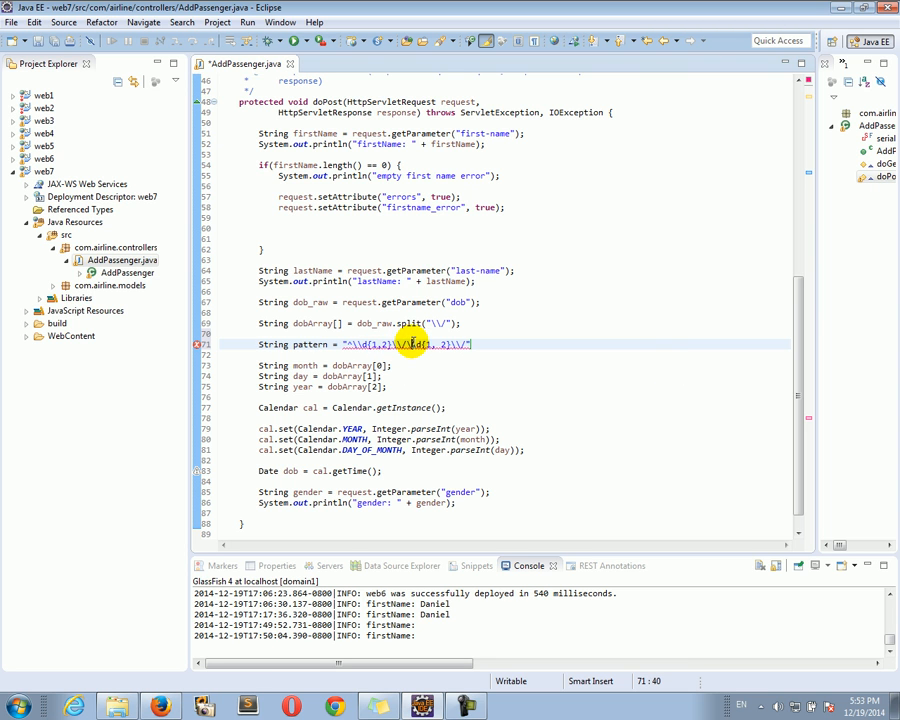
mouse_move(455, 344)
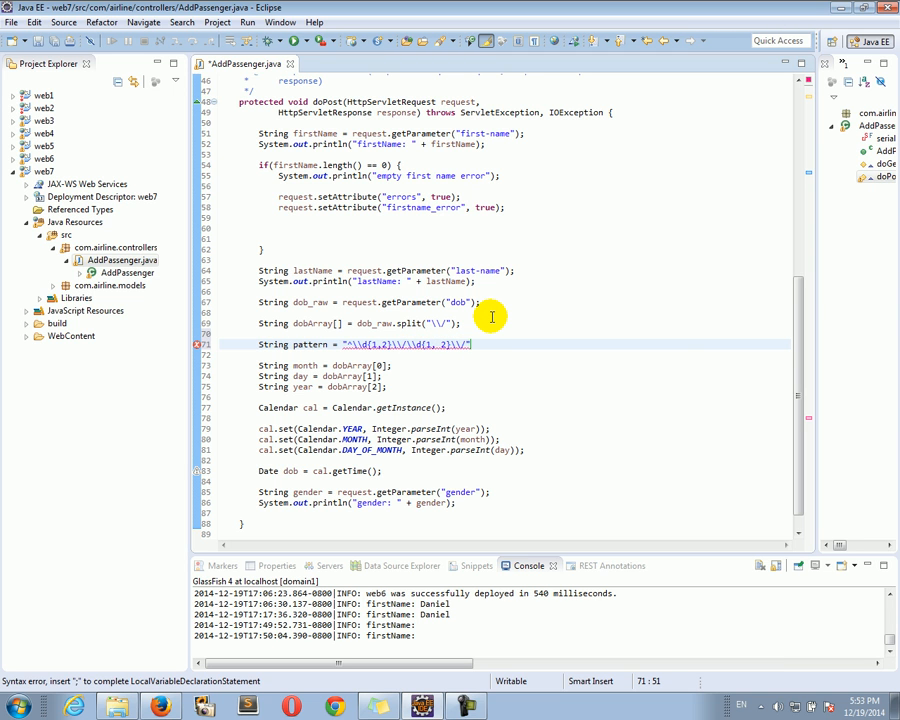
type("\\d{4}$")
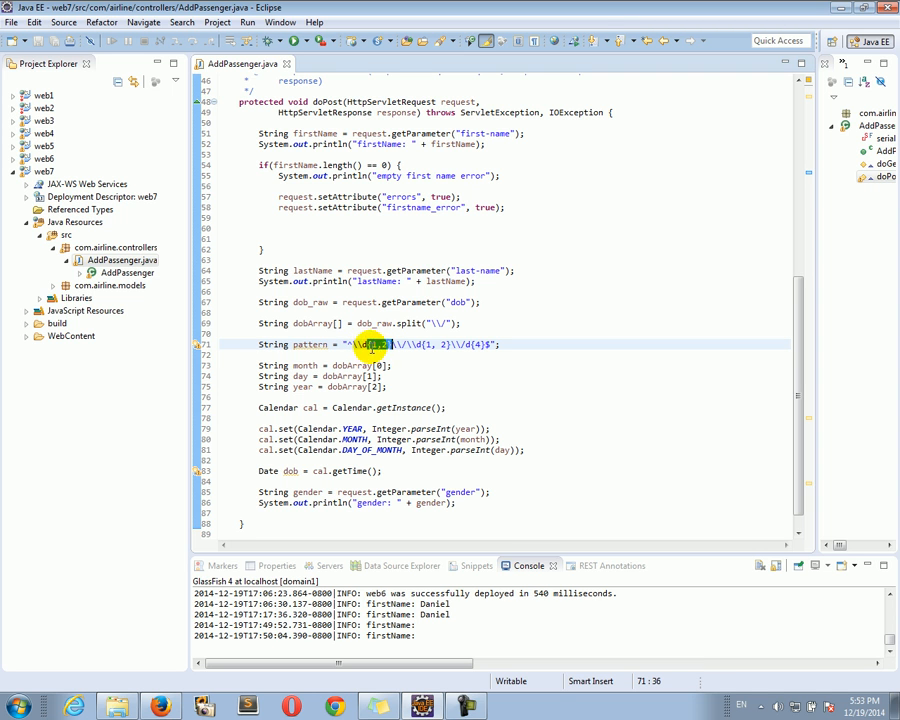
left_click(368, 344)
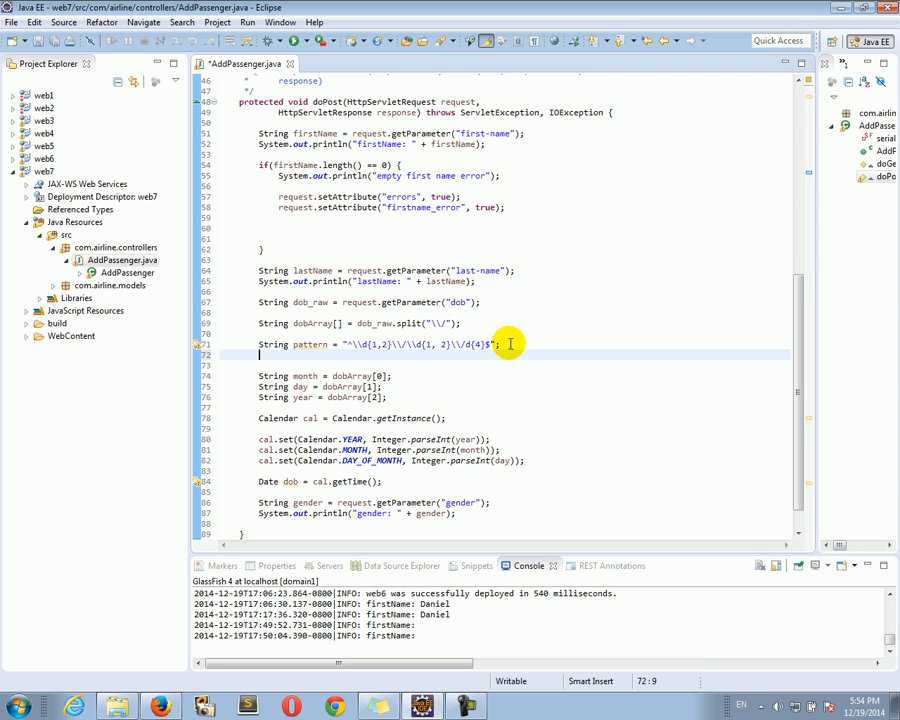
Add Pattern r = Pattern.compile(pattern) and Matcher m = r.matcher(dob_raw).
type("Pattern r =")
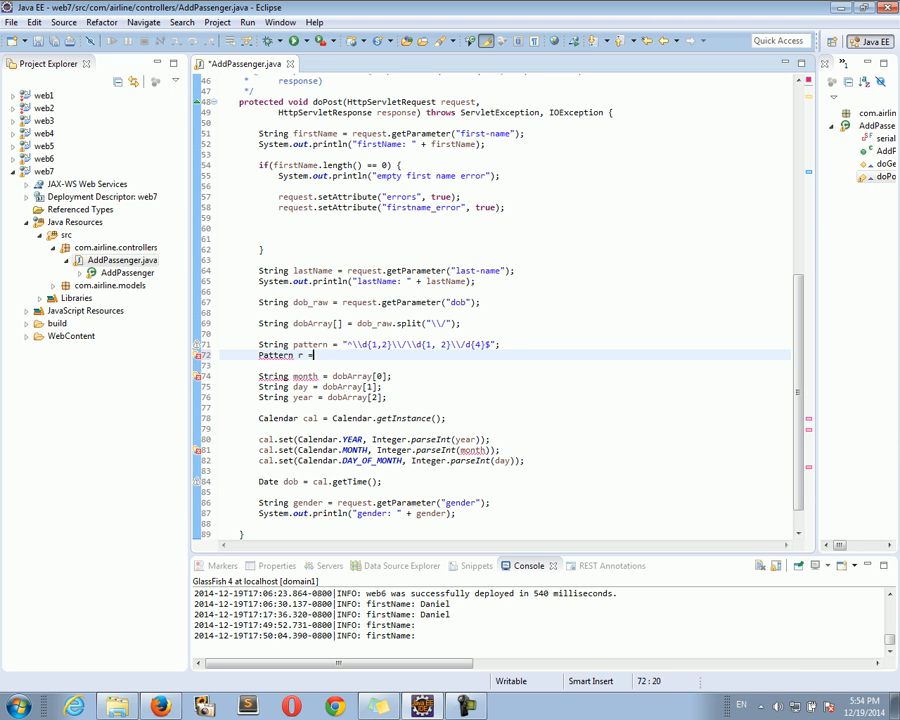
type("Pattern")
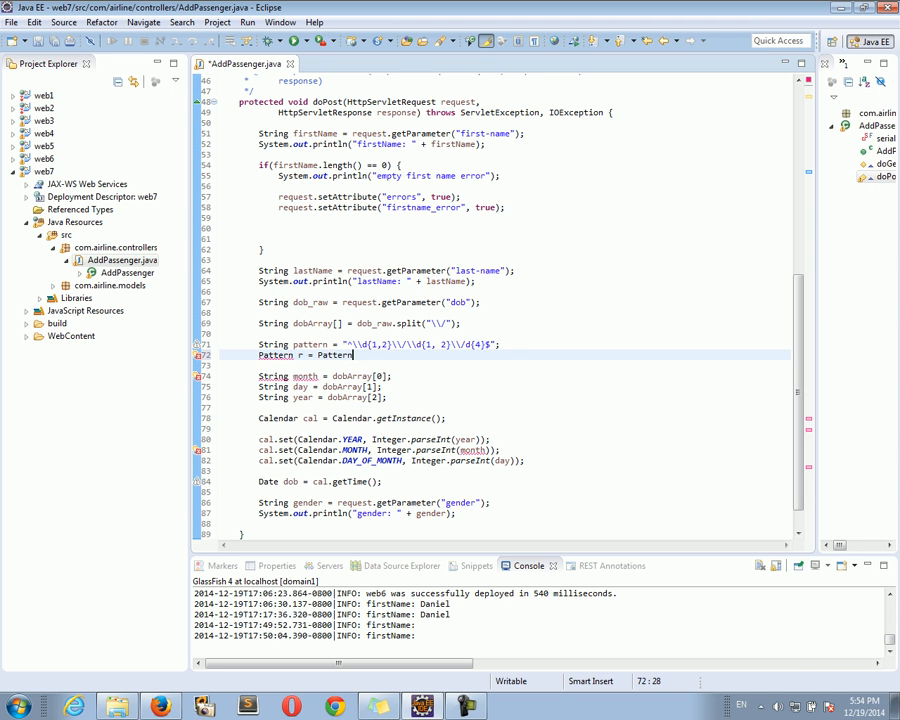
type("compile(pattern);")
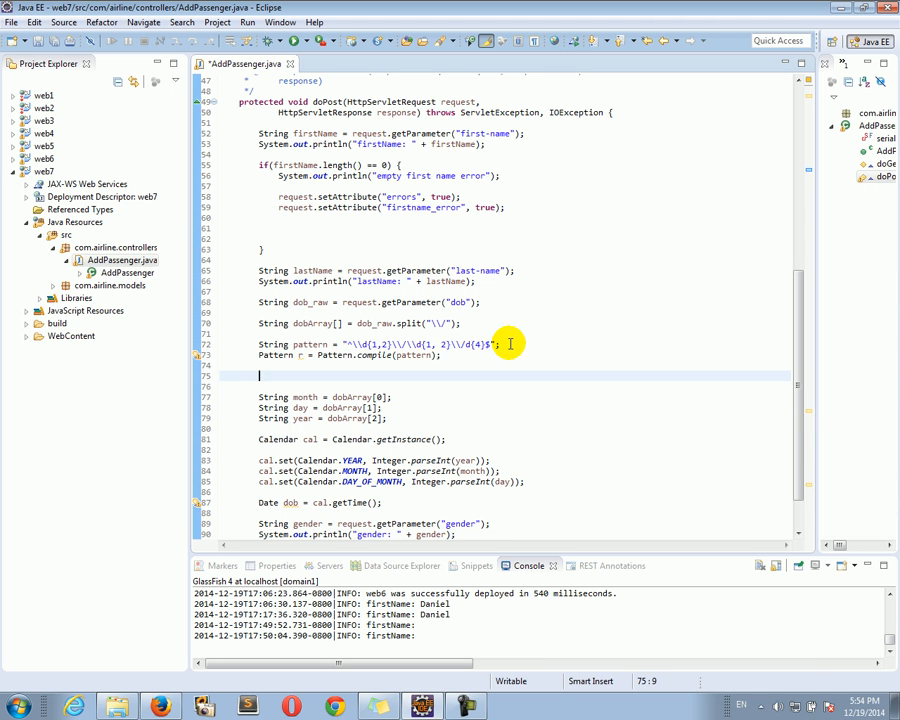
type("Matcher m")
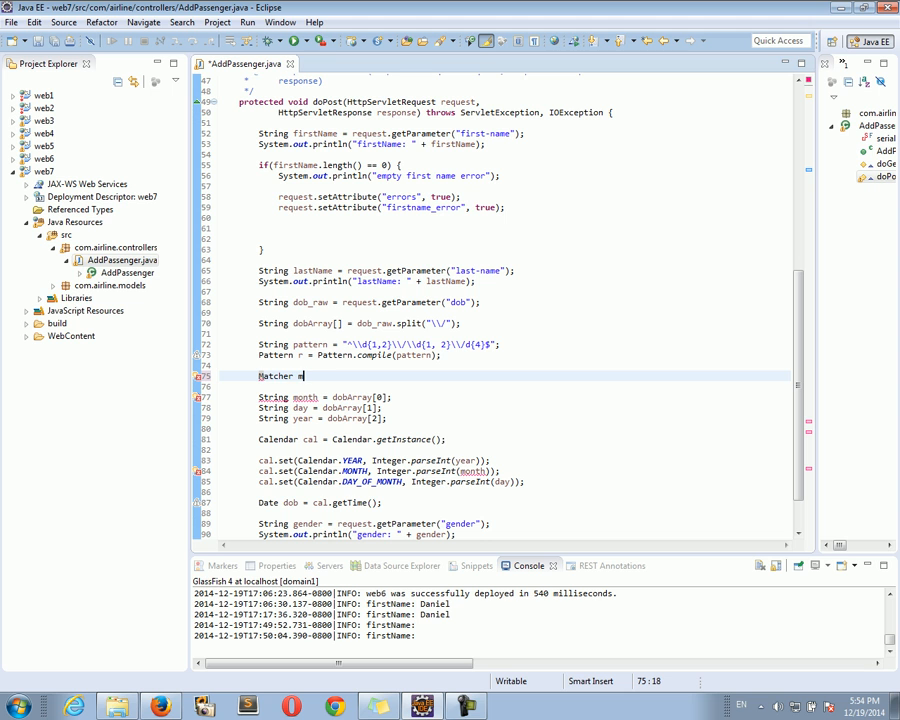
type(",")
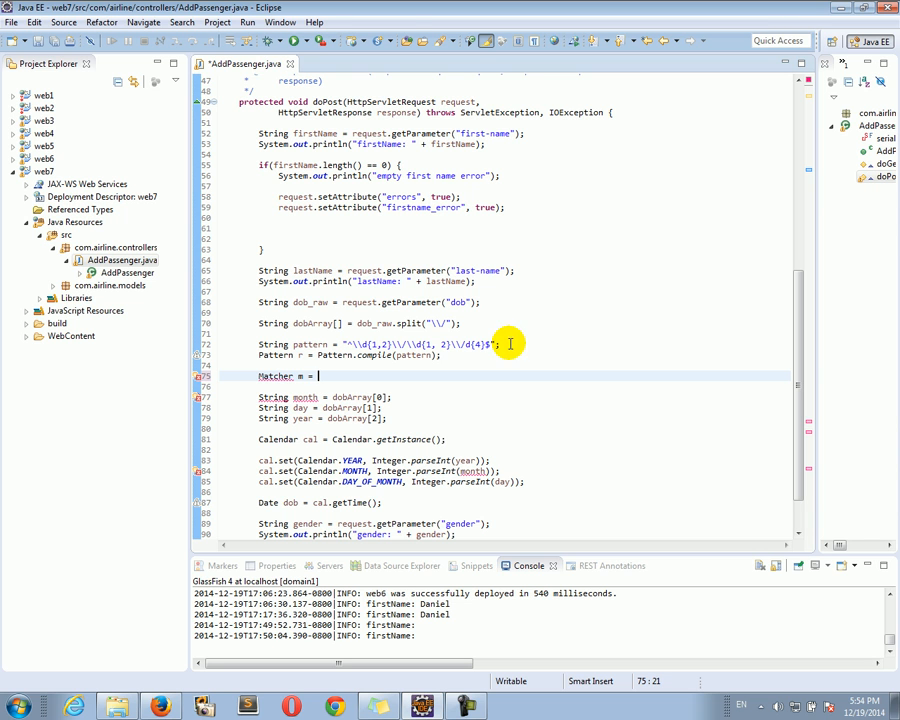
type("r.")
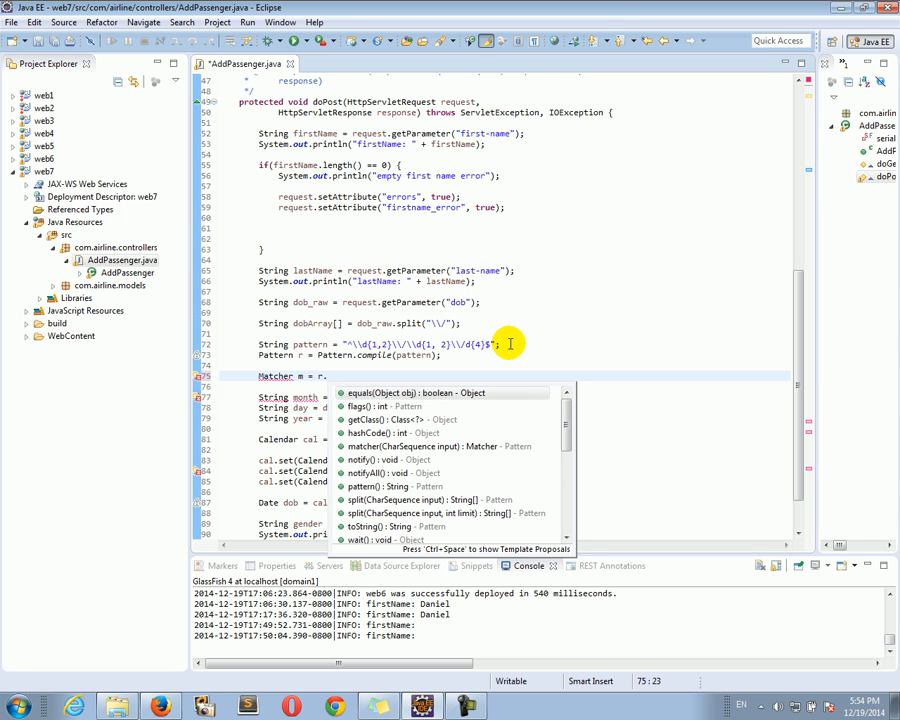
type("matcher(dob_raw);")
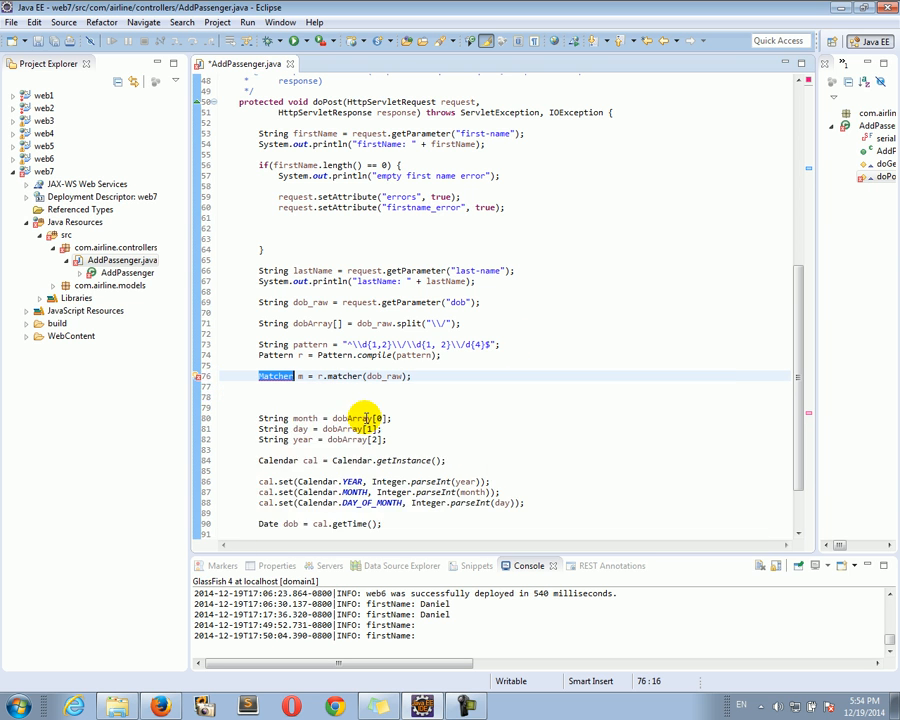
Add an if(m.find()) block and move the date-parsing lines inside it.
left_click(275, 387)
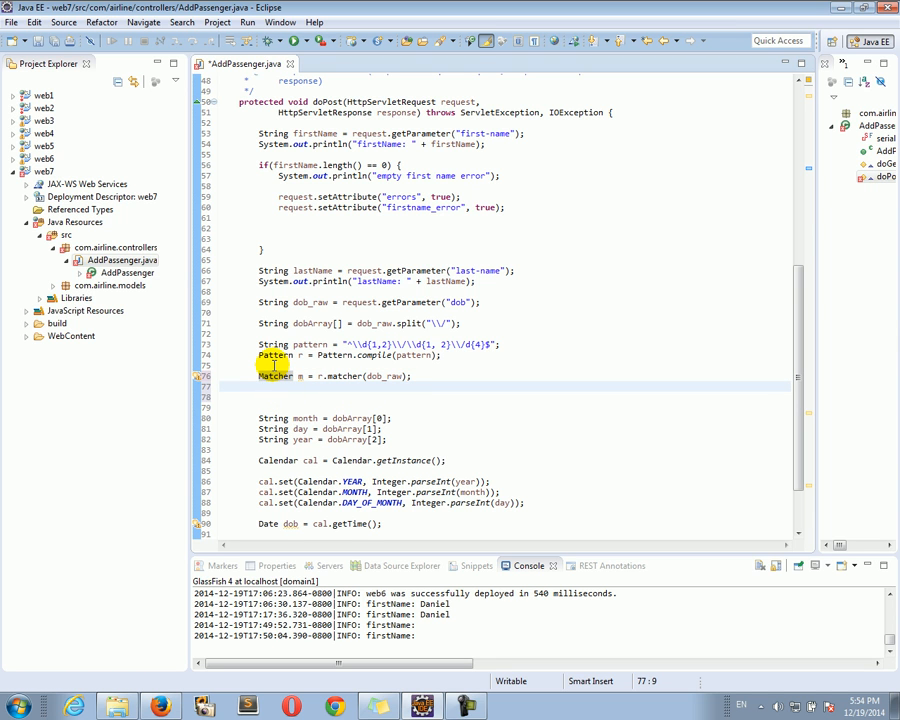
type("if")
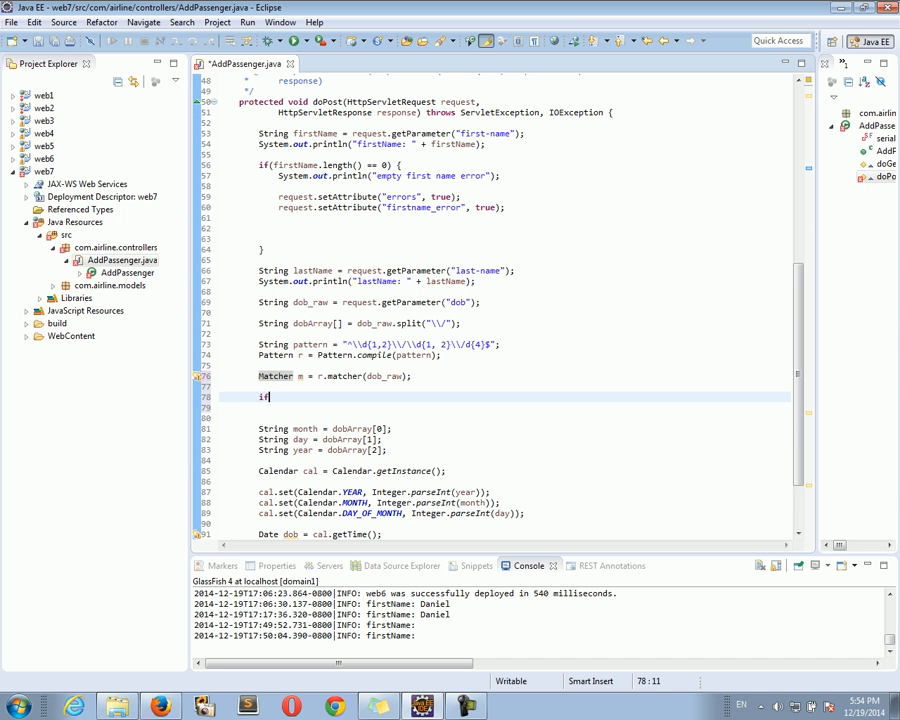
type("(")
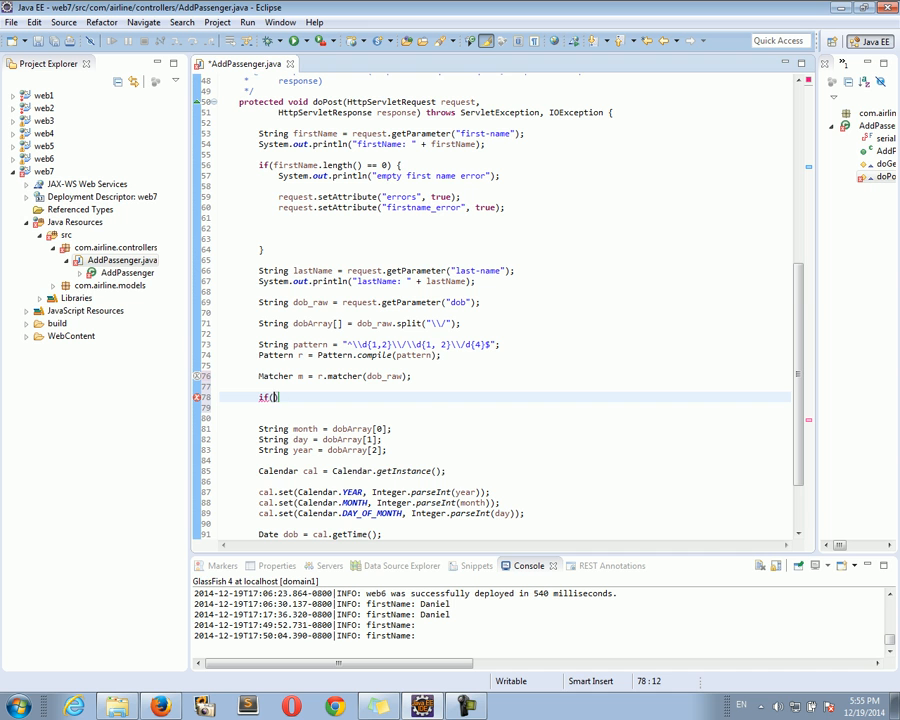
type("m.find()")
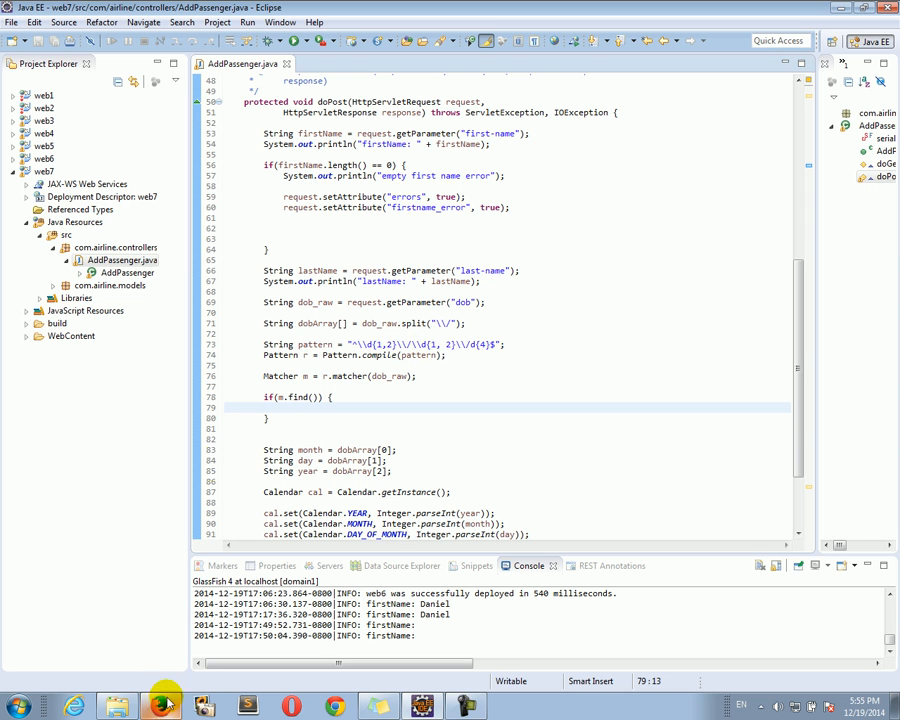
double_click(420, 344)
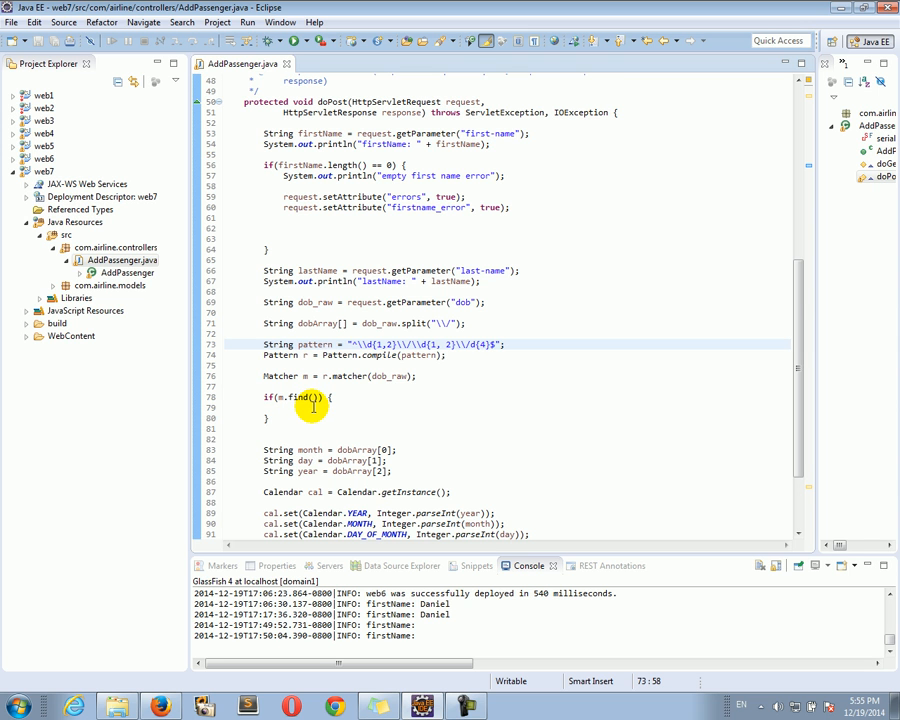
scroll("down", 3)
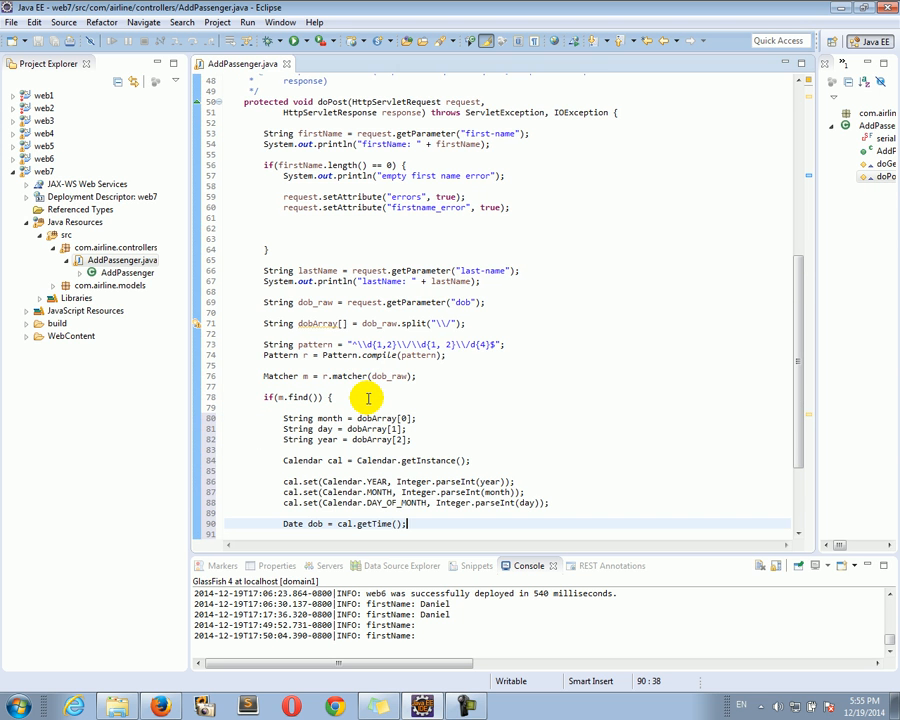
Scroll to the if(m.find()) date-matching block and inspect its dob_raw matcher argument.
scroll("down", 3)
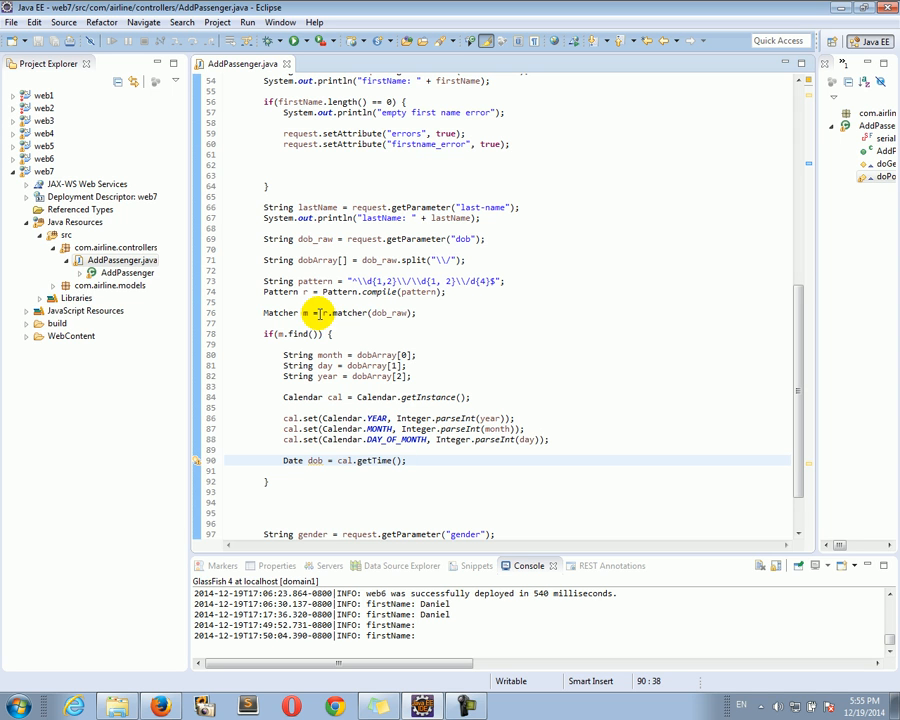
double_click(388, 312)
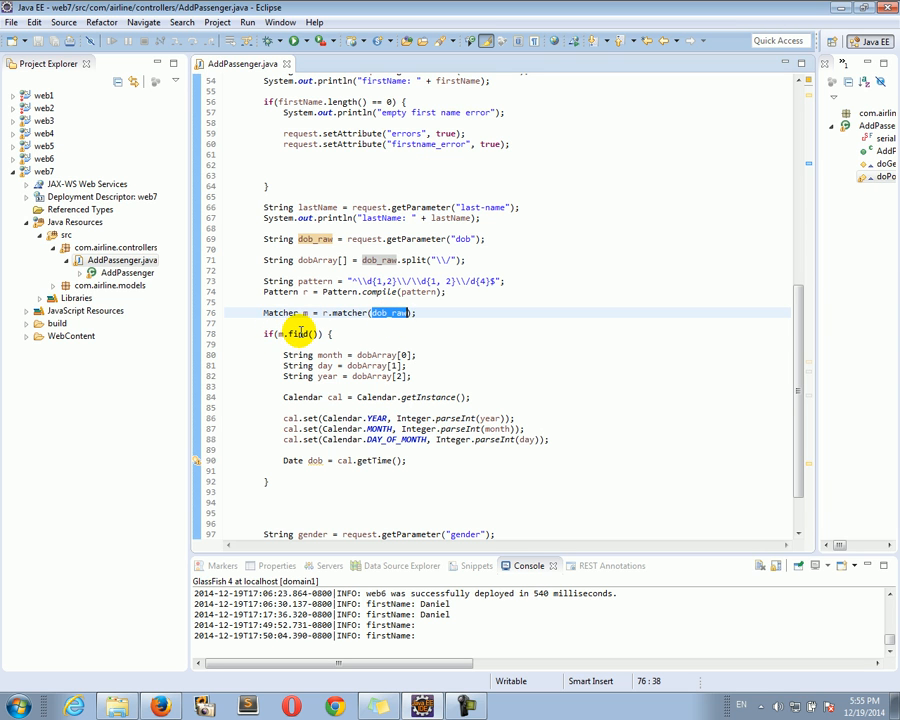
left_click(300, 333)
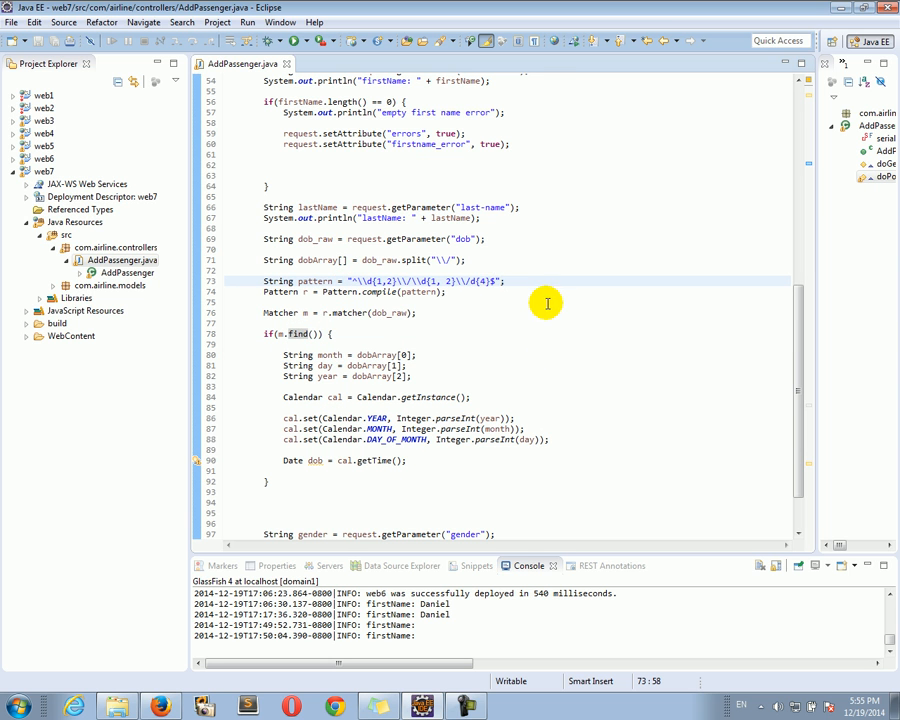
mouse_move(458, 458)
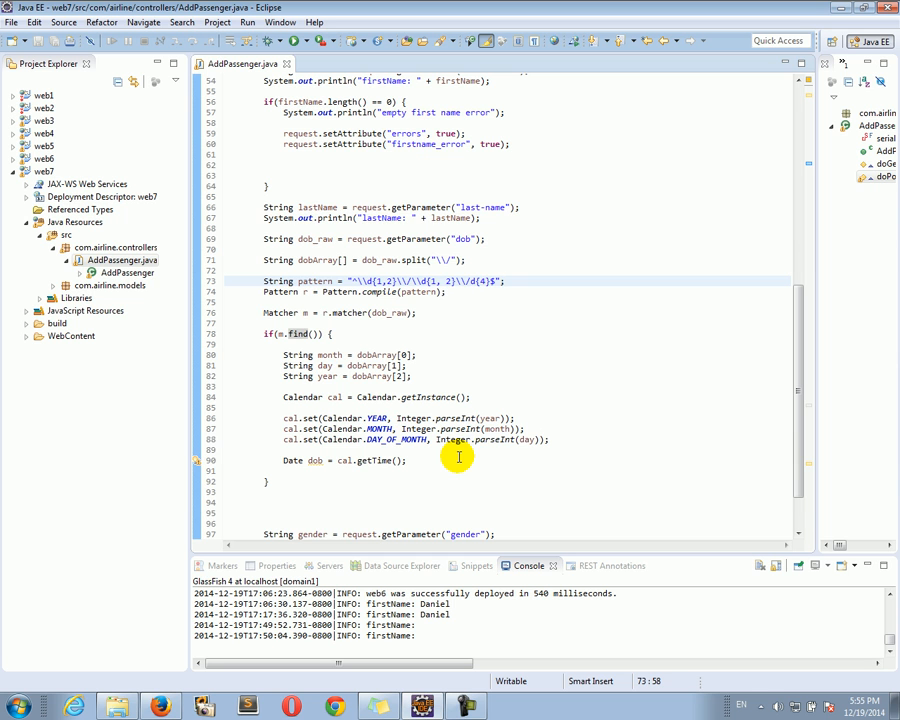
scroll("down", 3)
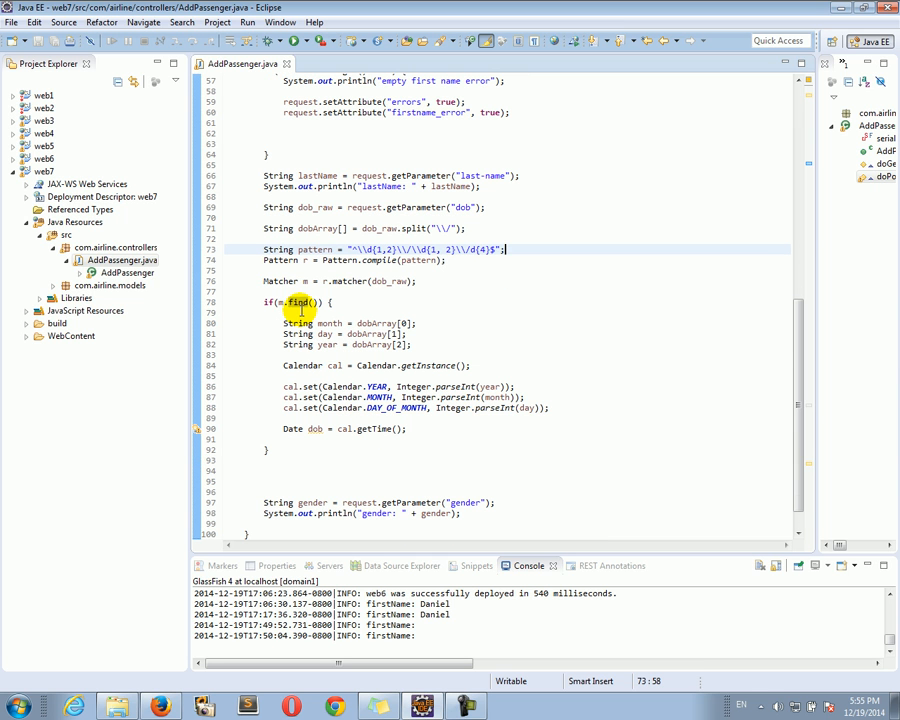
mouse_move(283, 302)
type("else {")
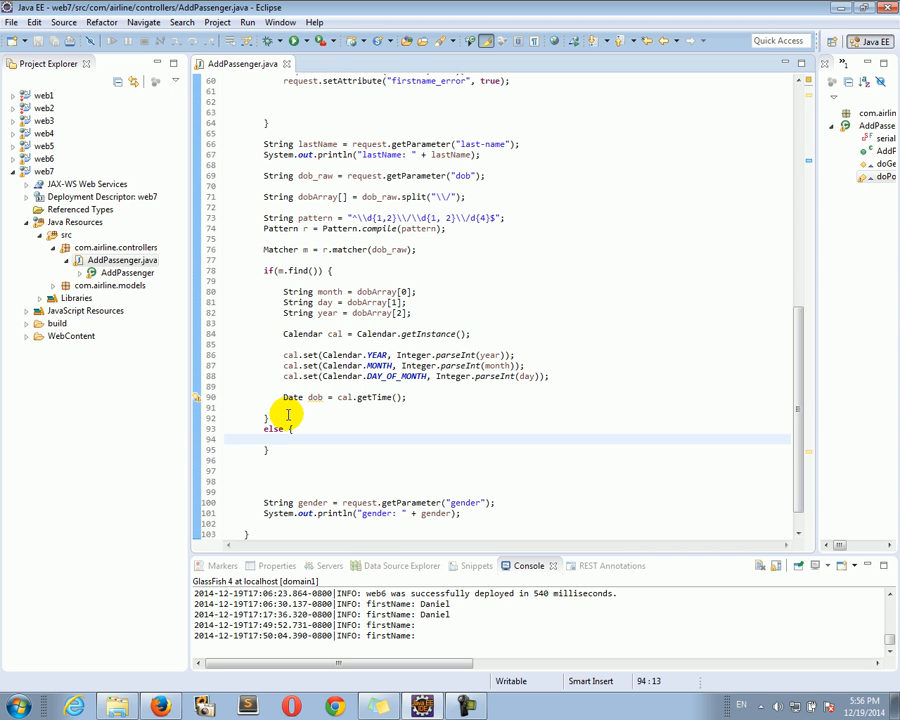
In the else branch, print 'Invalid date of birth' and set date_format_error to true.
type("System")
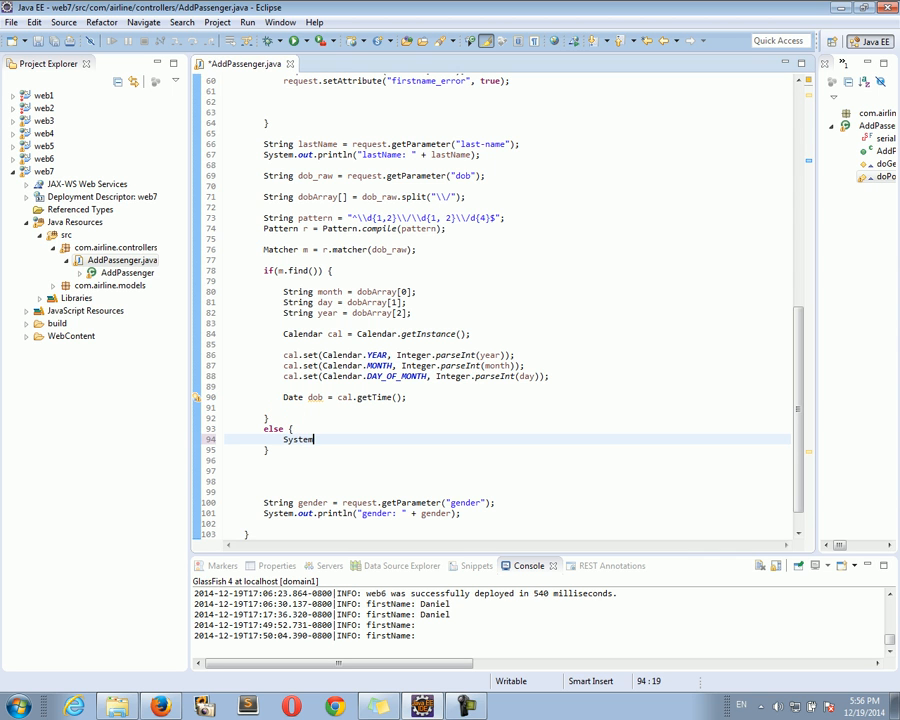
type(".out.println(\"")
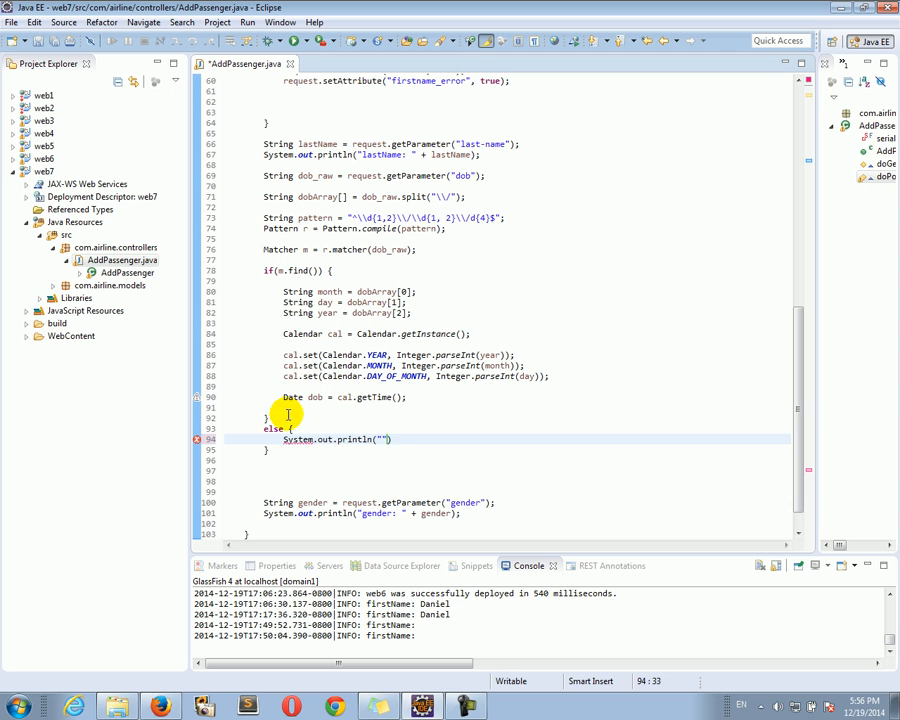
type("Invalid date of b")
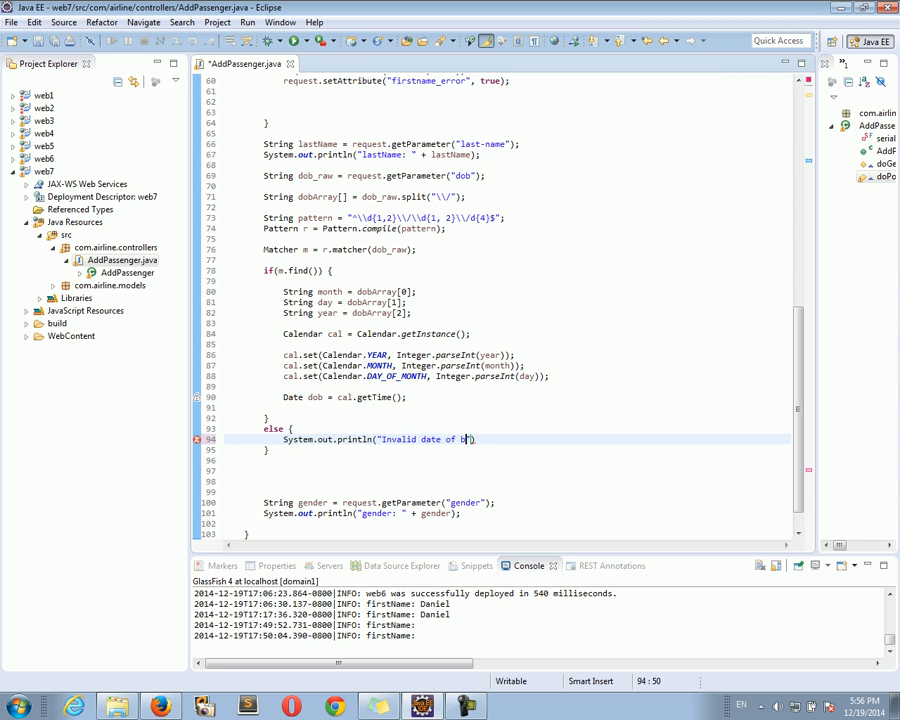
type("irth")
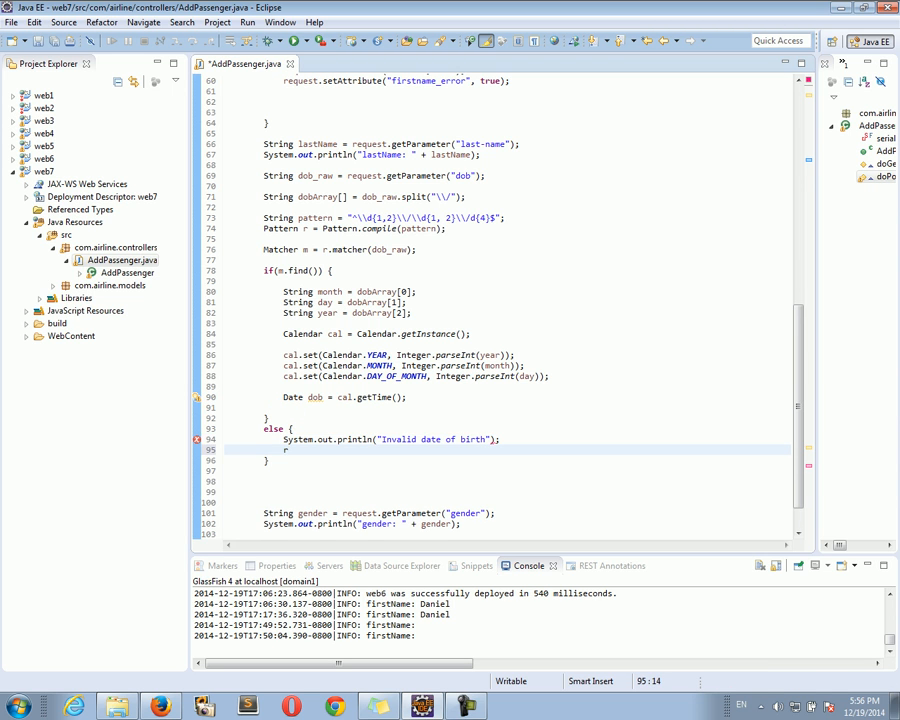
type("equest.e")
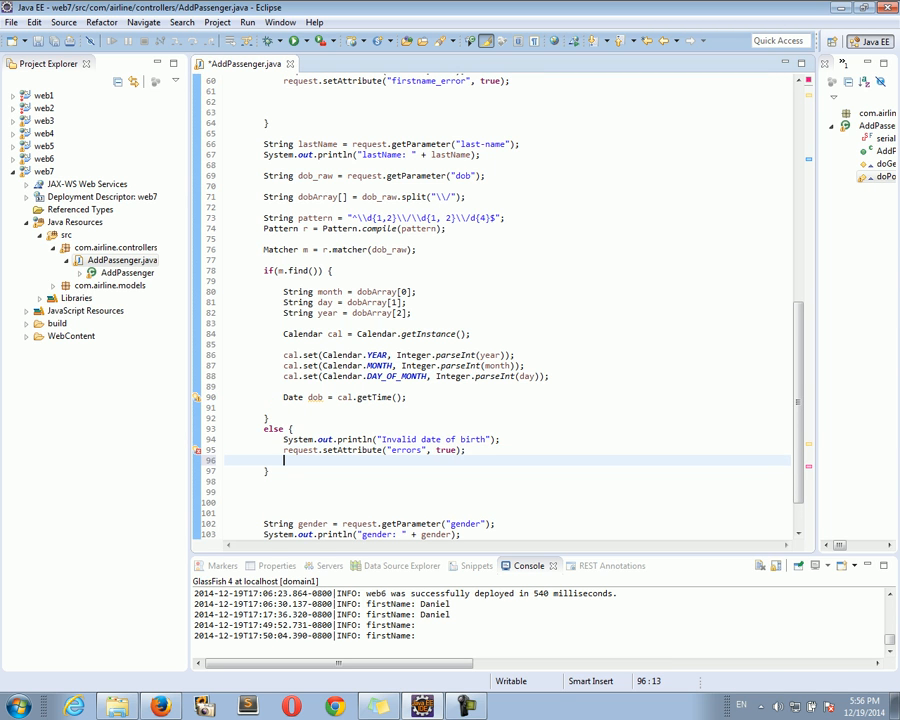
type("request.setAttribute(\"date_format_error\", );")
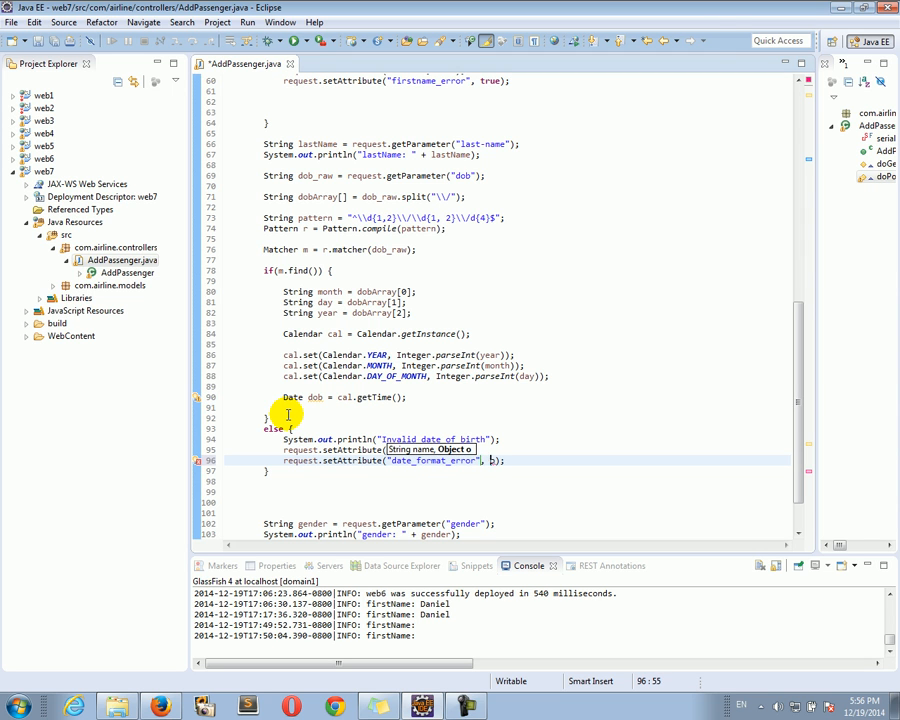
type("true")
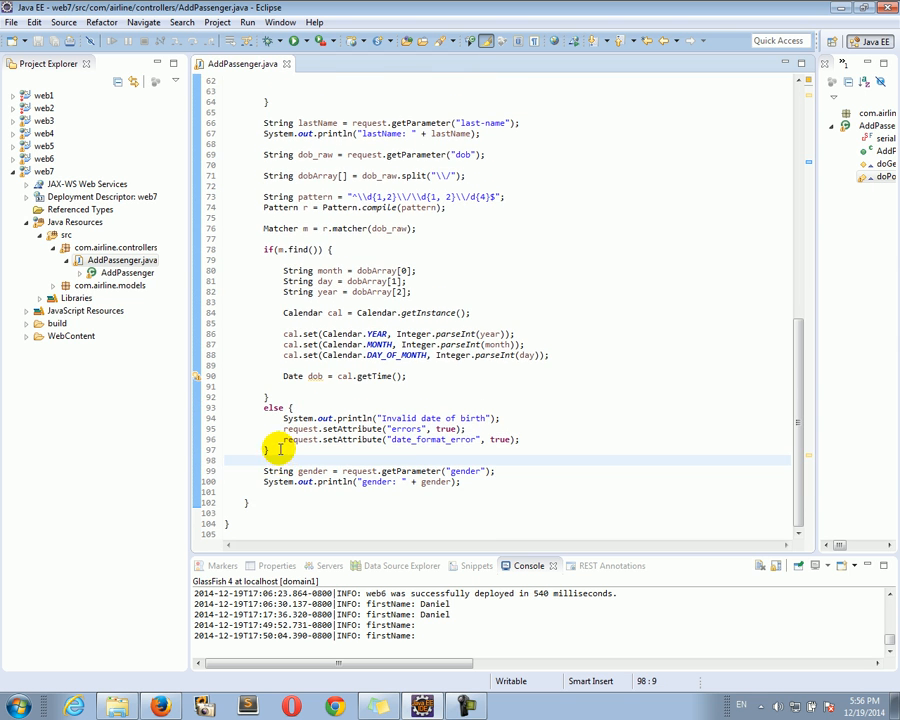
Place the copied firstName check right after the lastName println.
scroll("up", 3)
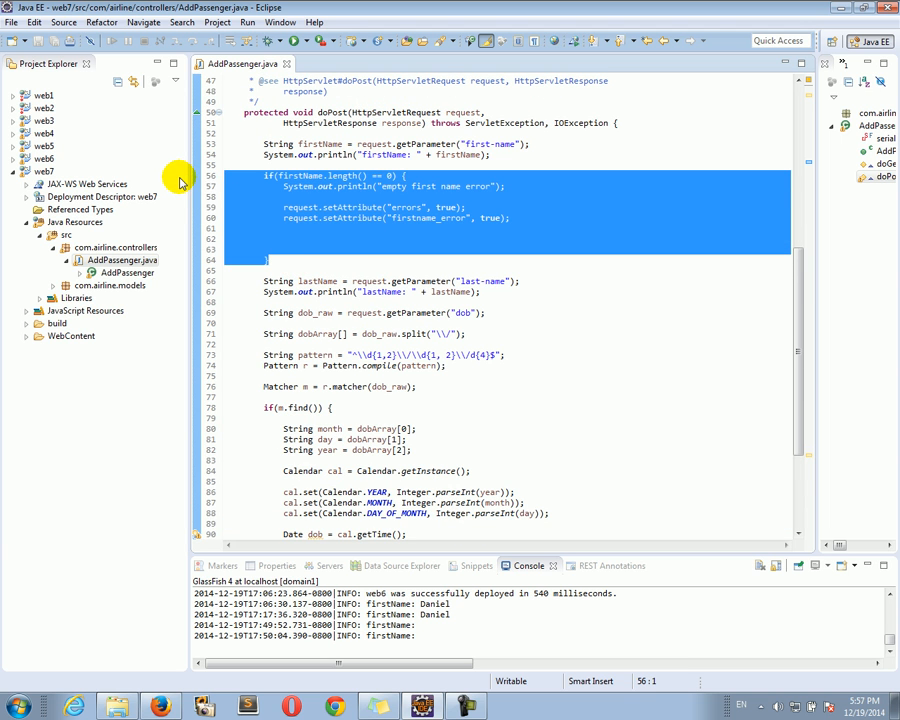
scroll("down", 3)
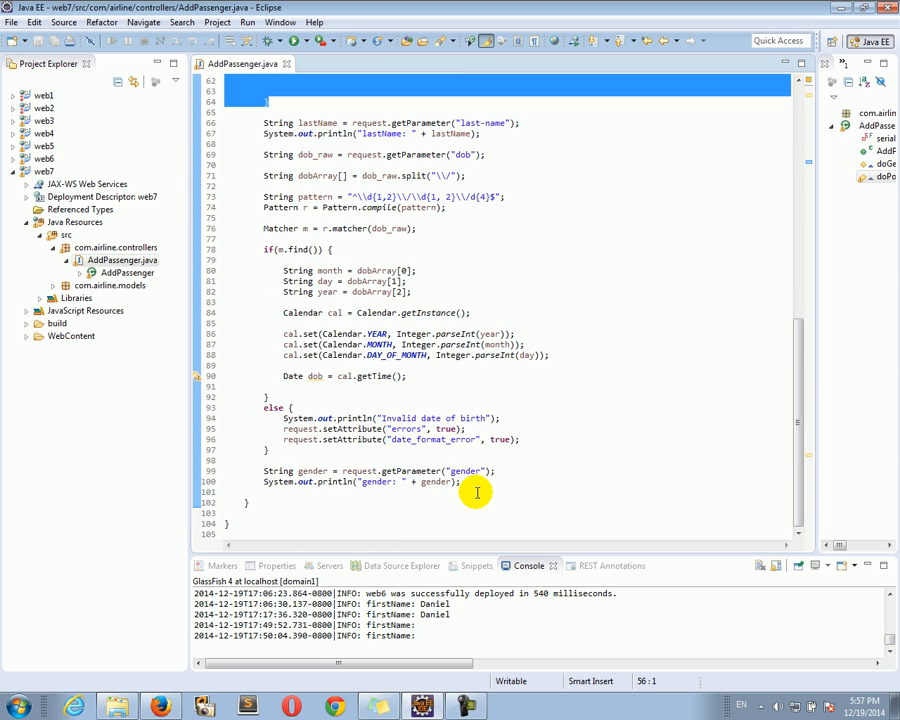
left_click(482, 481)
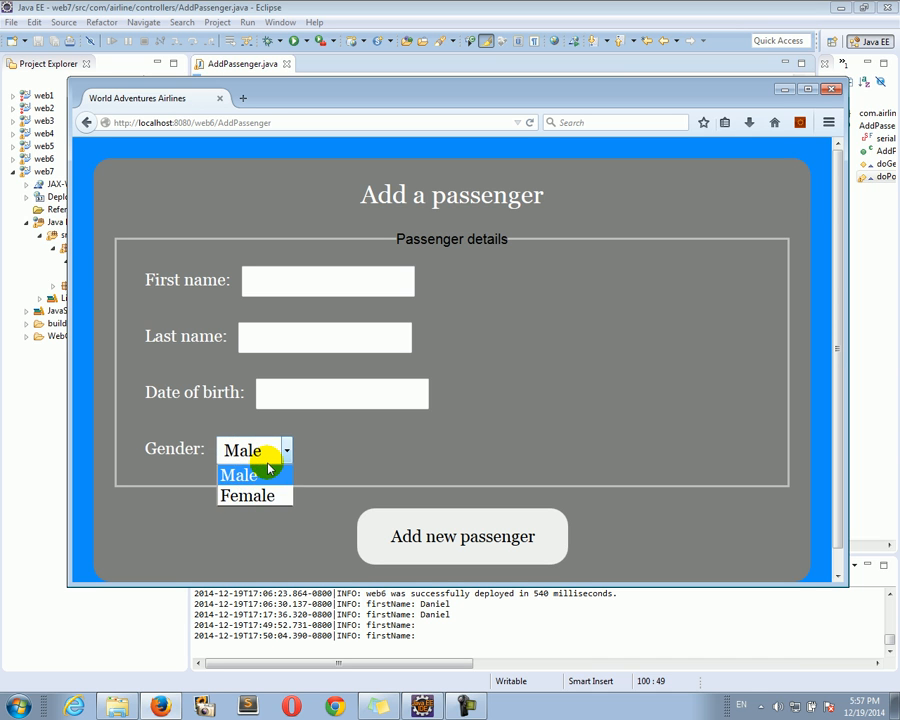
left_click(240, 475)
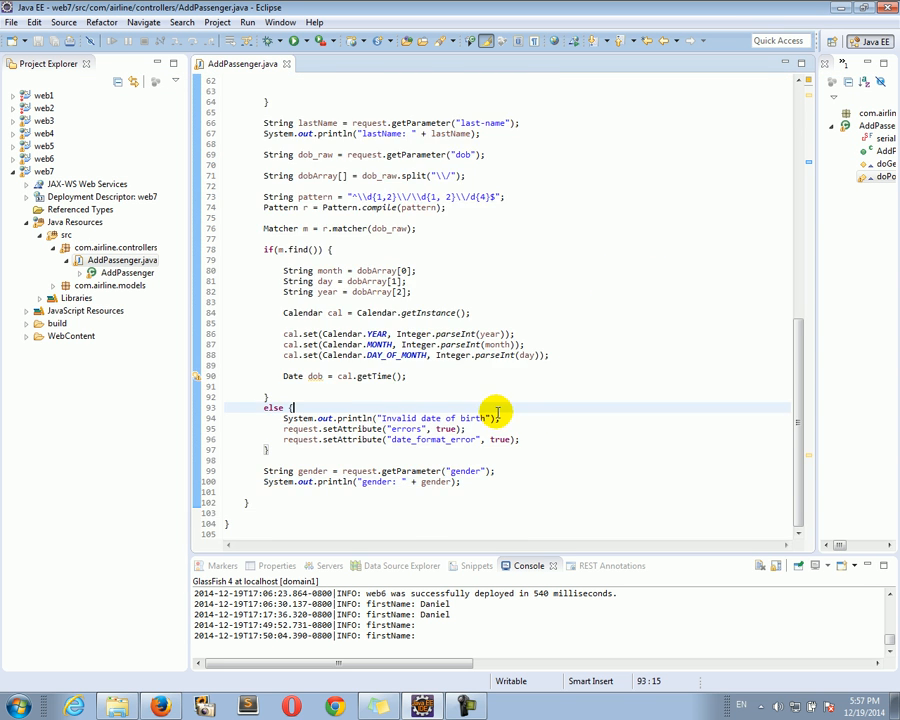
scroll("up", 3)
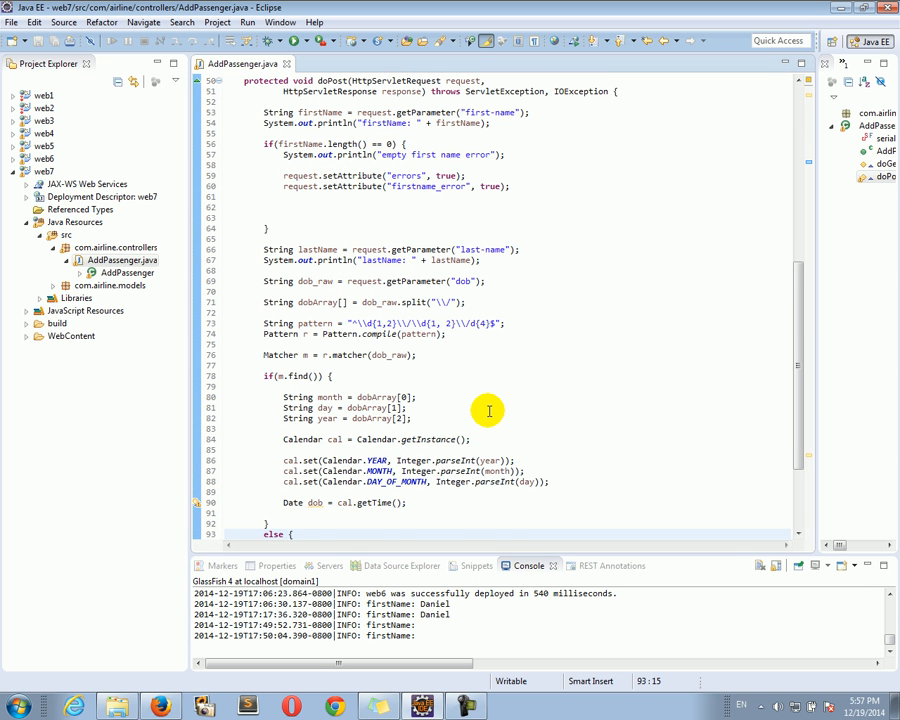
scroll("up", 3)
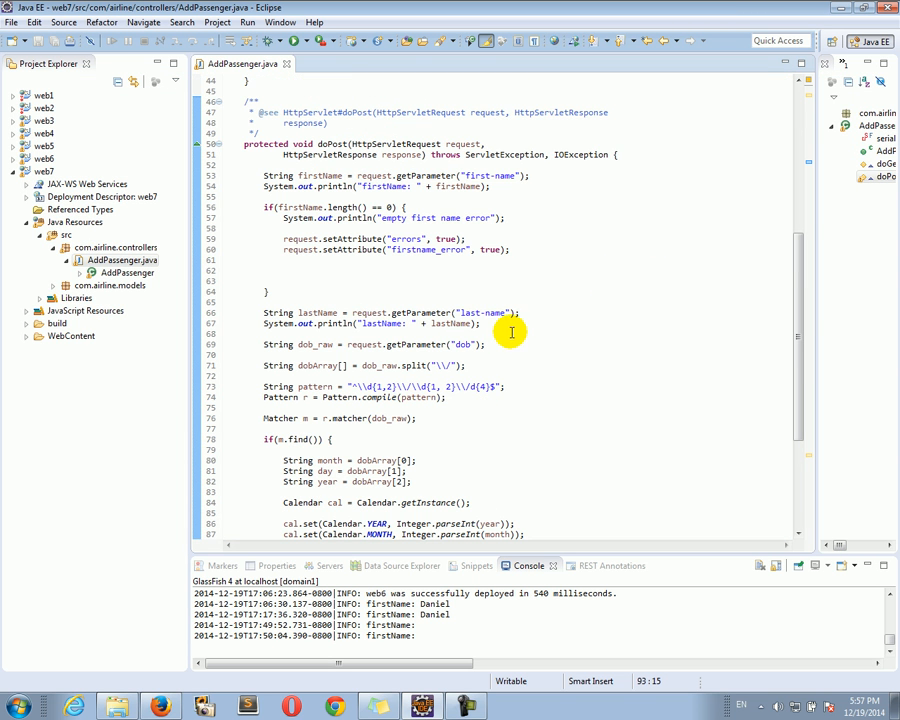
left_click(508, 323)
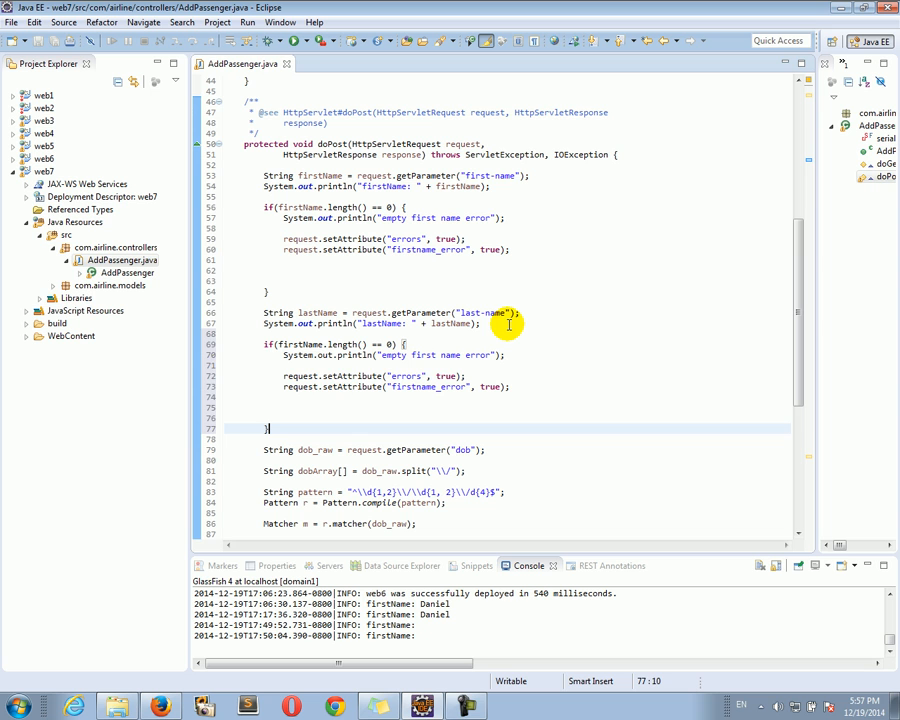
Change the pasted check to test lastName and set lastname_error.
left_click(294, 344)
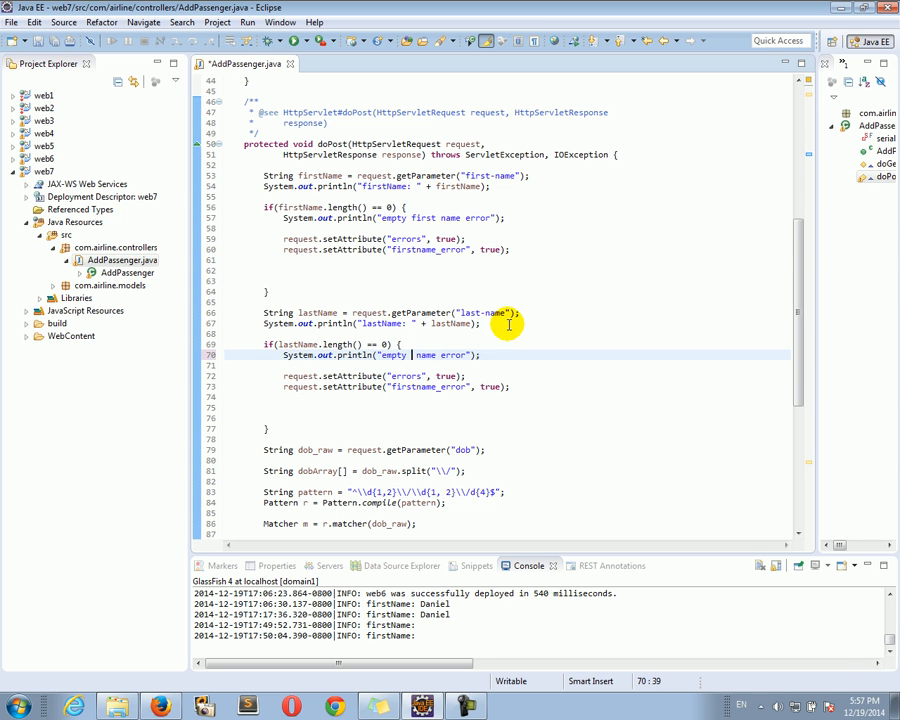
type("last")
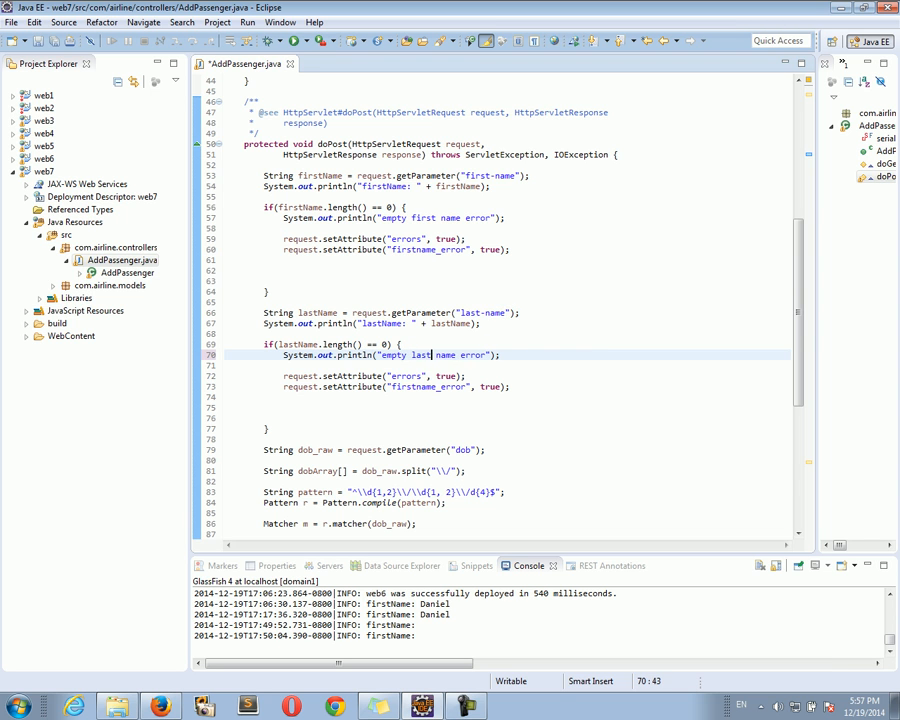
left_click(401, 387)
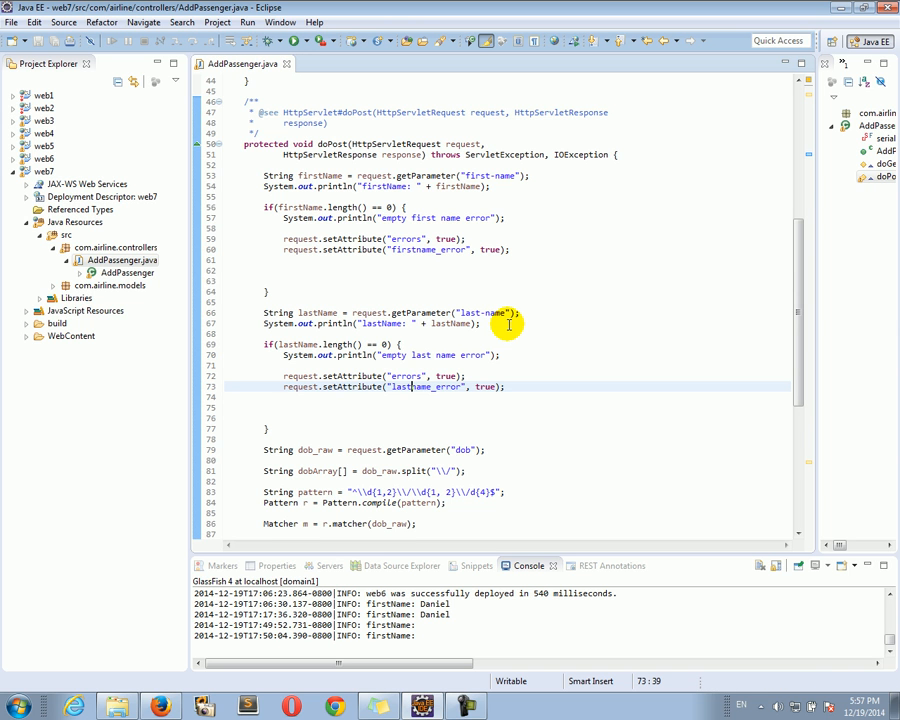
scroll("up", 3)
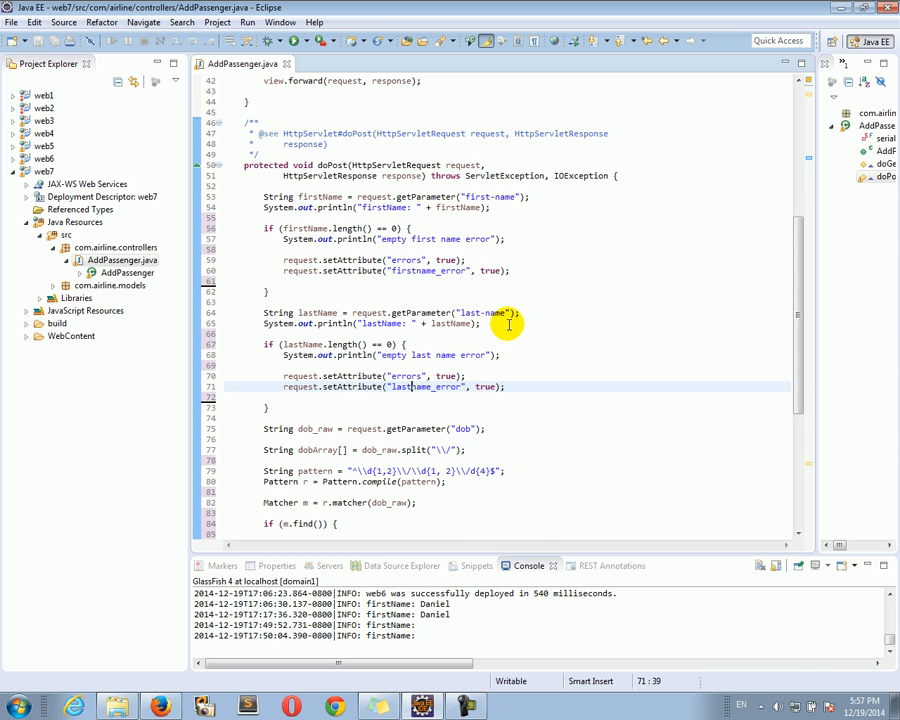
scroll("down", 3)
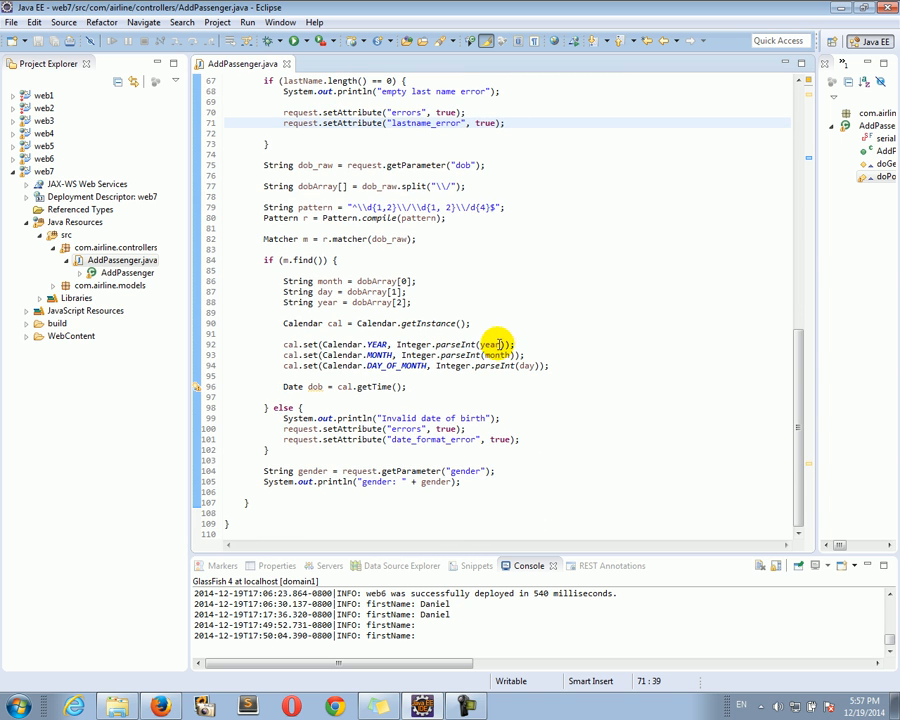
scroll("up", 3)
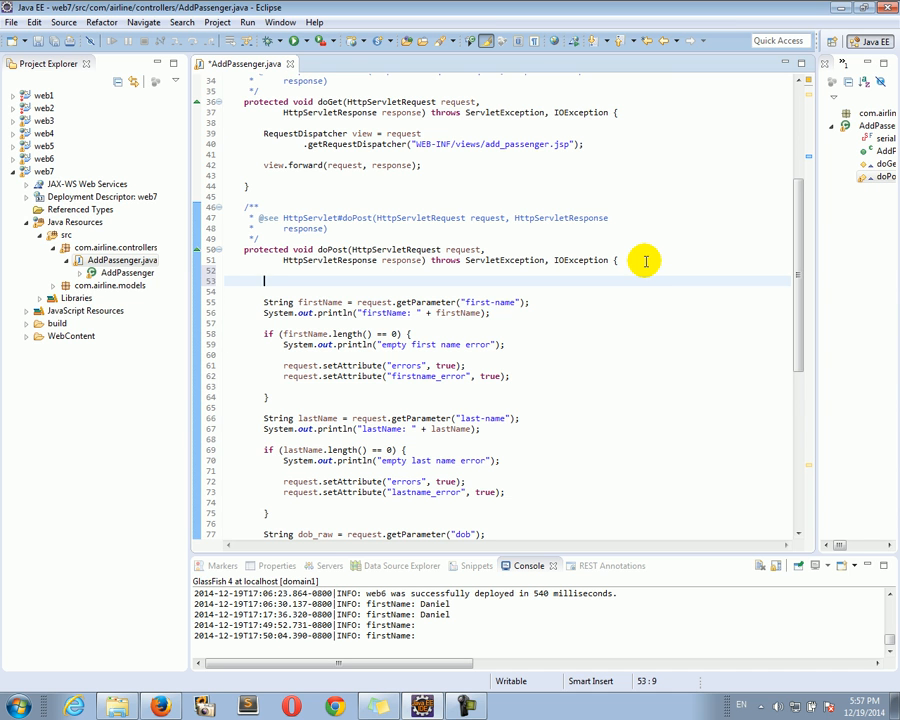
Add request.setAttribute("errors", false) as the first line of doPost.
type("request.setAttribute(\"errors\", o);")
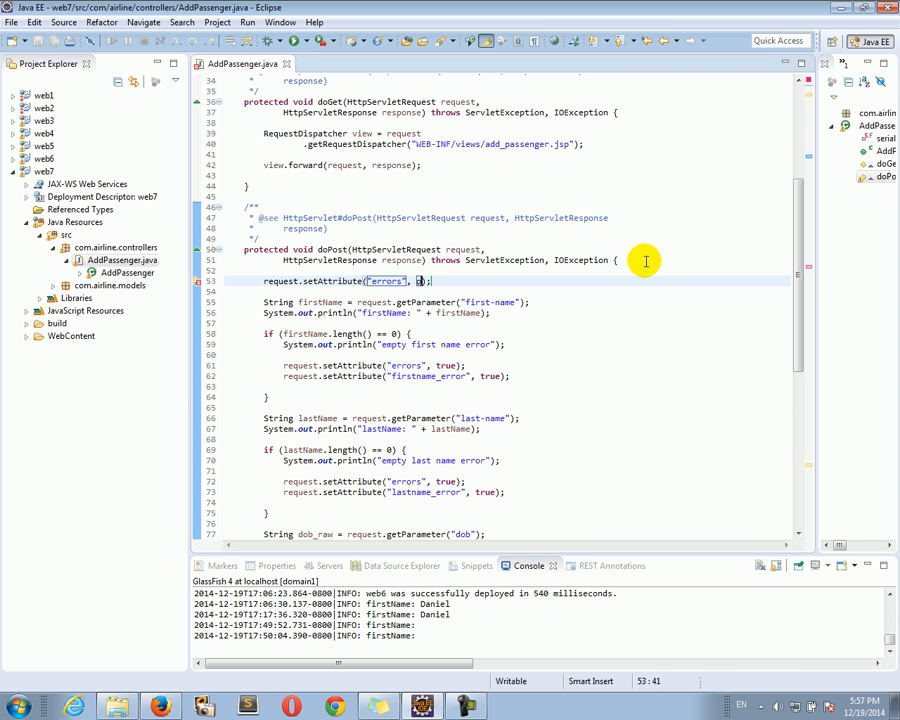
type("false")
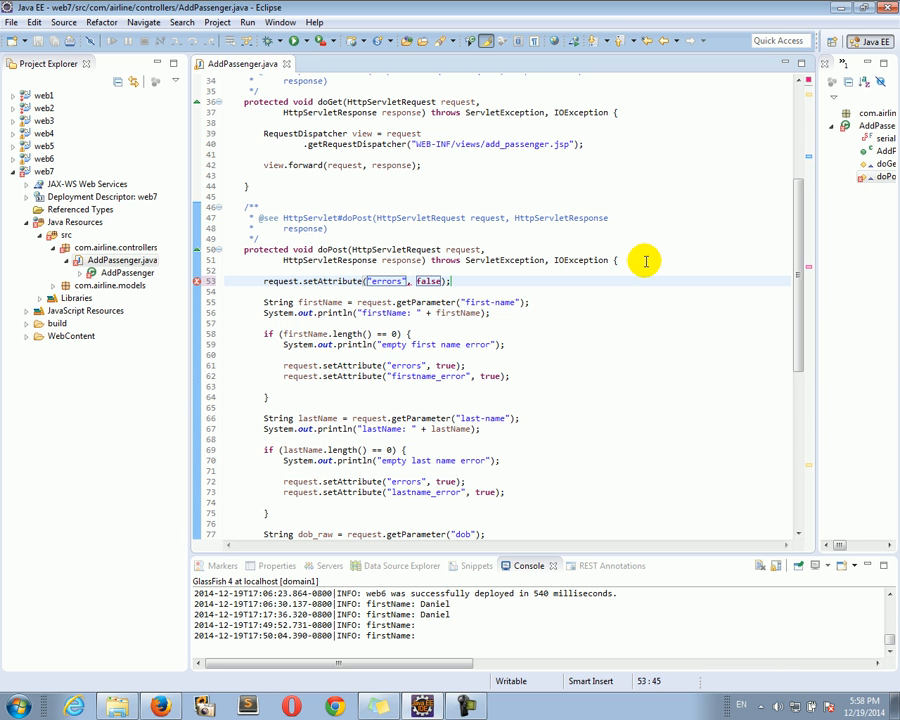
mouse_move(412, 387)
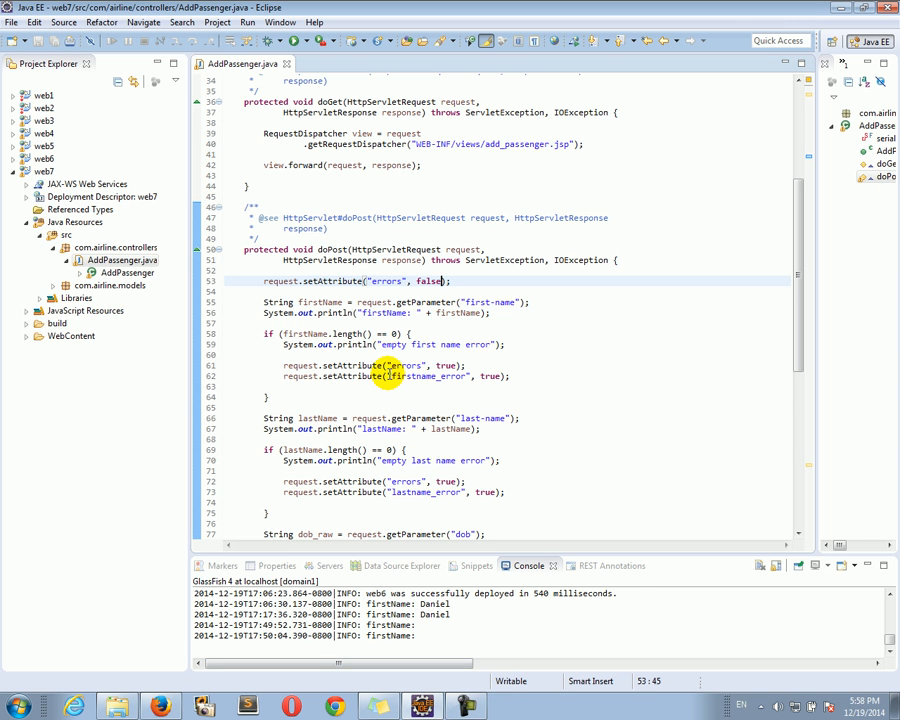
mouse_move(248, 533)
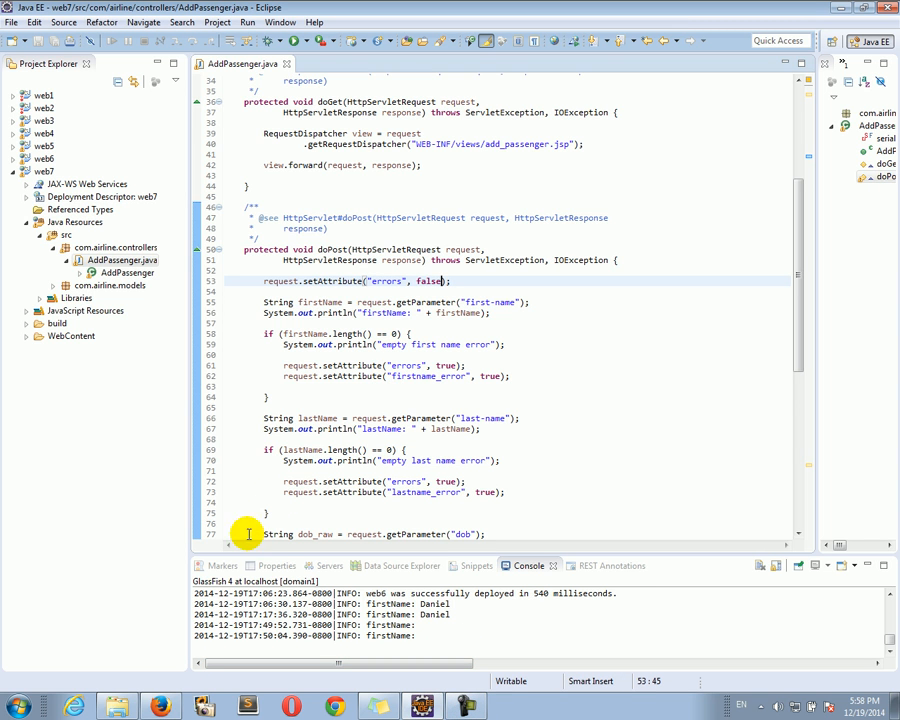
Add web7 to the GlassFish server's configured projects via Add and Remove.
right_click(280, 582)
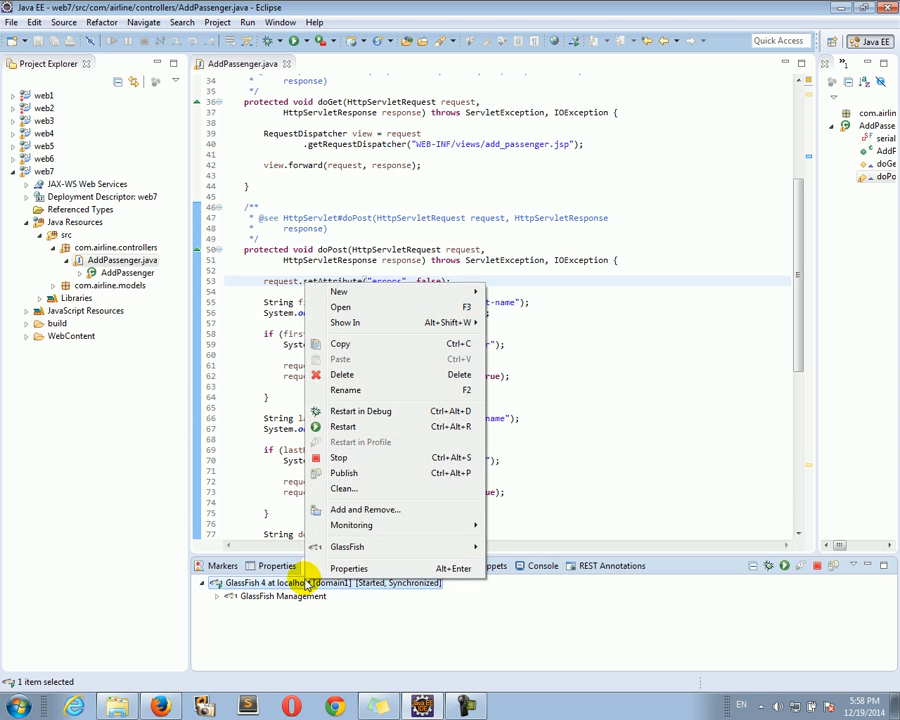
left_click(364, 509)
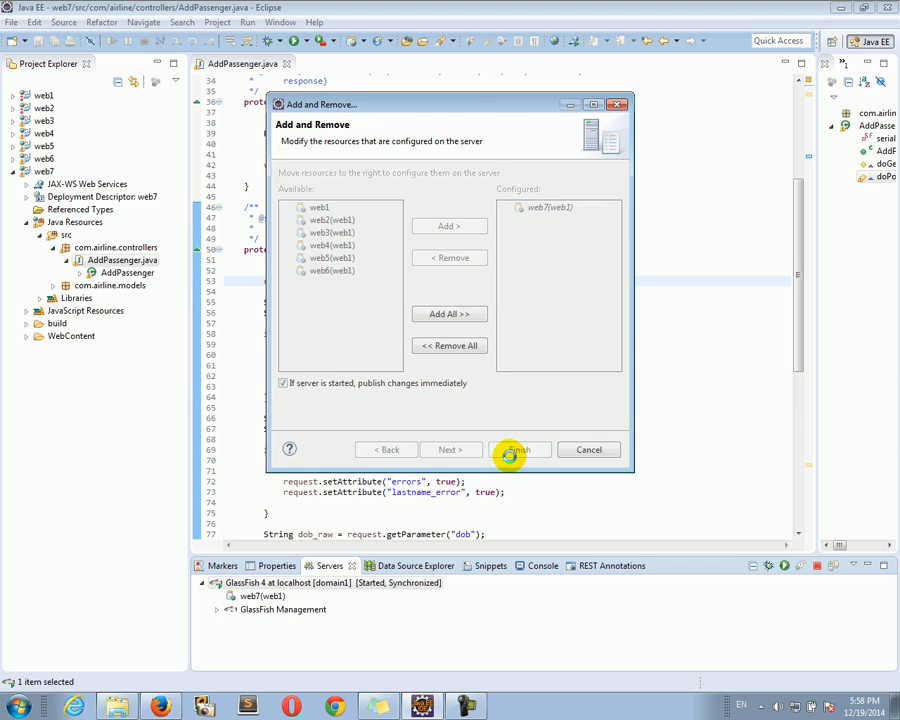
left_click(518, 449)
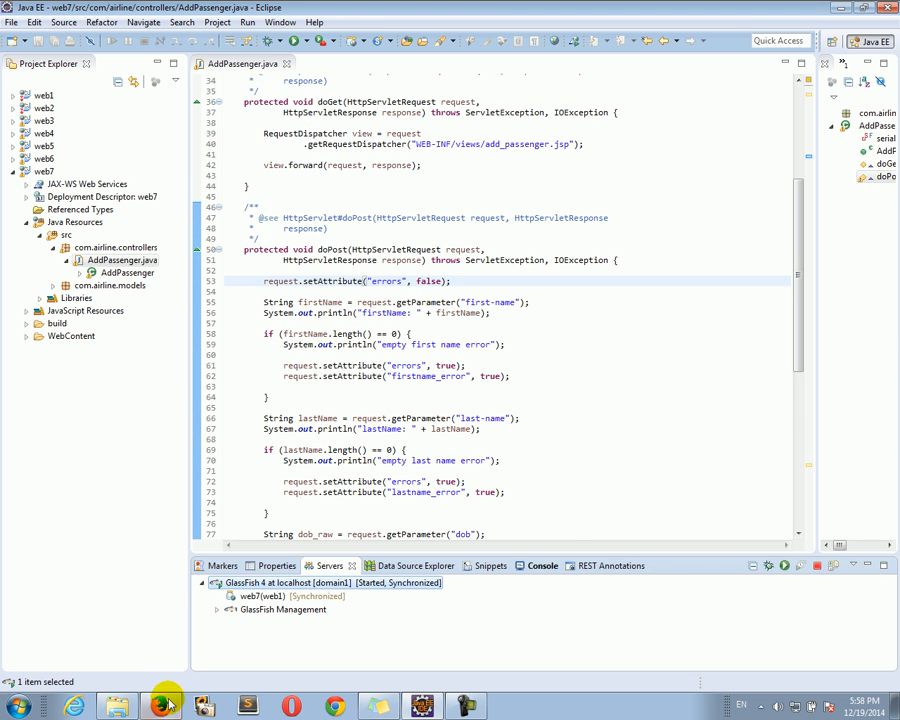
Submit the empty Add a passenger form in Firefox, getting an HTTP 500 error.
left_click(160, 707)
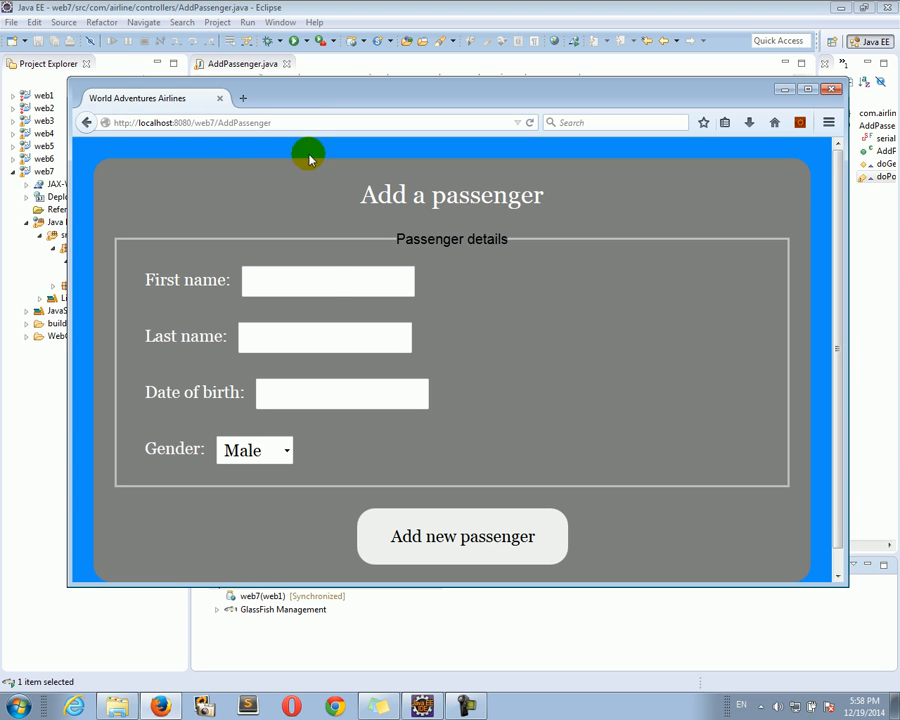
mouse_move(378, 528)
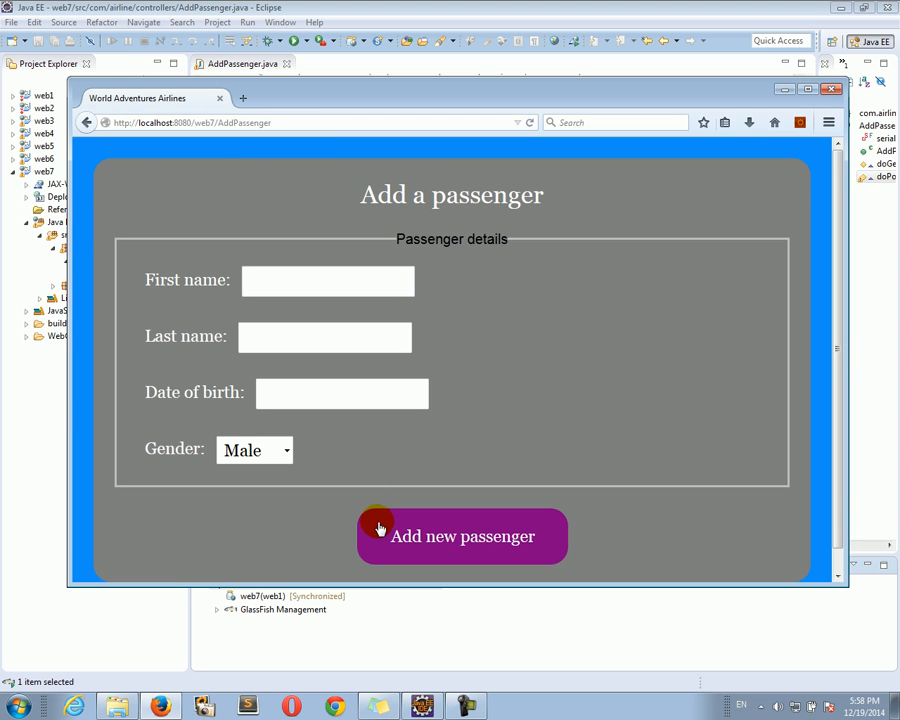
left_click(461, 536)
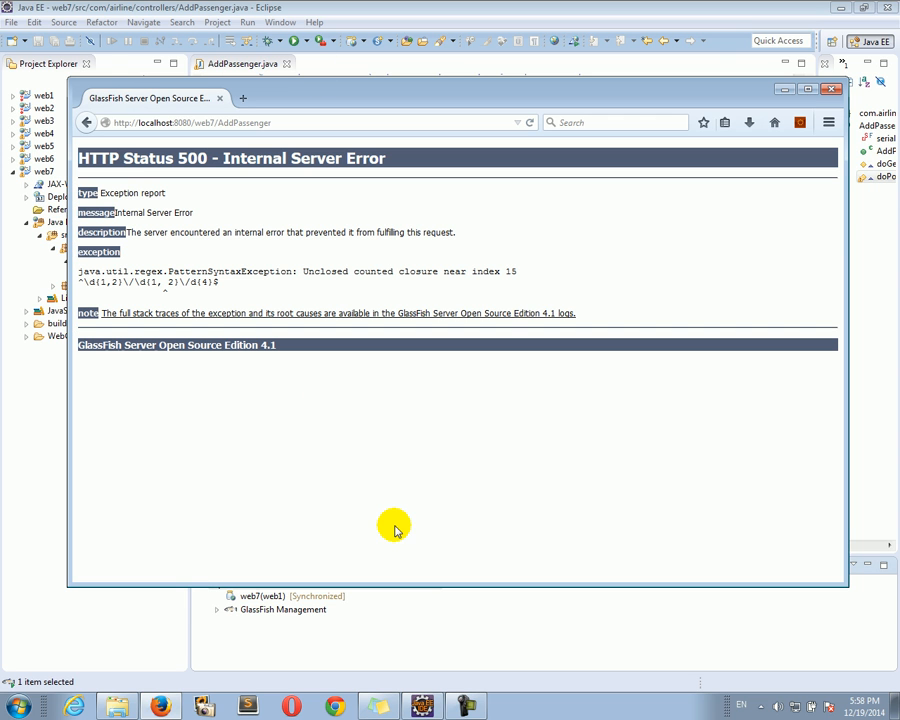
mouse_move(284, 288)
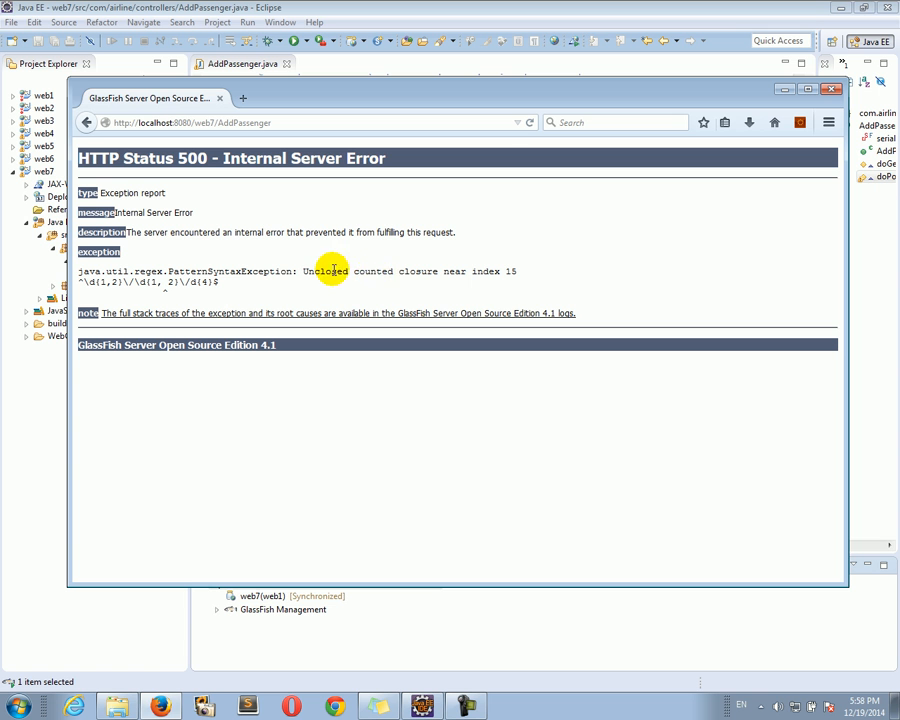
mouse_move(515, 5)
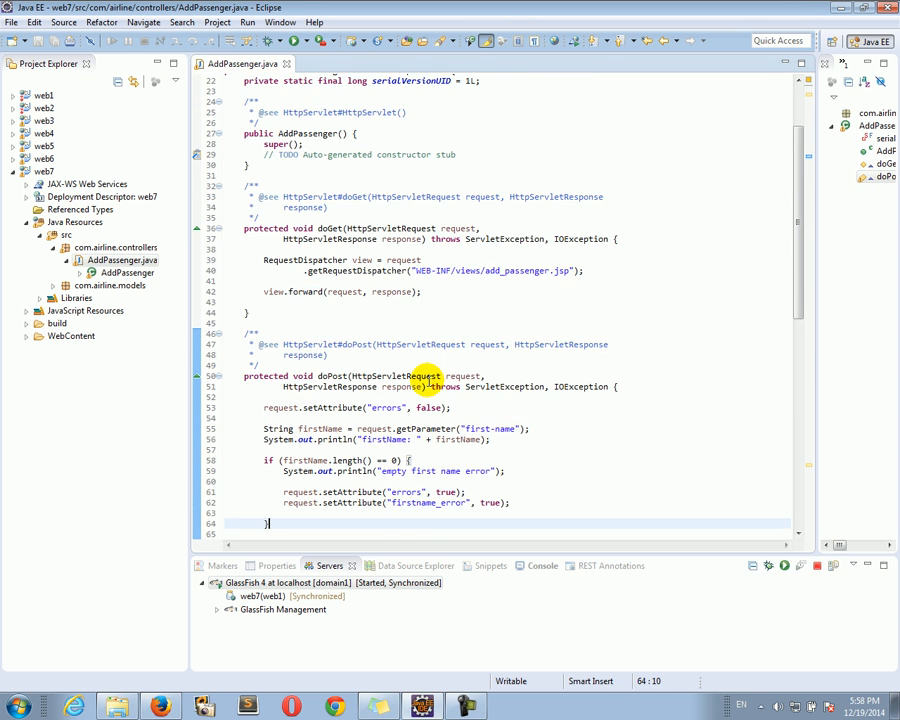
Fix the date regex day quantifier from \d{1, 2} to \d{1,2}.
scroll("down", 3)
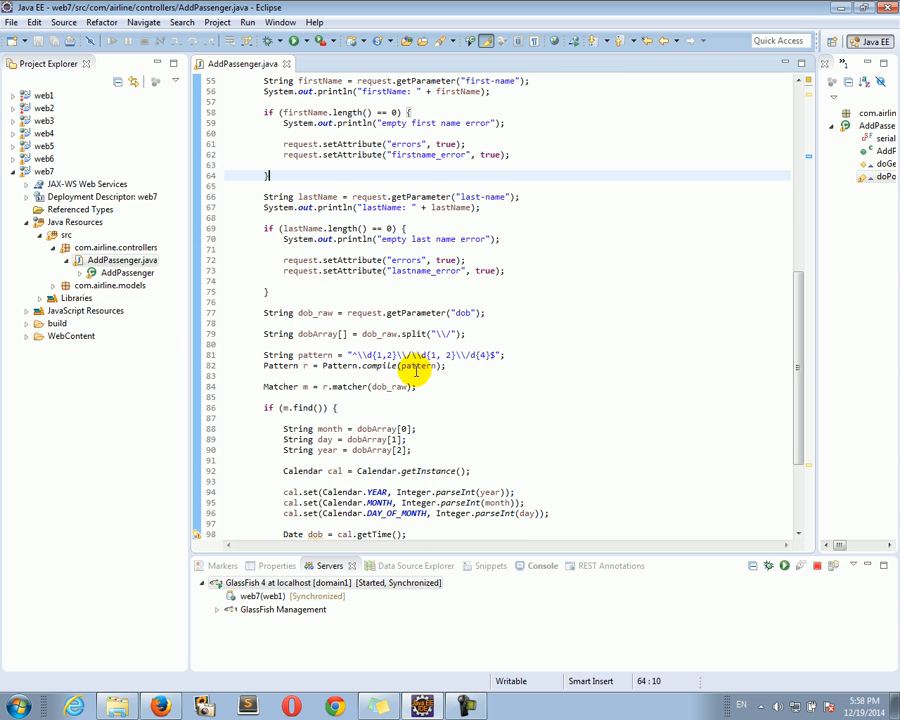
left_click(380, 365)
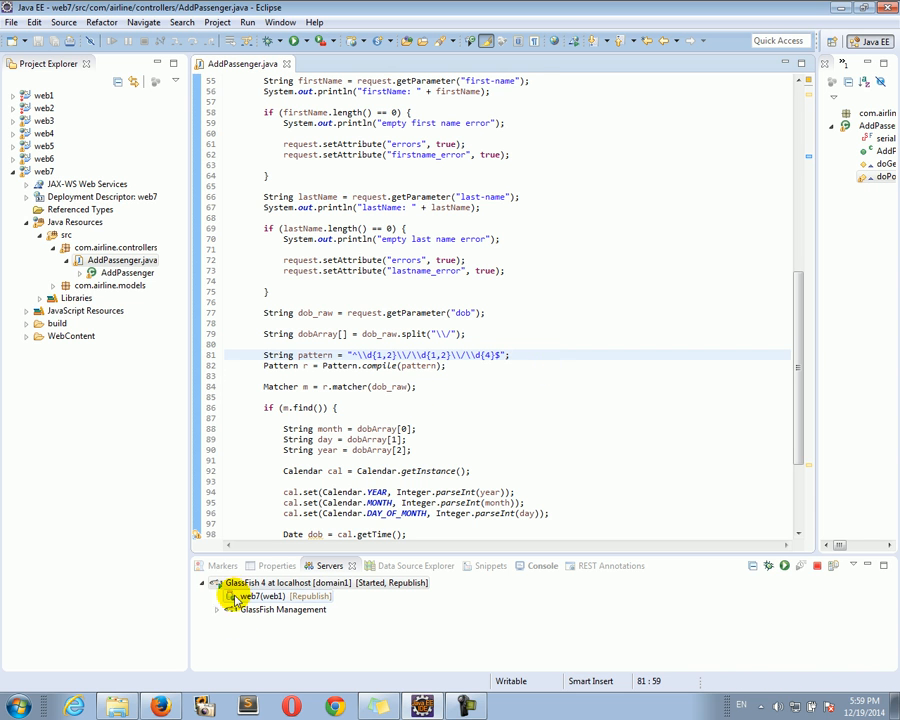
Publish web7 to GlassFish, resend the empty form, and view the Console logs.
right_click(256, 596)
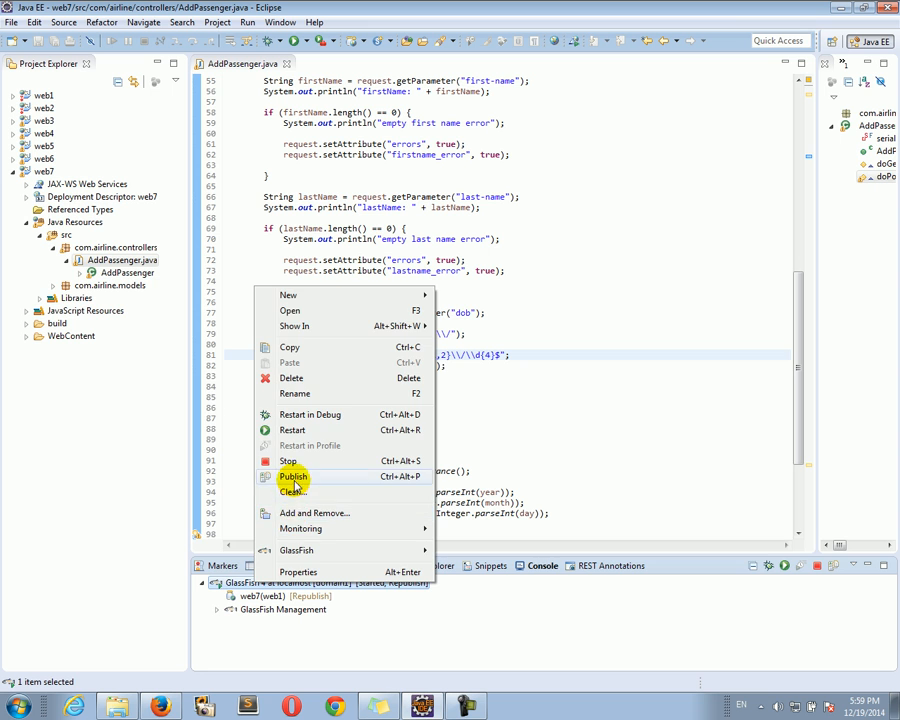
left_click(293, 476)
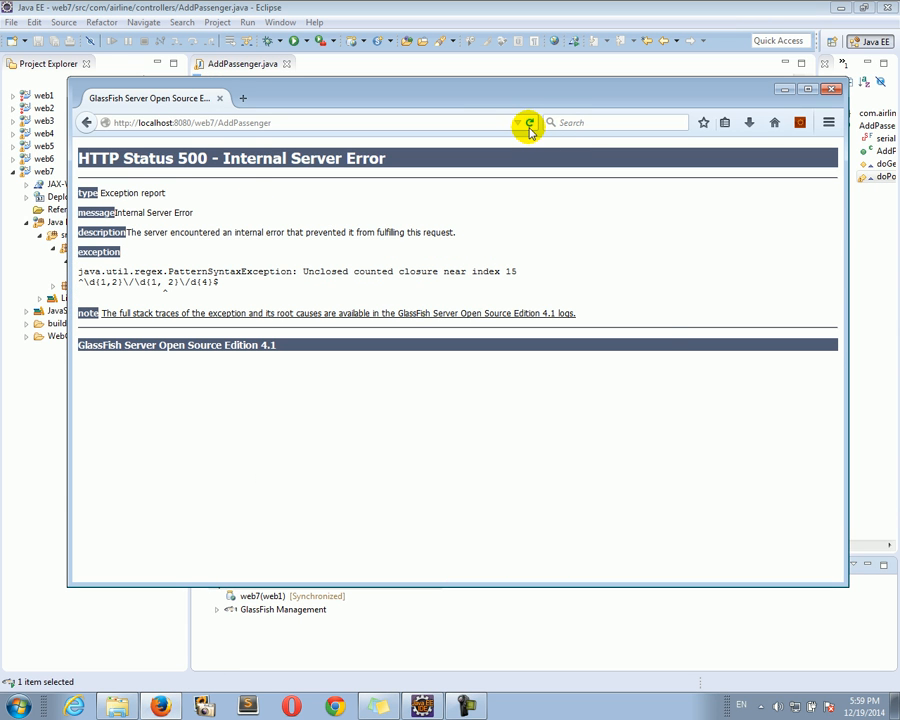
left_click(528, 122)
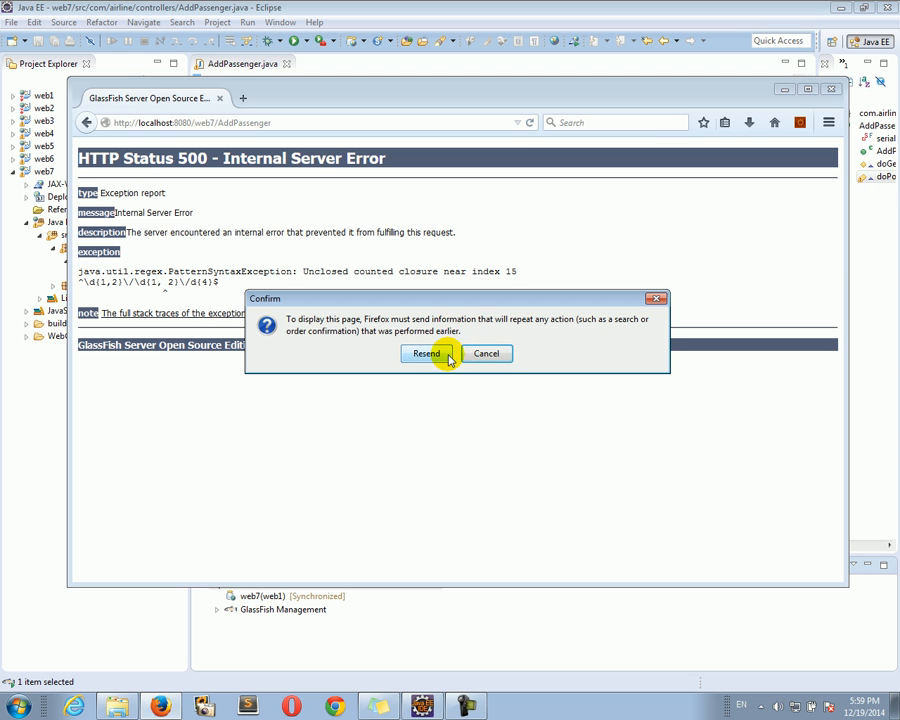
left_click(426, 353)
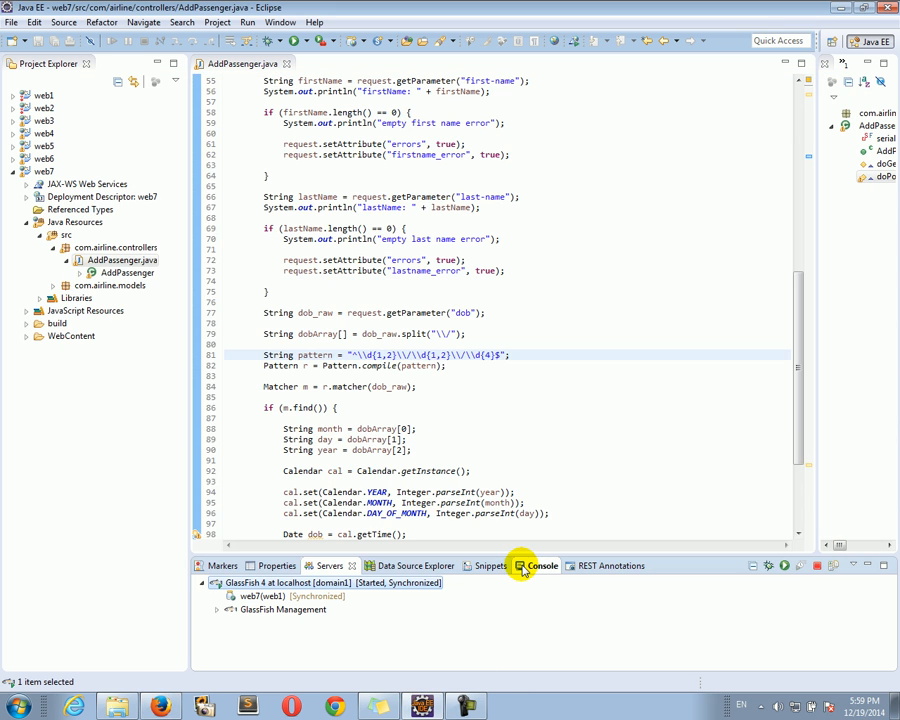
left_click(535, 565)
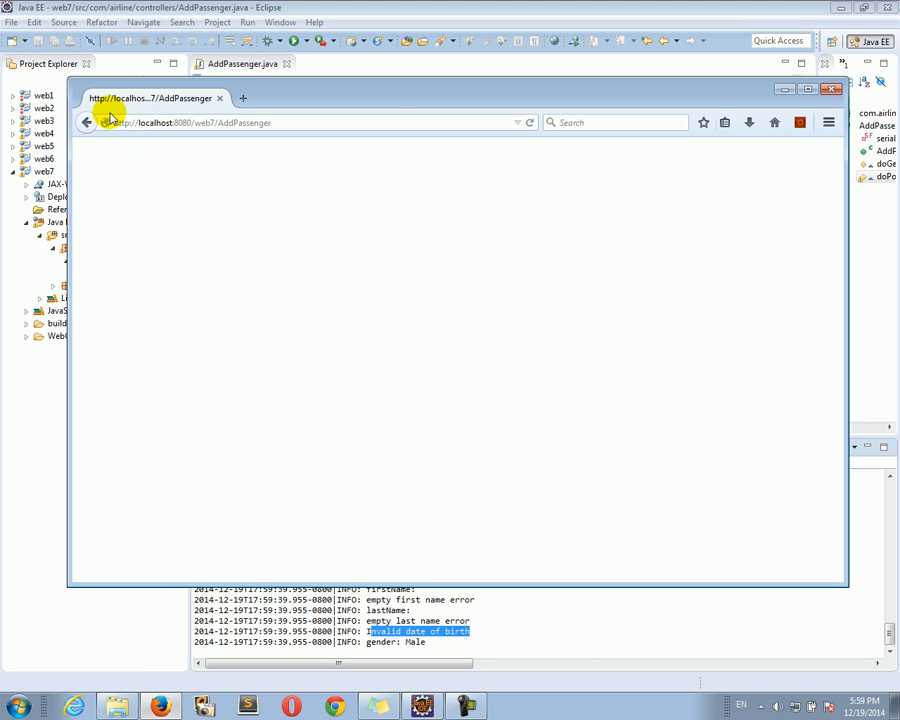
left_click(529, 122)
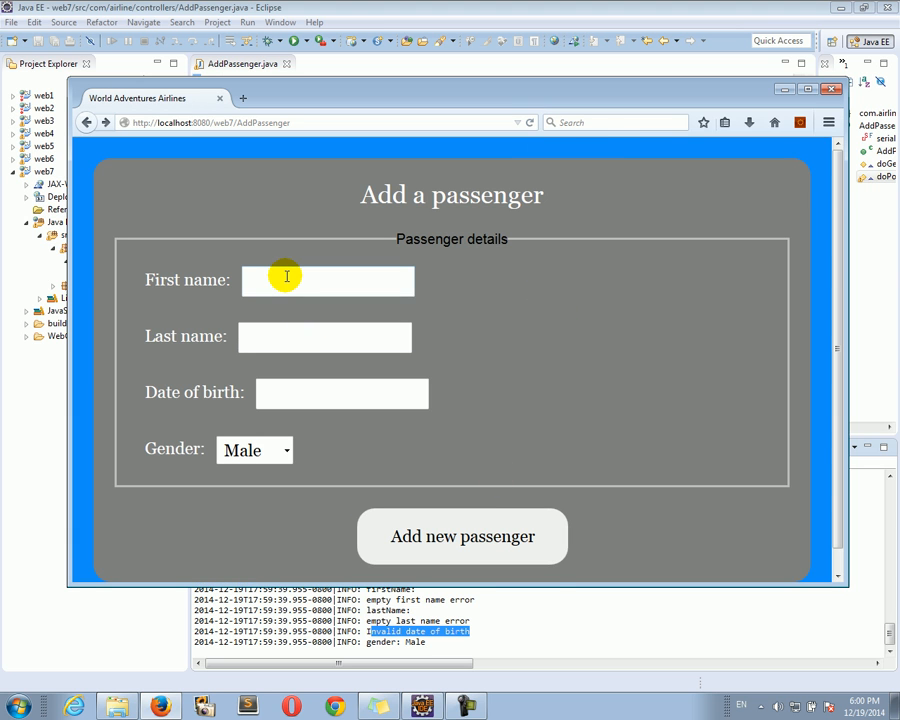
type("Daniel")
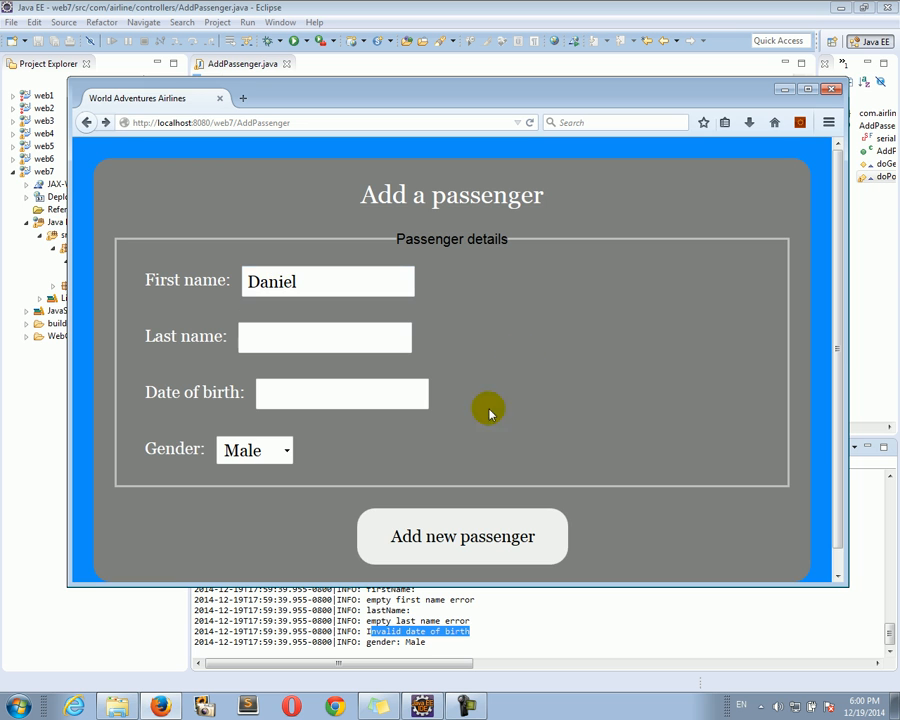
left_click(461, 536)
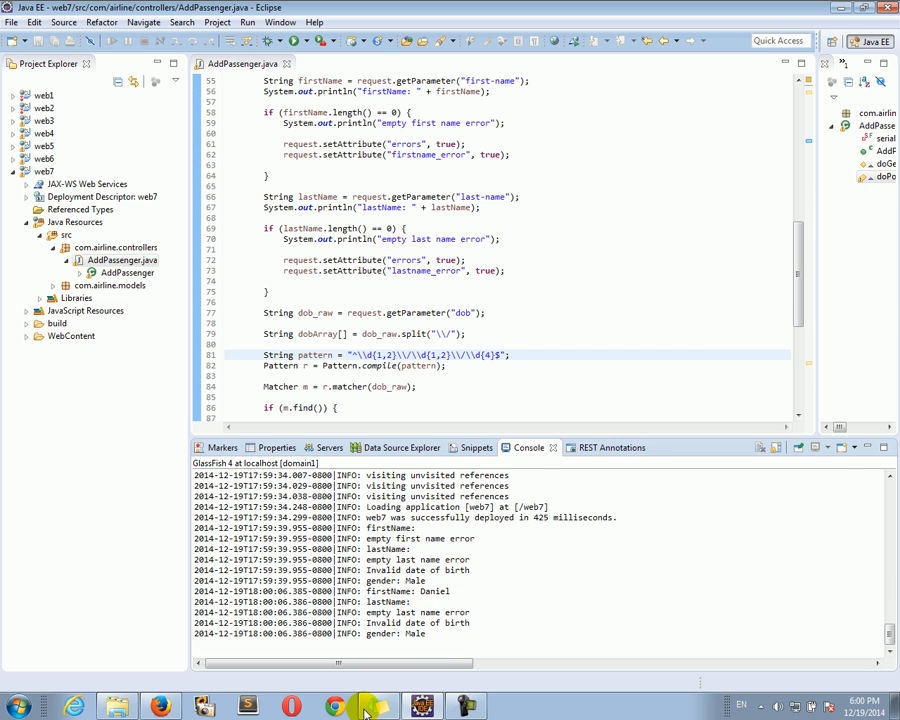
left_click(366, 707)
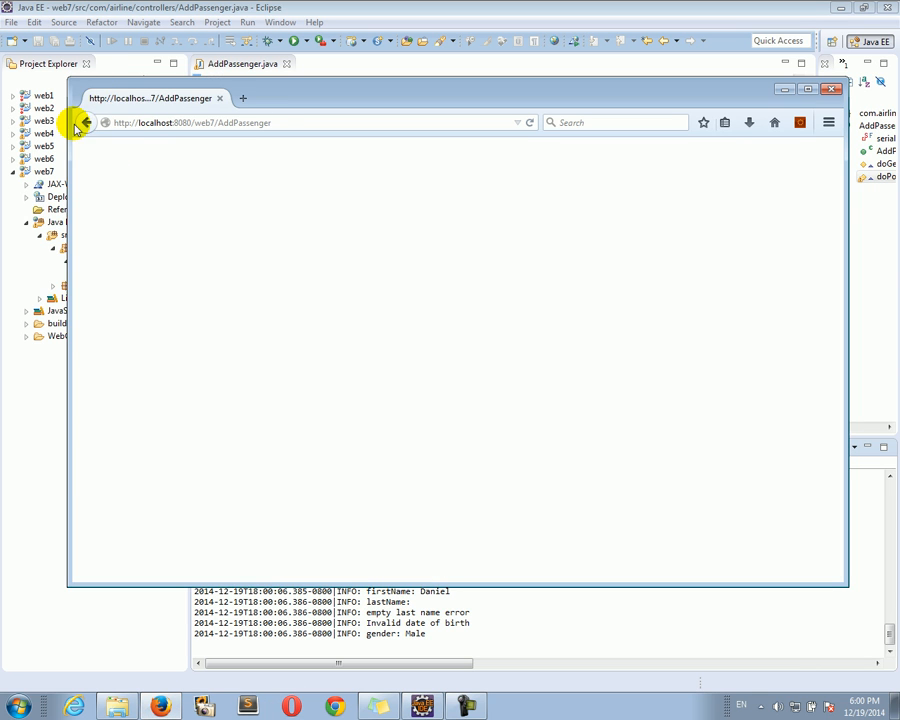
left_click(86, 122)
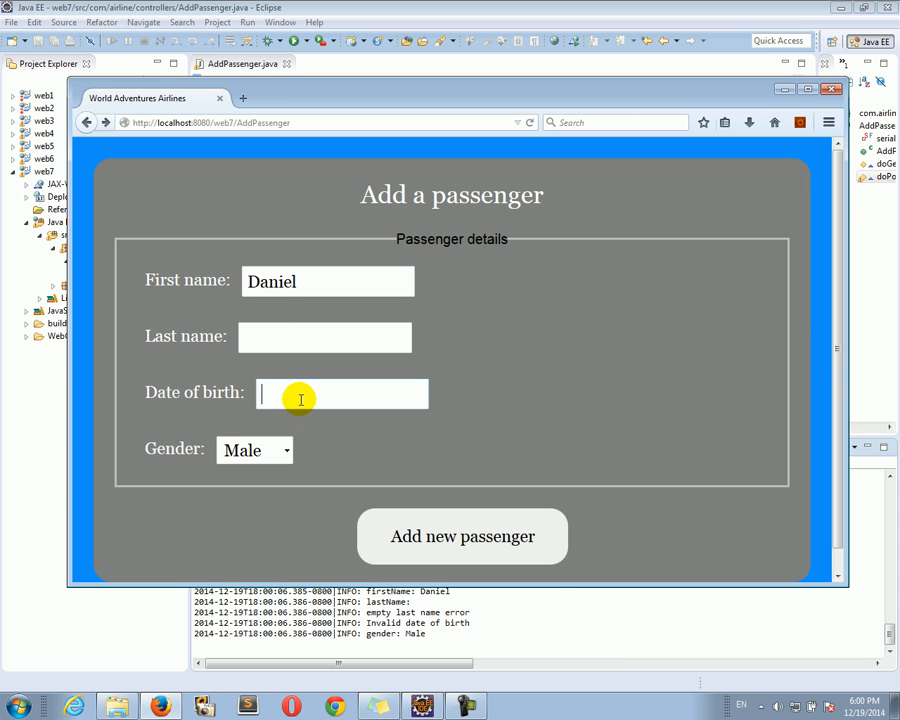
type("10/10")
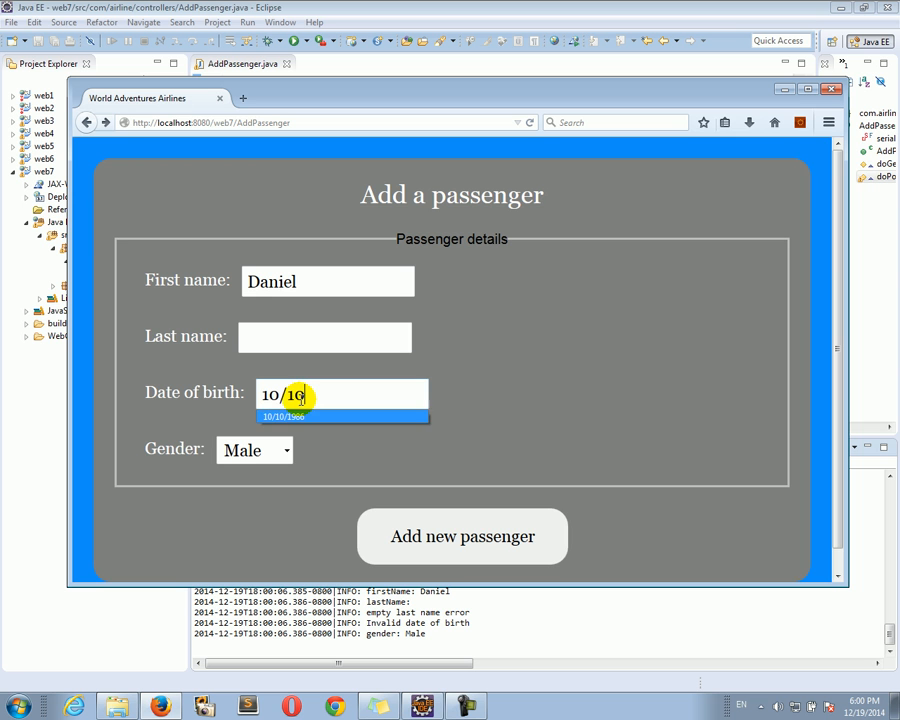
left_click(461, 536)
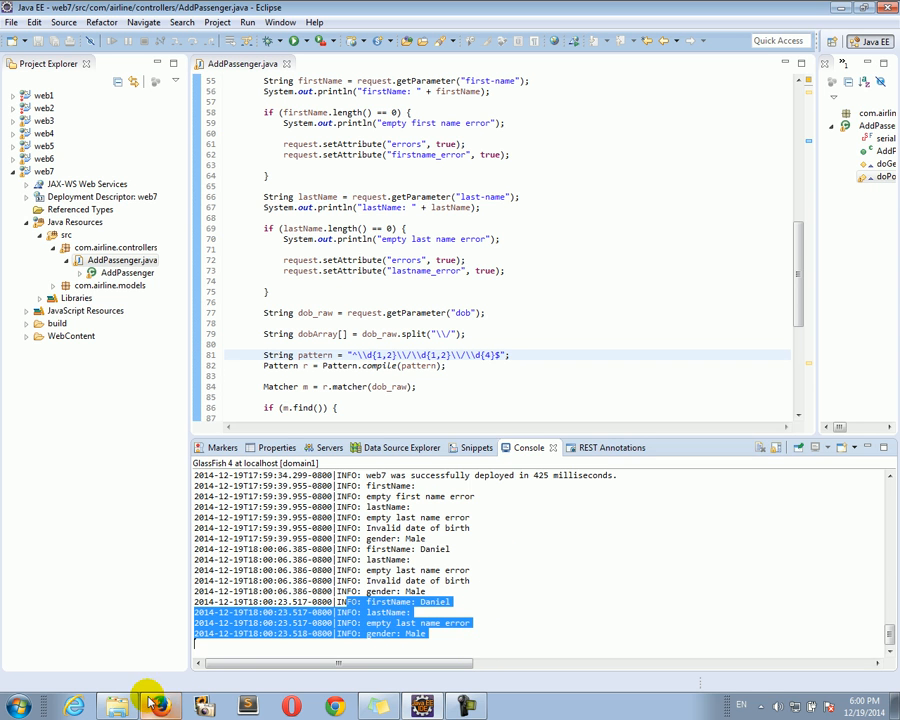
left_click(147, 706)
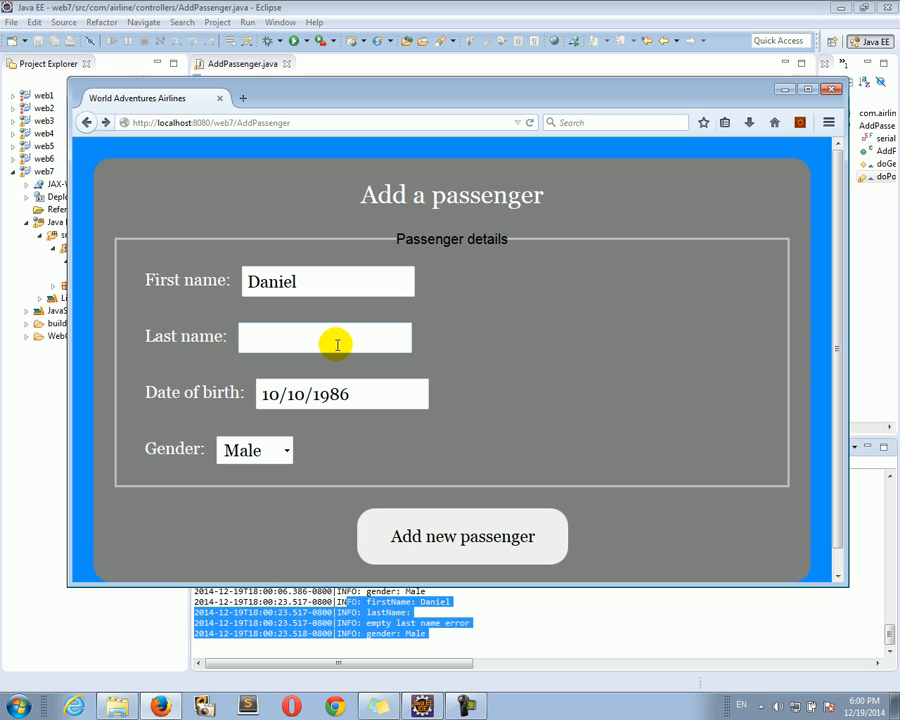
type("Cherme")
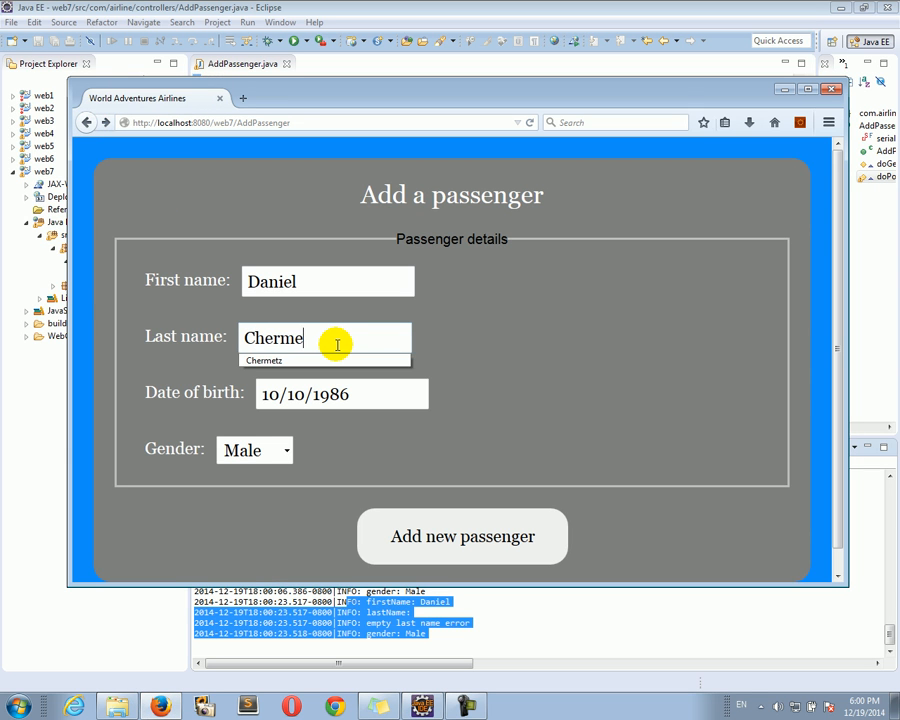
left_click(461, 536)
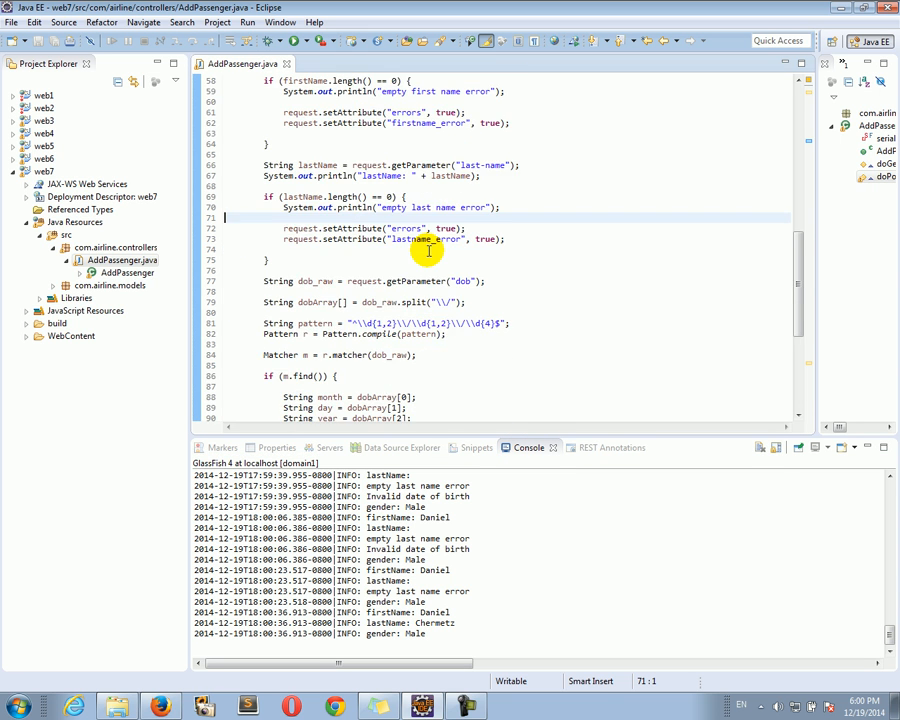
Start typing System.out.println(dob) below the Date dob line.
scroll("down", 3)
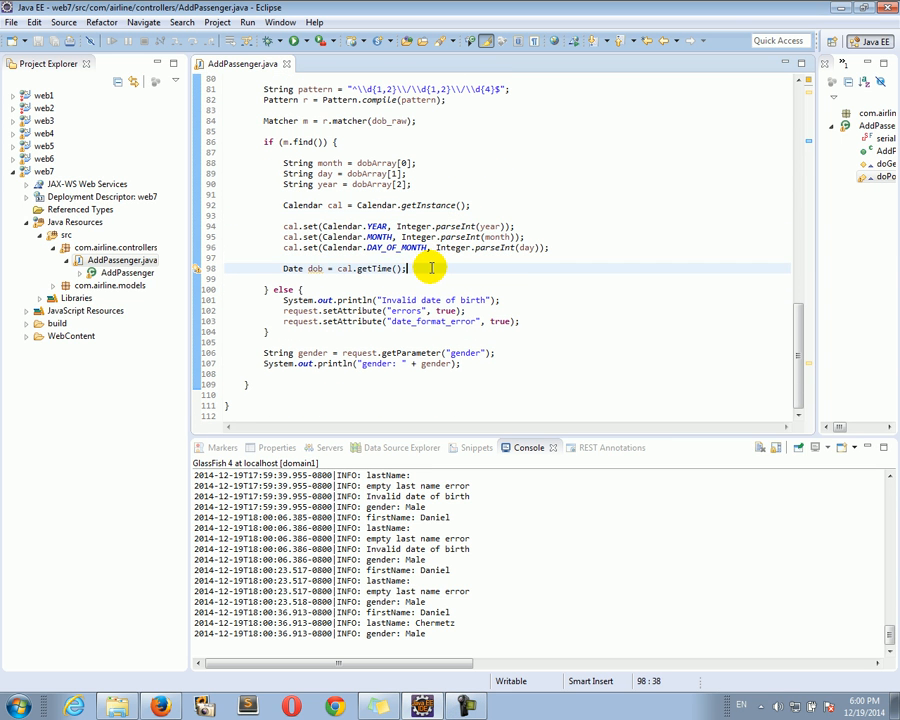
type("System.out,.")
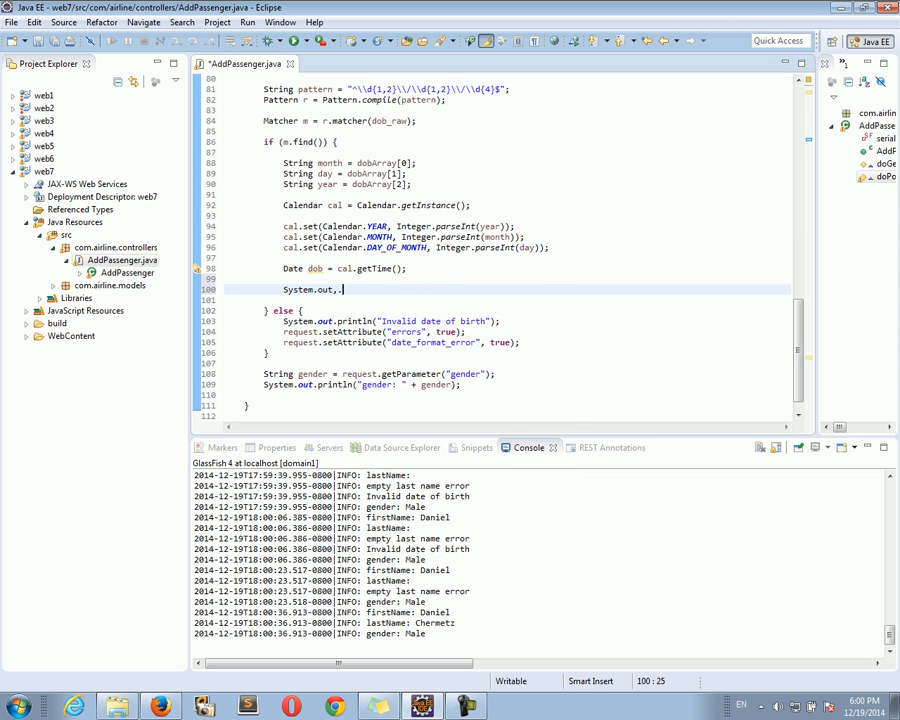
type("printl")
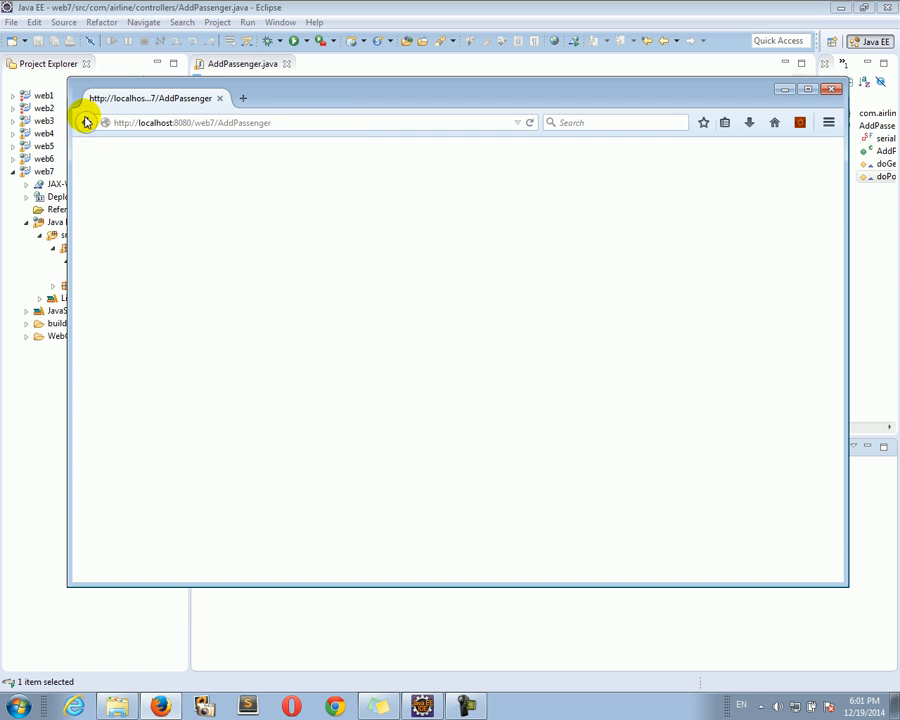
mouse_move(460, 518)
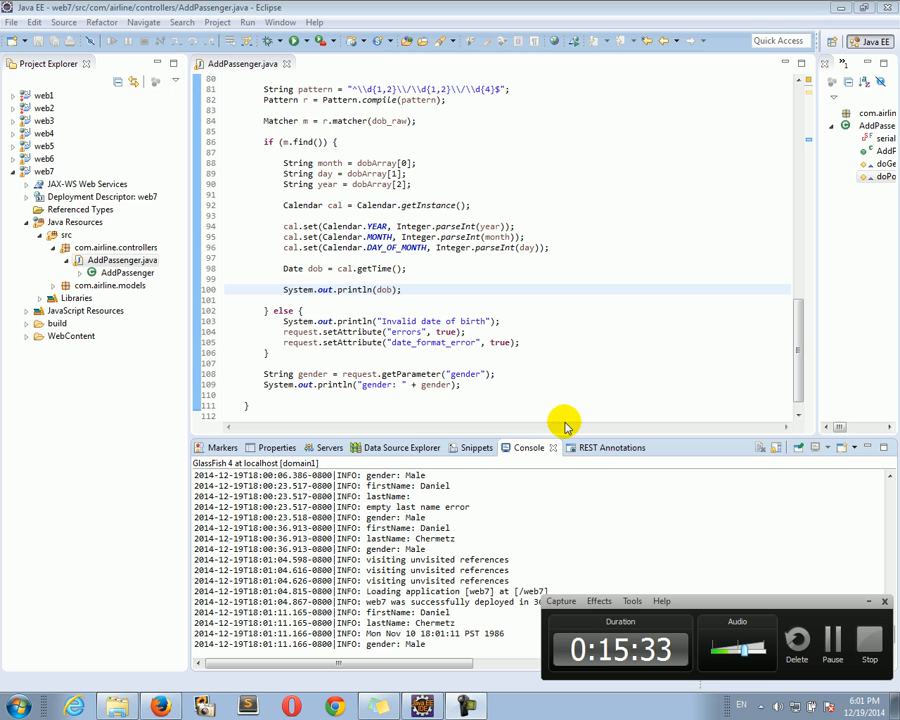
mouse_move(425, 315)
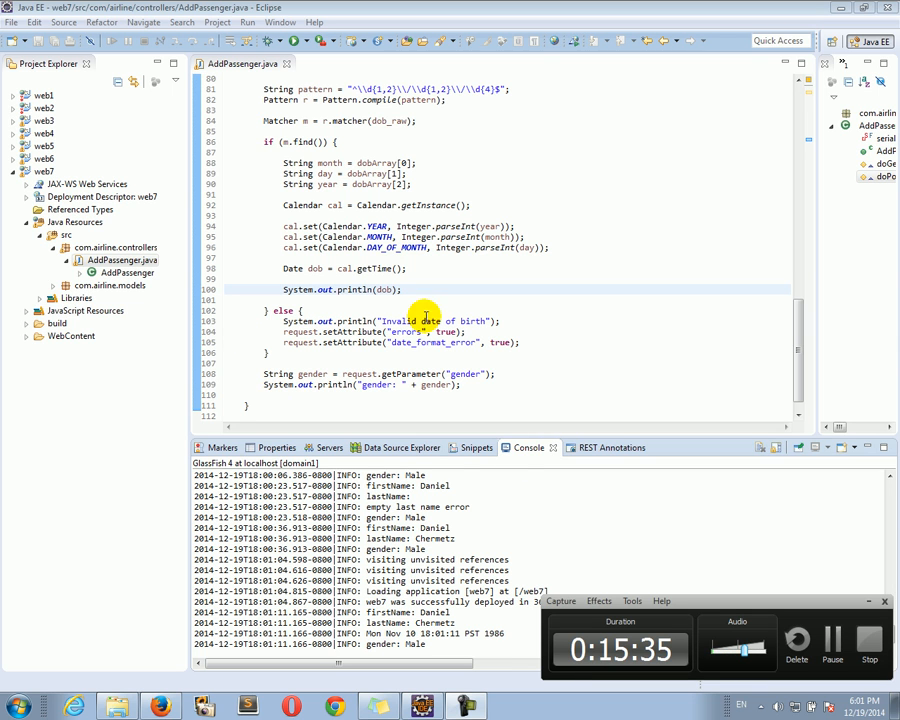